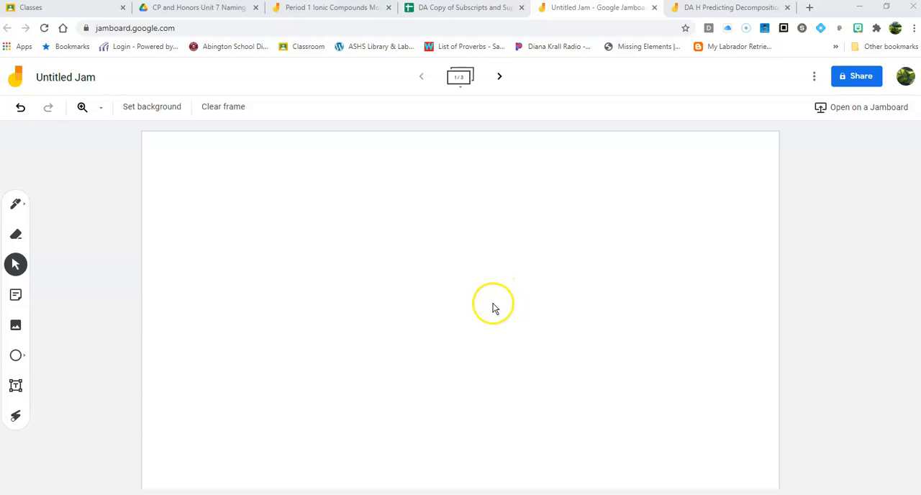
pyautogui.moveTo(611, 300)
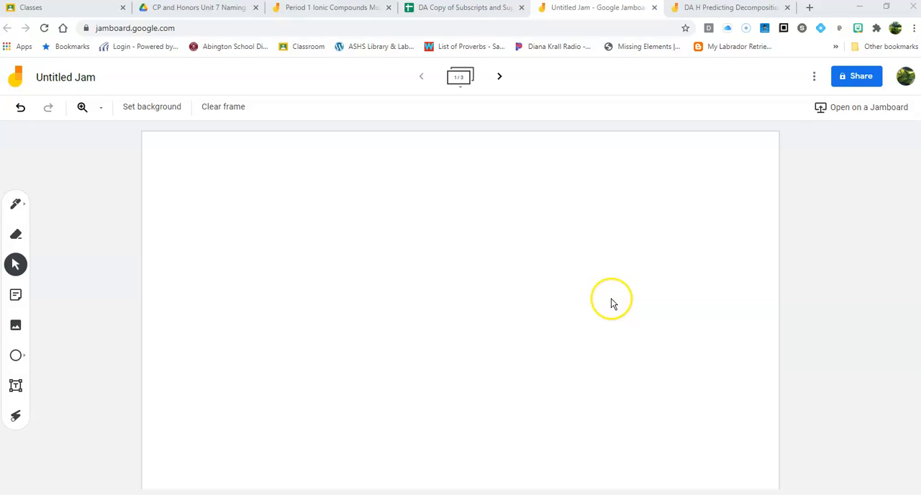
pyautogui.moveTo(16, 203)
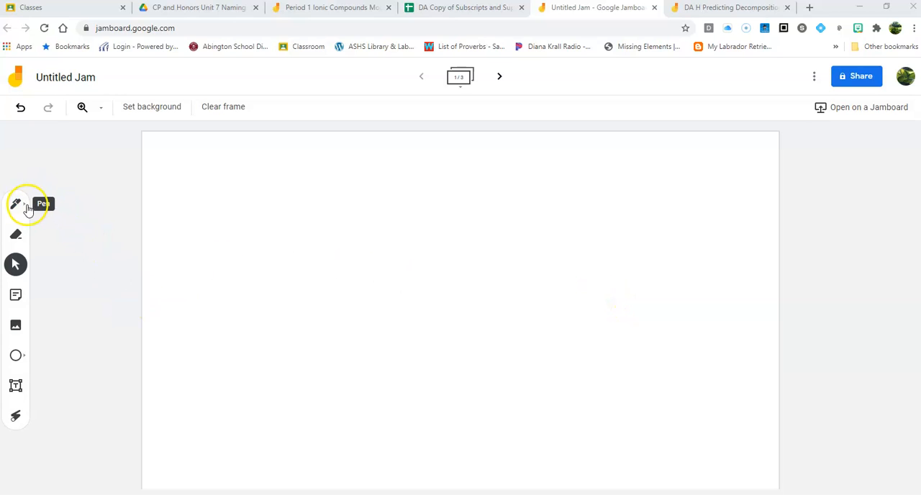
pyautogui.moveTo(16, 295)
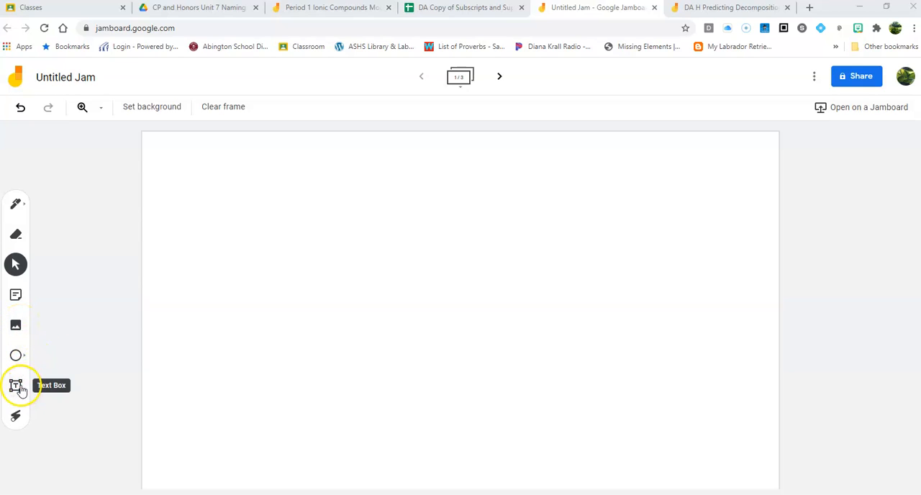
pyautogui.moveTo(352, 401)
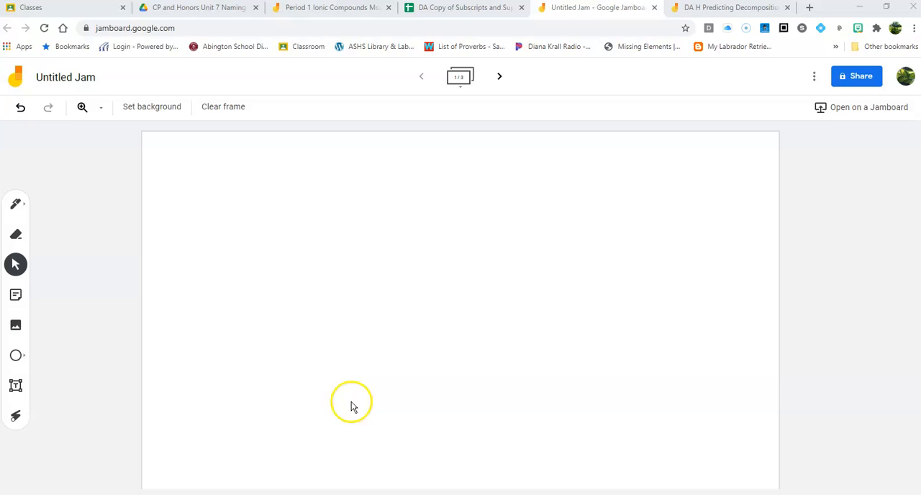
pyautogui.moveTo(367, 27)
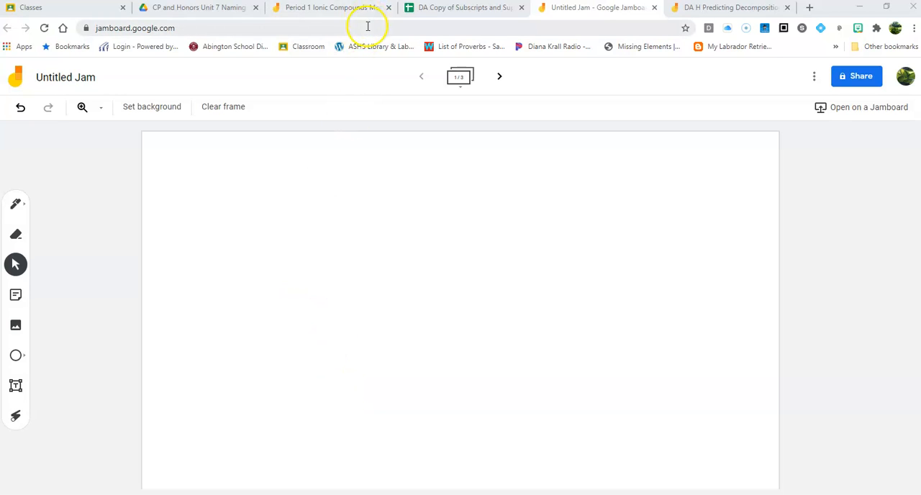
pyautogui.moveTo(334, 7)
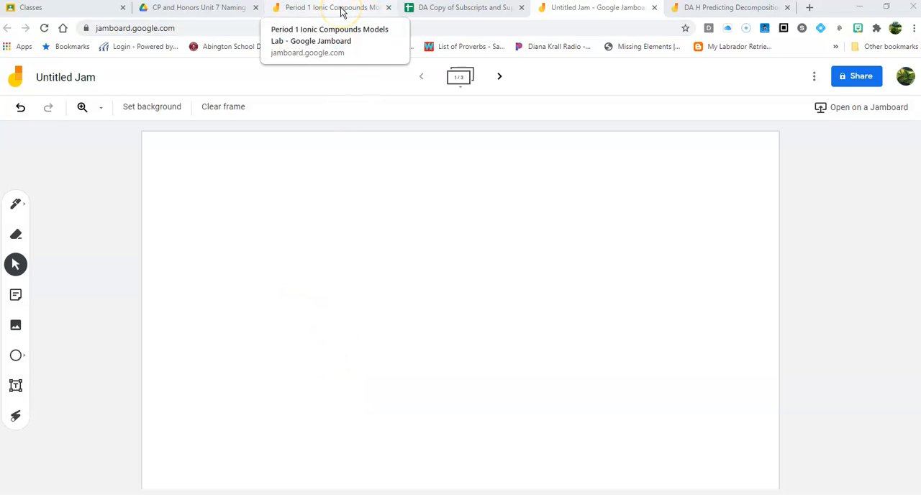
# Switch to the Period 1 Ionic Compounds Models Lab jam on its instructions frame.
pyautogui.click(331, 7)
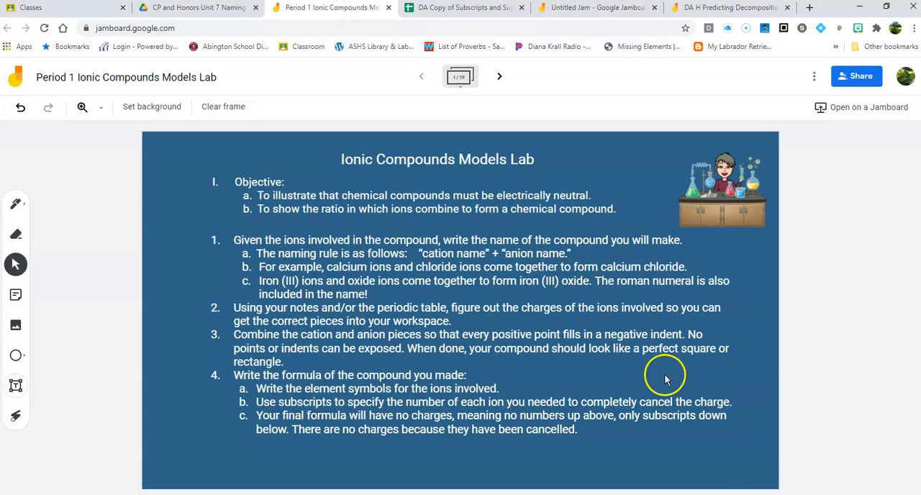
pyautogui.moveTo(624, 467)
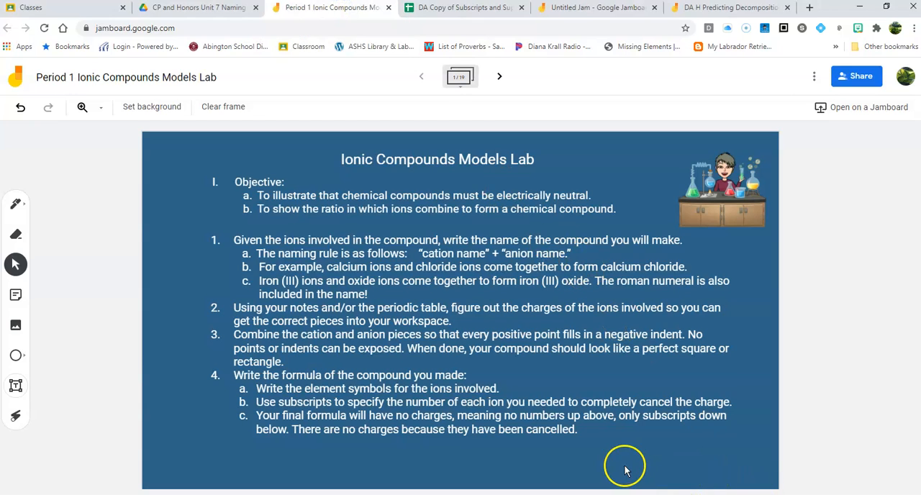
pyautogui.moveTo(728, 218)
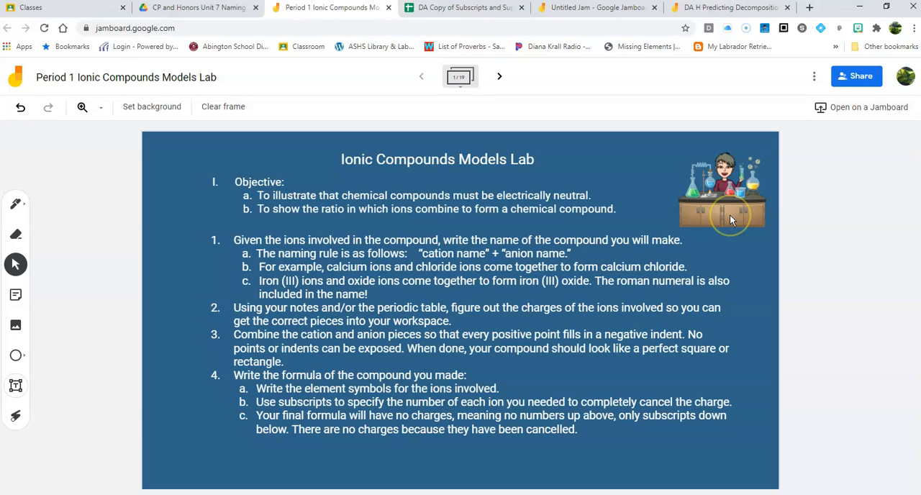
pyautogui.moveTo(560, 387)
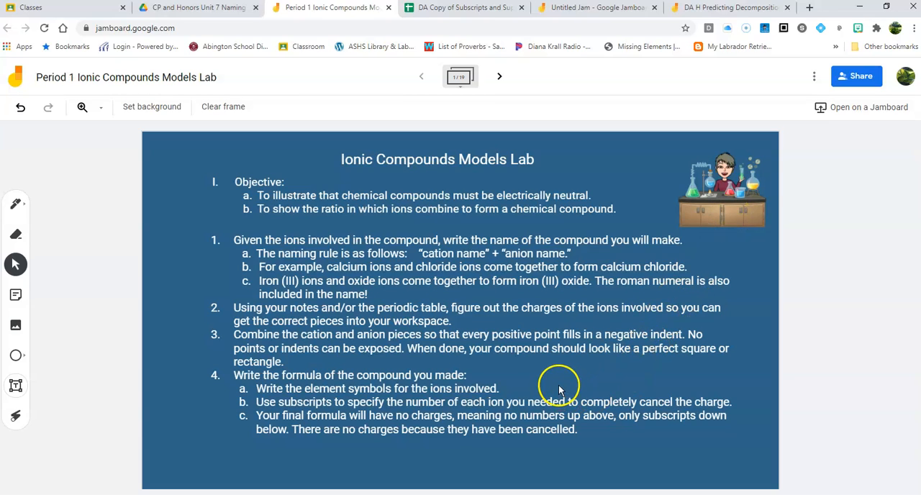
pyautogui.moveTo(409, 162)
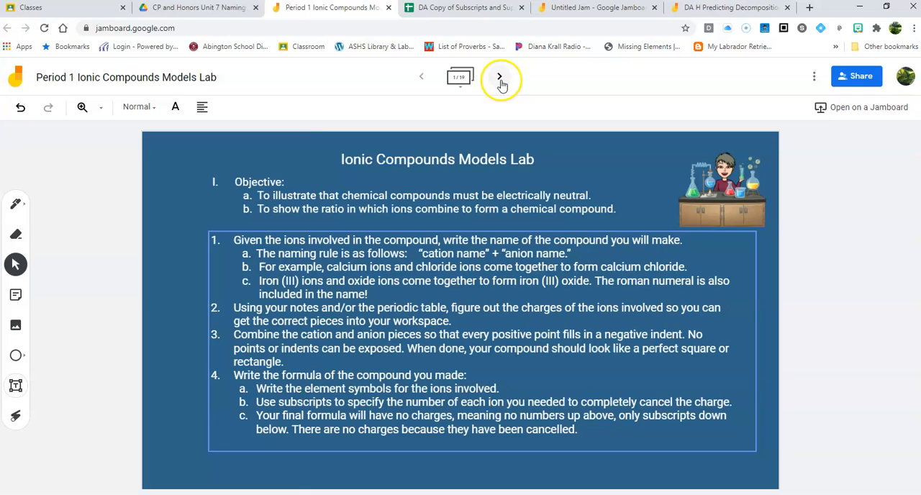
# Advance to frame 2's Mg₃N₂ tips, select the subscripts sticky note, then pick Text Box.
pyautogui.click(499, 76)
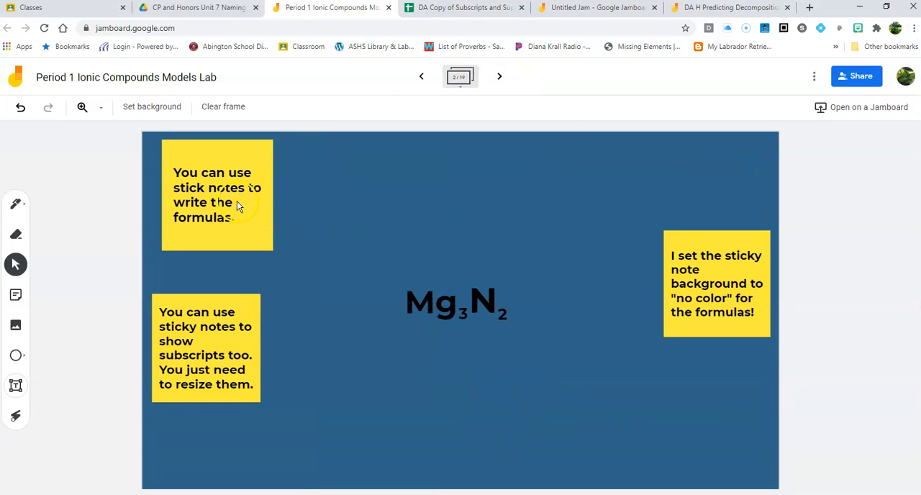
pyautogui.moveTo(152, 106)
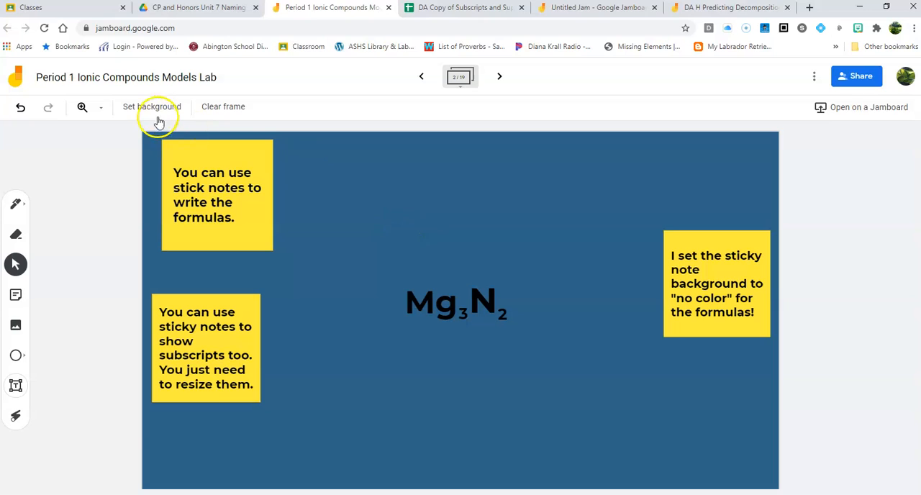
pyautogui.moveTo(471, 209)
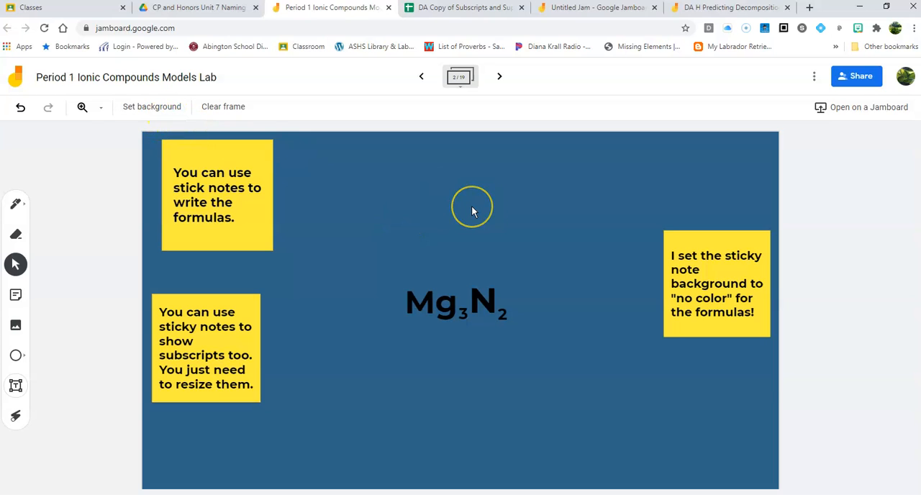
pyautogui.moveTo(218, 186)
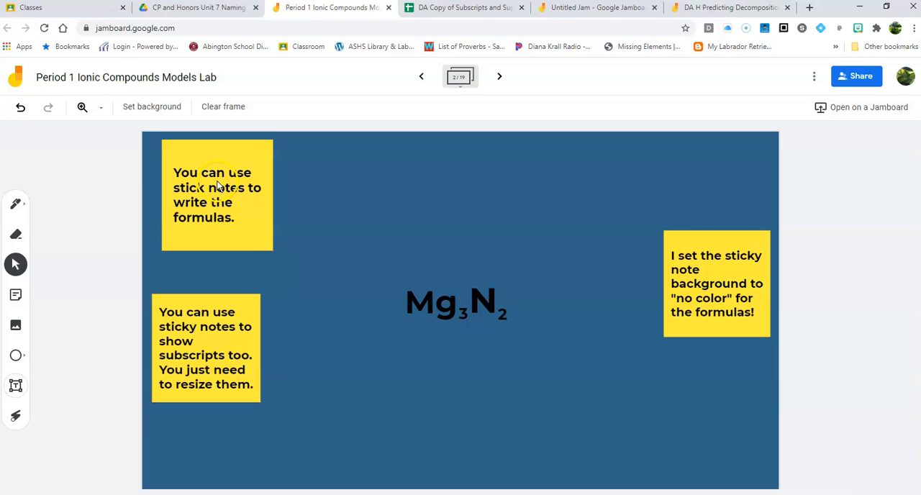
pyautogui.click(205, 348)
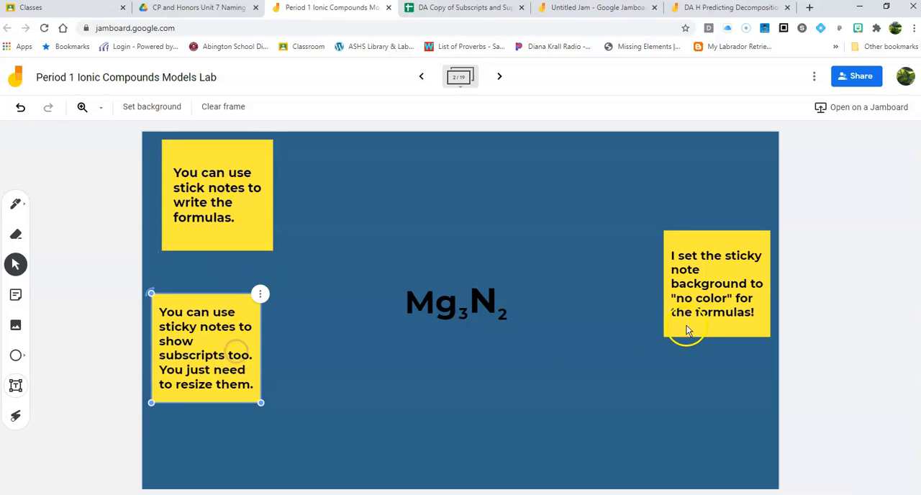
pyautogui.click(527, 234)
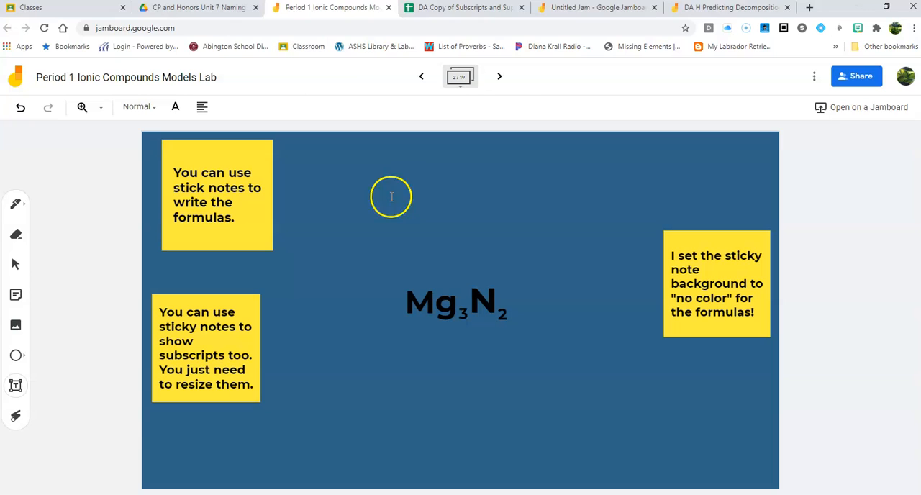
# Start a white text box reading 'H' above Mg₃N₂, checking the subscripts spreadsheet.
pyautogui.click(174, 107)
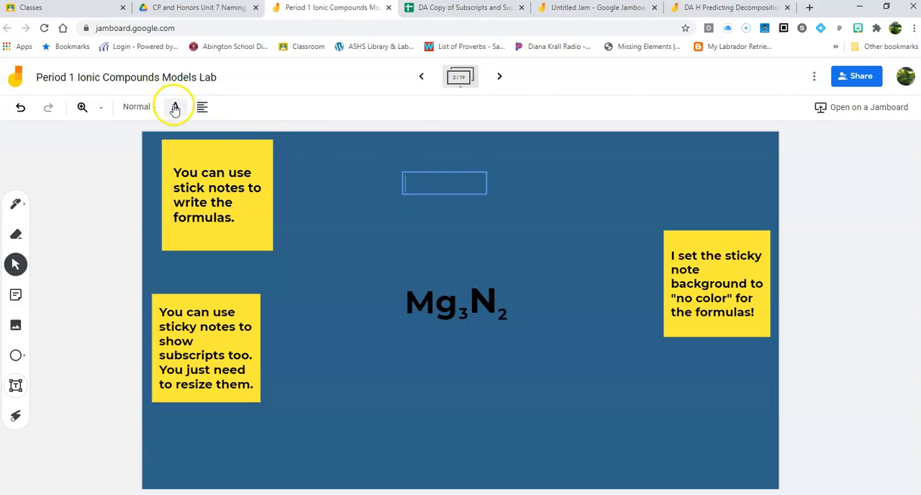
pyautogui.moveTo(175, 107)
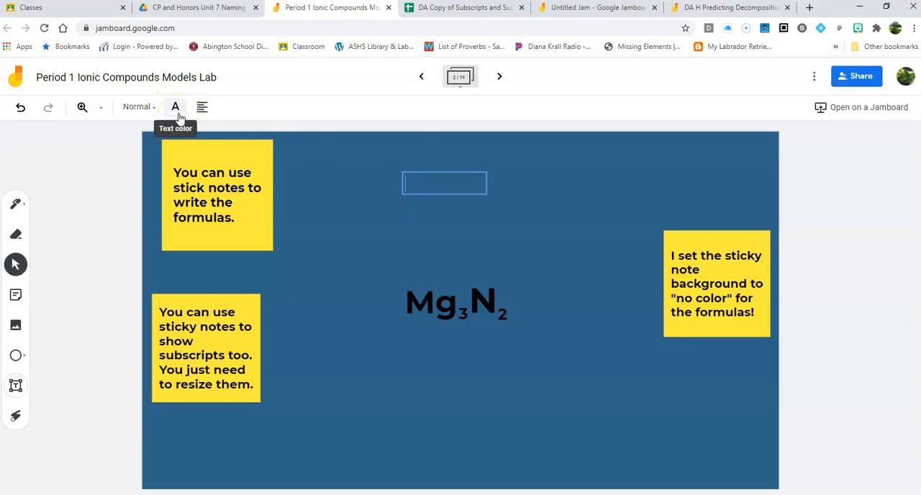
pyautogui.click(444, 183)
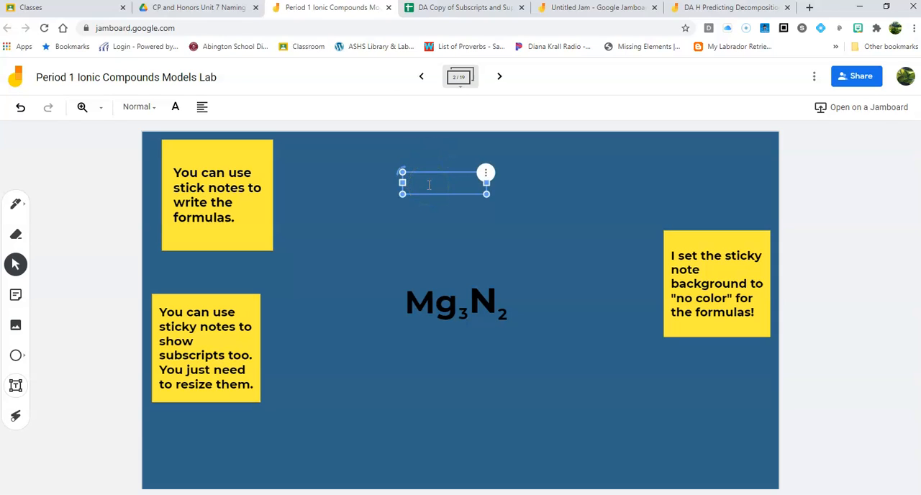
pyautogui.write('H')
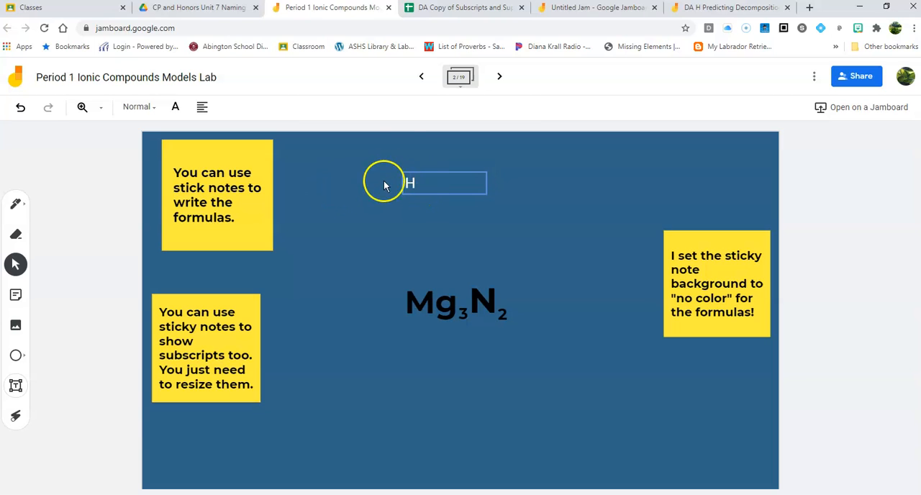
pyautogui.click(464, 7)
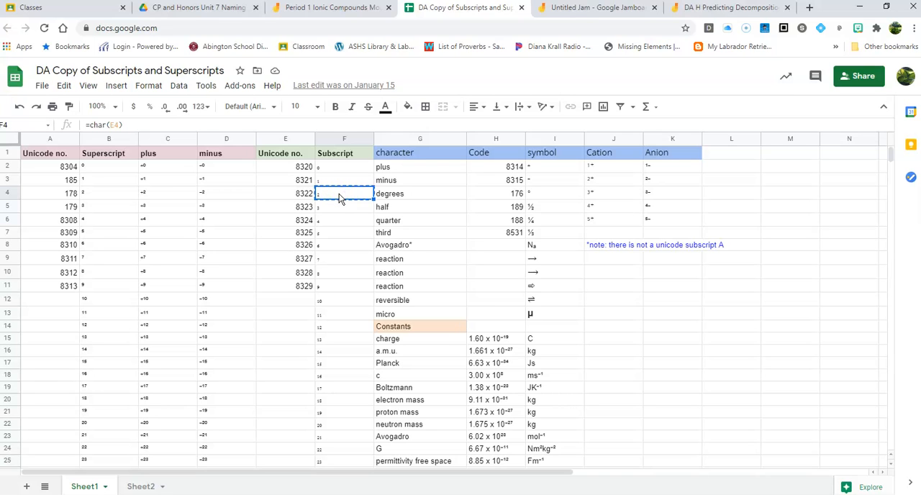
pyautogui.moveTo(331, 7)
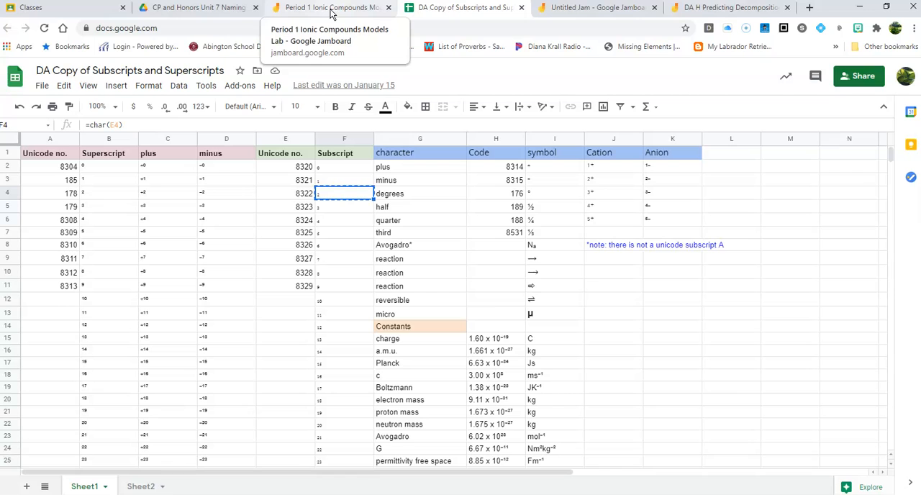
pyautogui.click(330, 7)
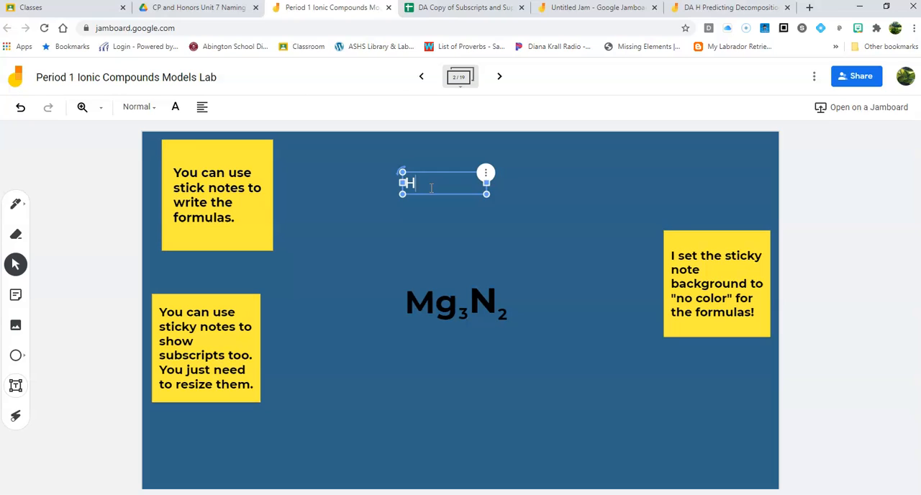
# Complete the H₂O formula, resize and enlarge it, then revisit the subscripts spreadsheet.
pyautogui.write('2')
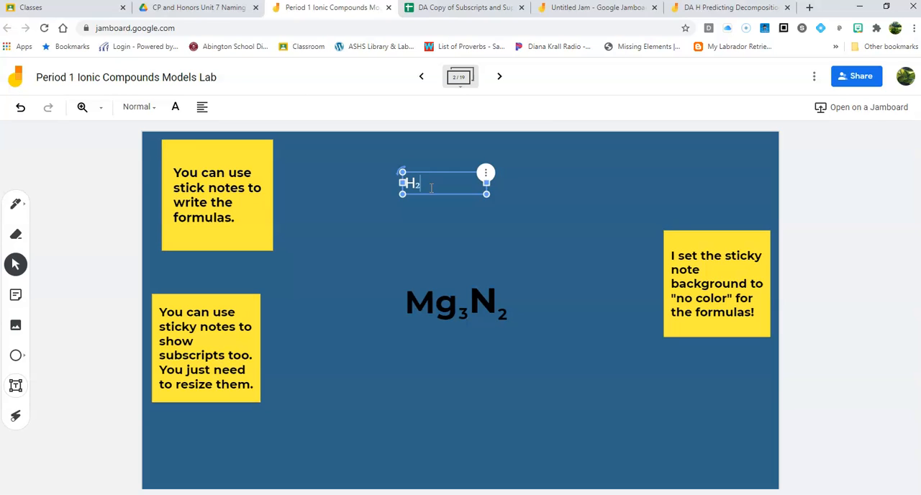
pyautogui.write('O')
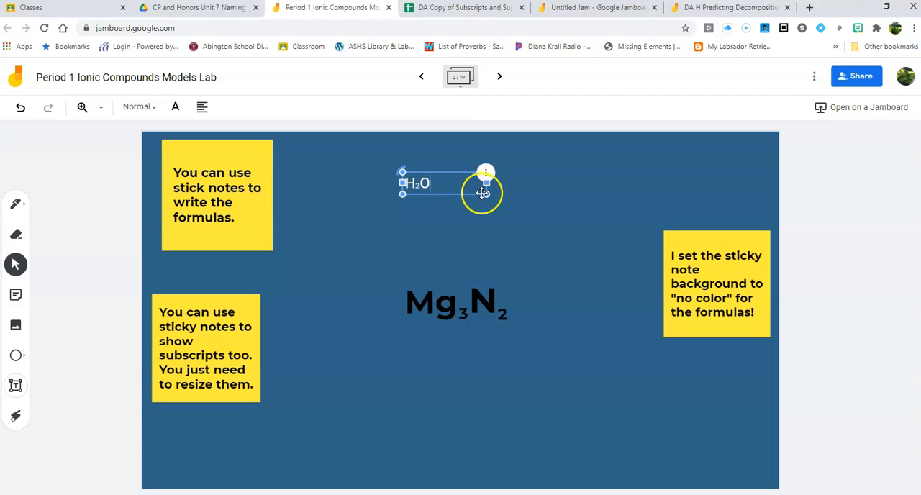
pyautogui.moveTo(485, 182); pyautogui.dragTo(439, 182)
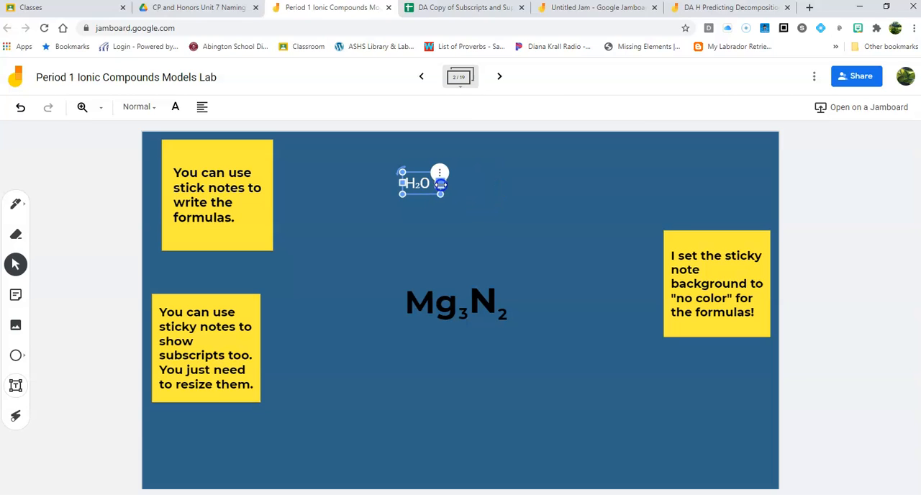
pyautogui.moveTo(441, 184); pyautogui.dragTo(471, 212)
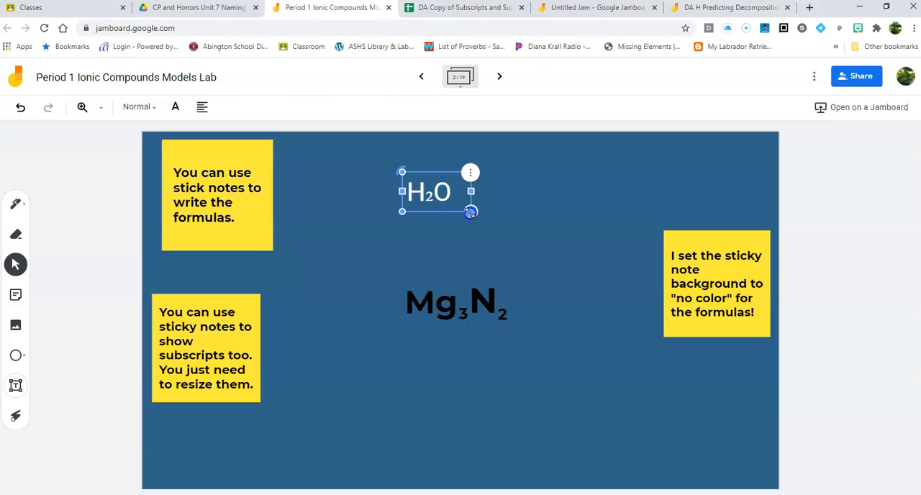
pyautogui.click(531, 225)
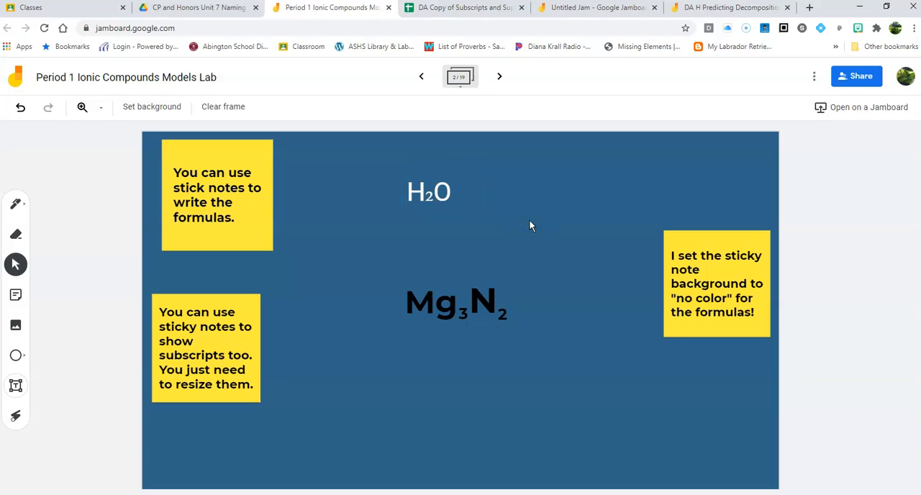
pyautogui.moveTo(464, 8)
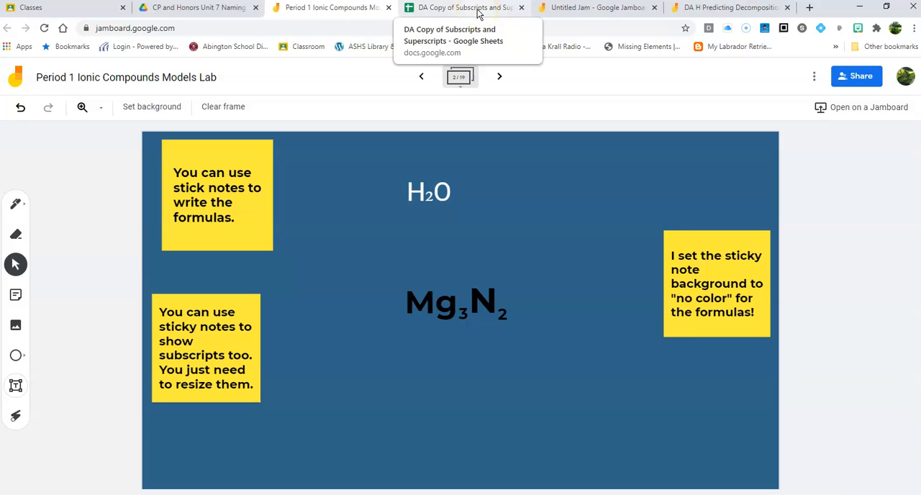
pyautogui.click(464, 7)
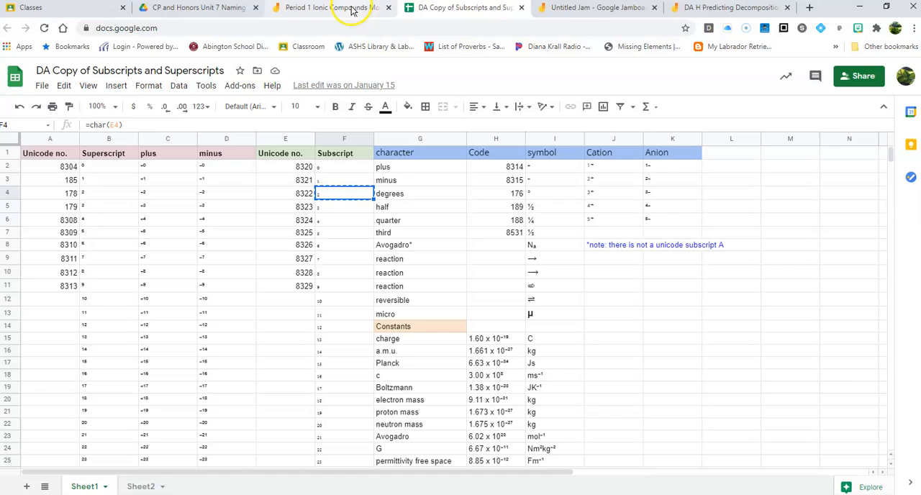
pyautogui.click(331, 7)
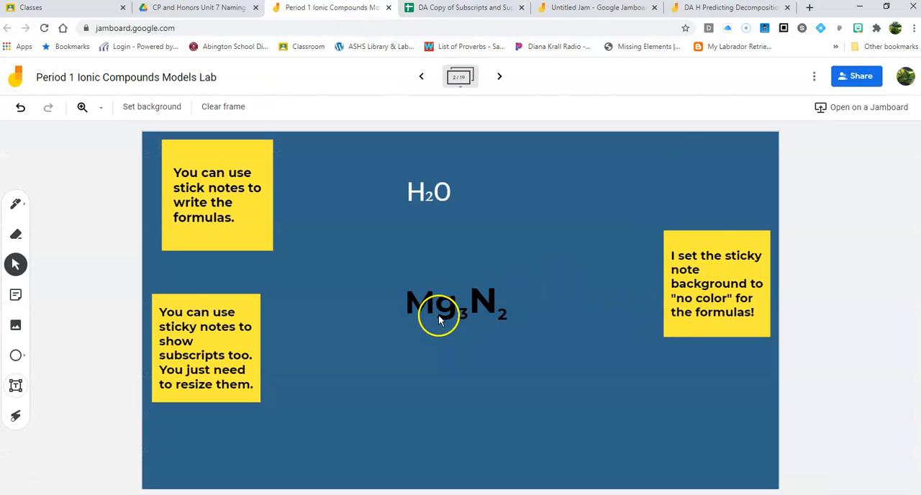
pyautogui.click(438, 302)
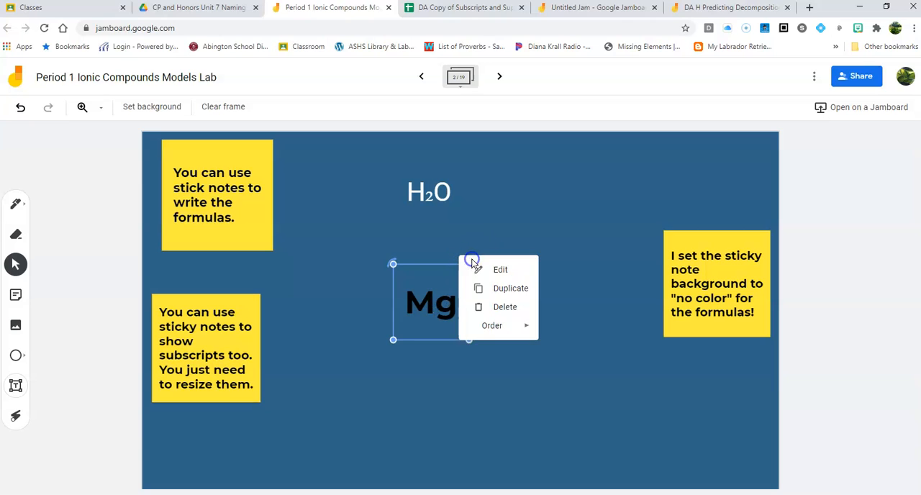
pyautogui.click(500, 269)
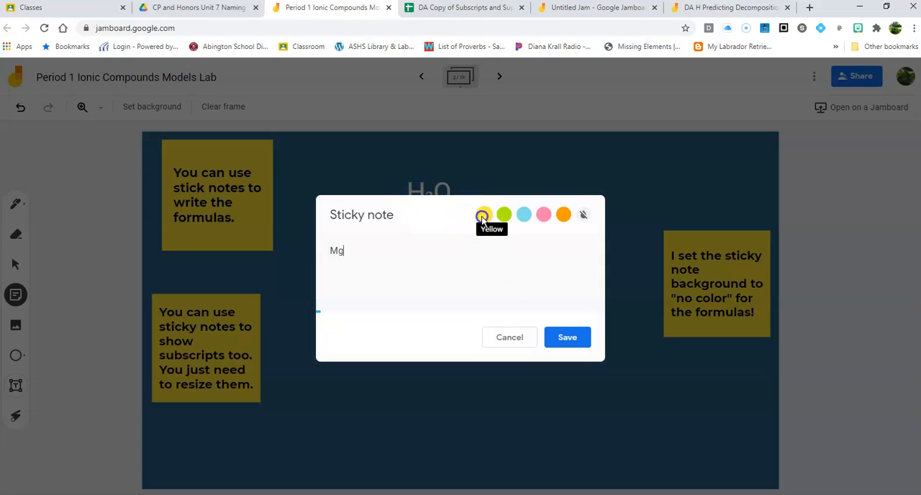
pyautogui.click(567, 336)
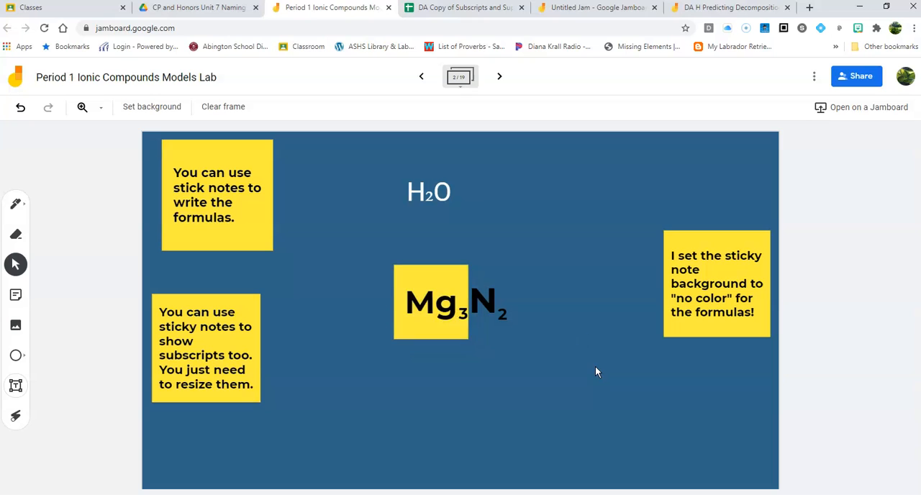
pyautogui.click(449, 305)
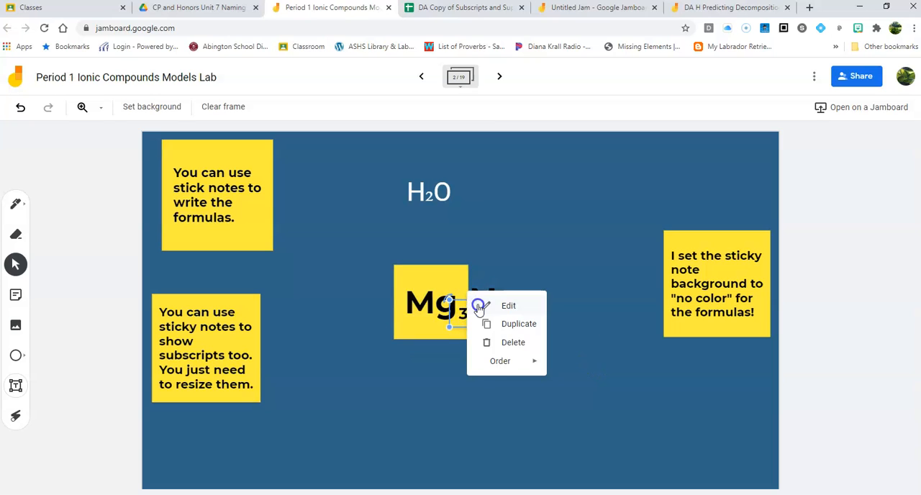
pyautogui.click(509, 305)
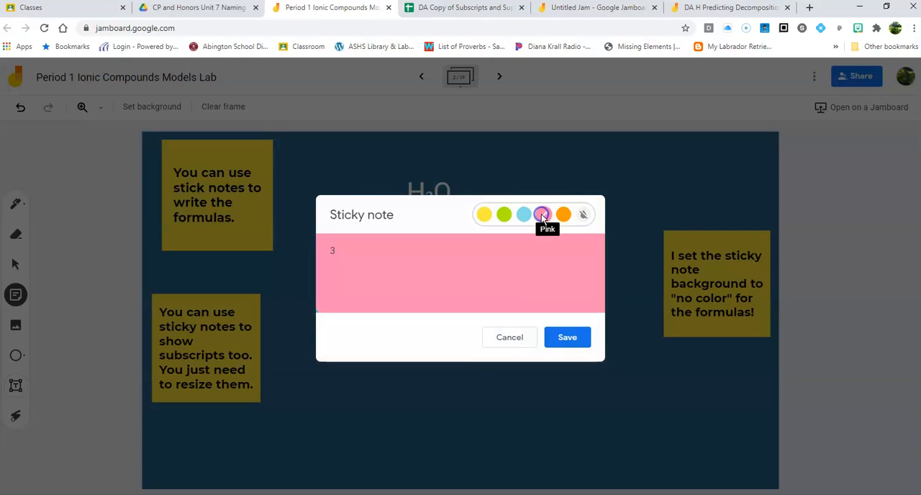
pyautogui.click(567, 337)
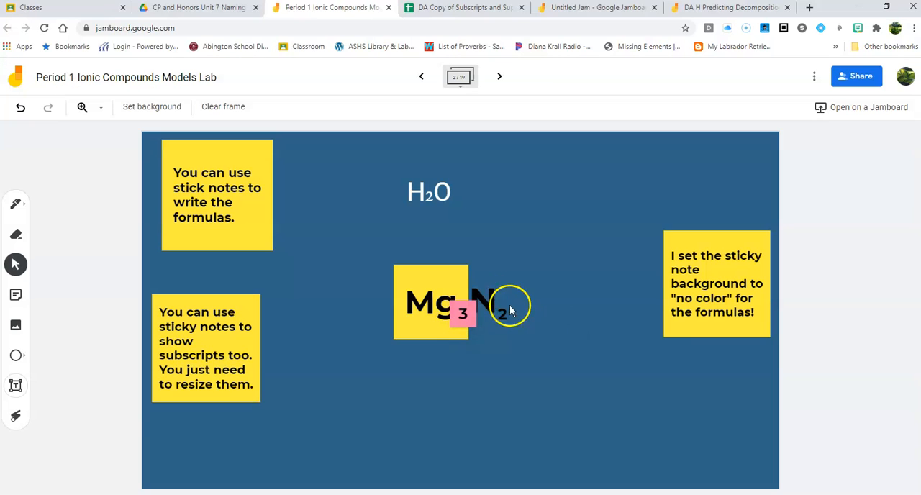
pyautogui.rightClick(496, 302)
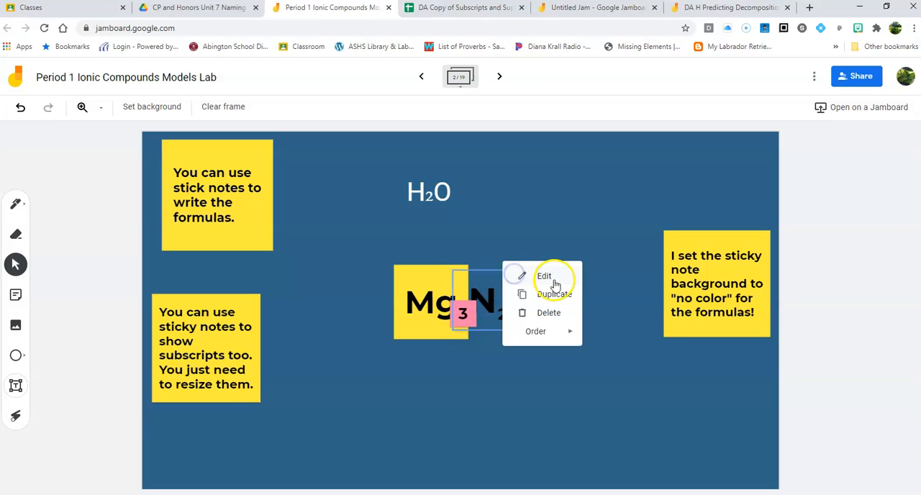
pyautogui.click(544, 276)
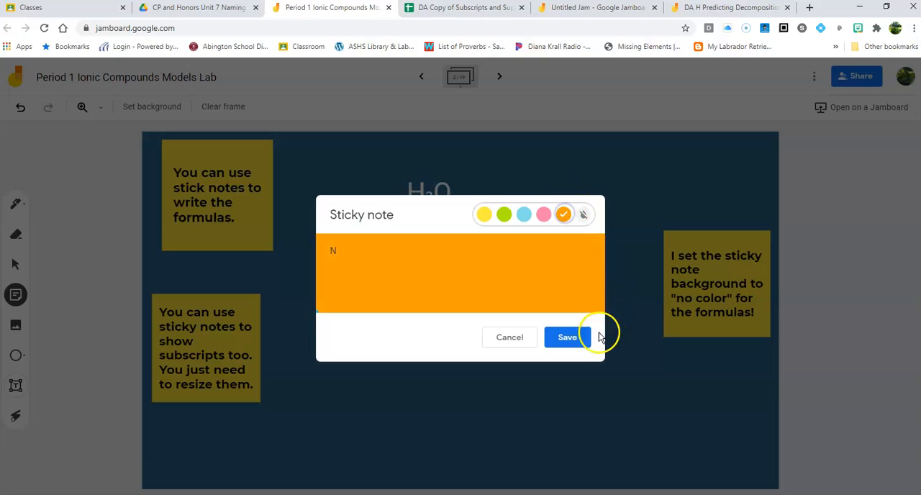
pyautogui.click(567, 337)
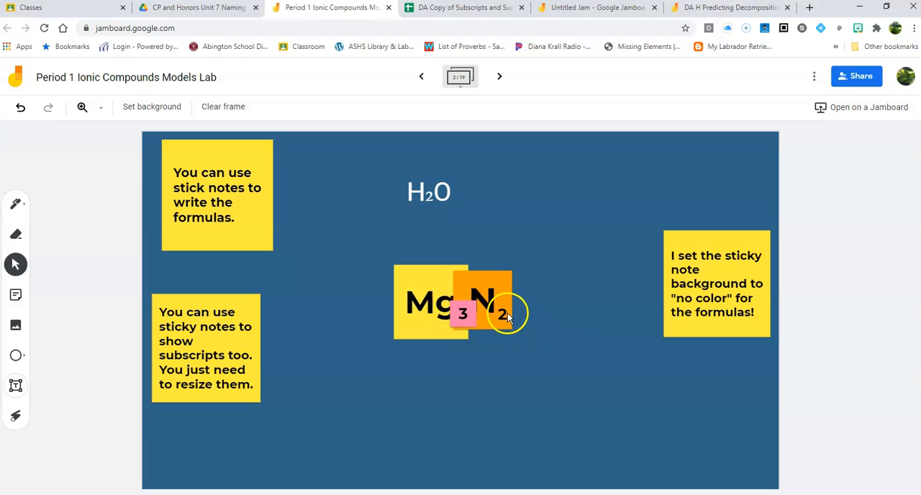
pyautogui.rightClick(503, 313)
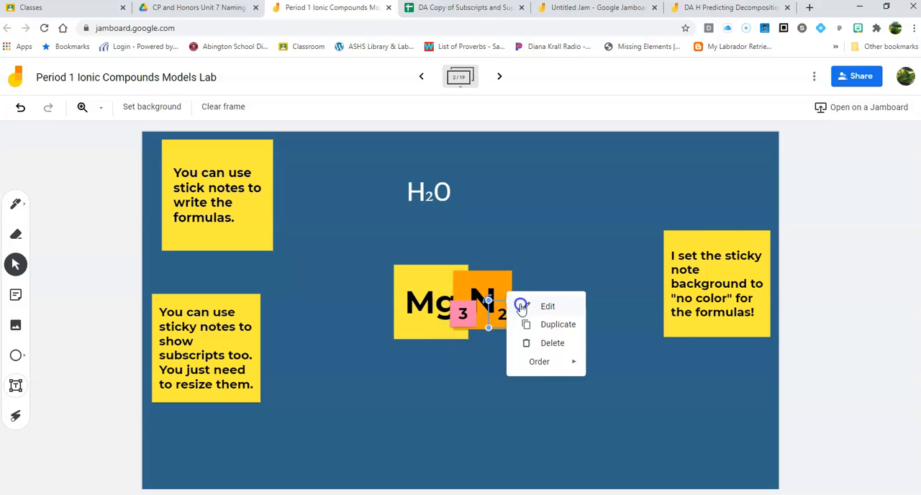
pyautogui.click(548, 306)
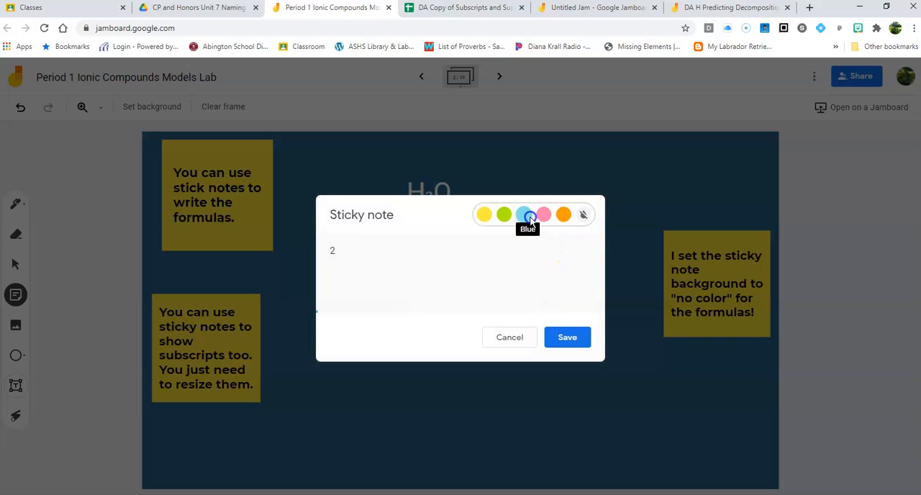
pyautogui.click(566, 336)
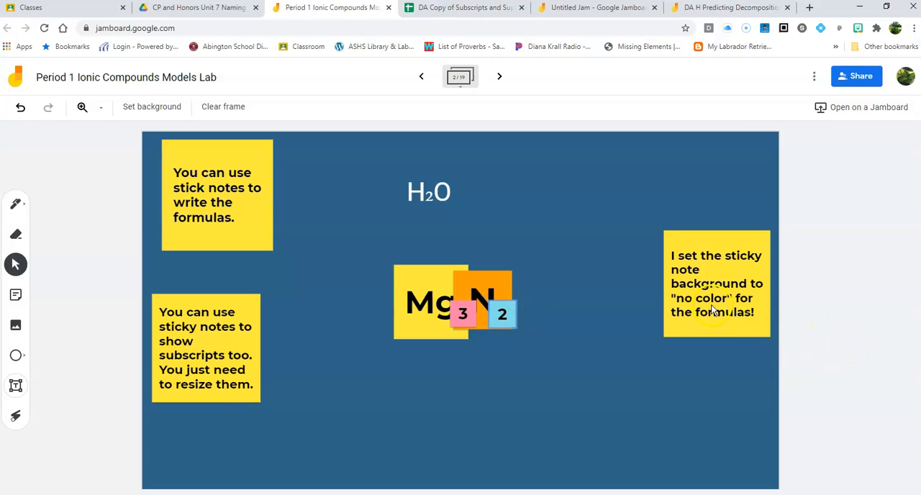
pyautogui.rightClick(503, 313)
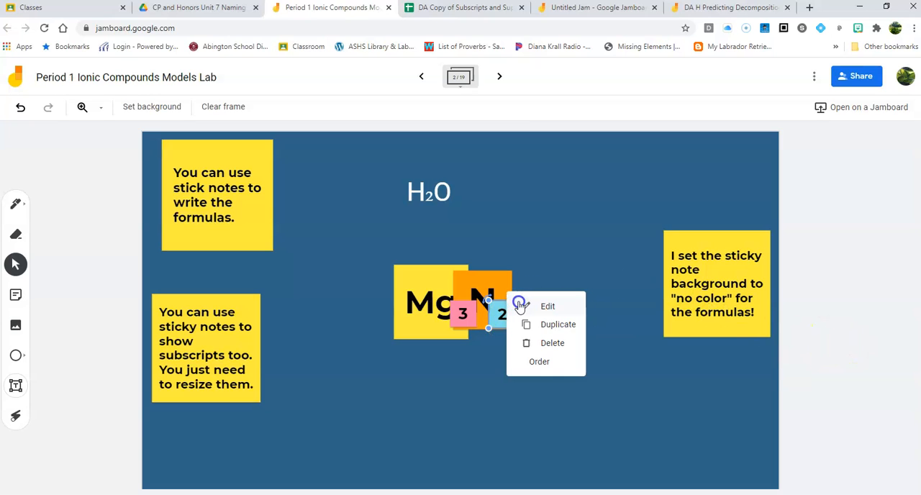
pyautogui.click(547, 306)
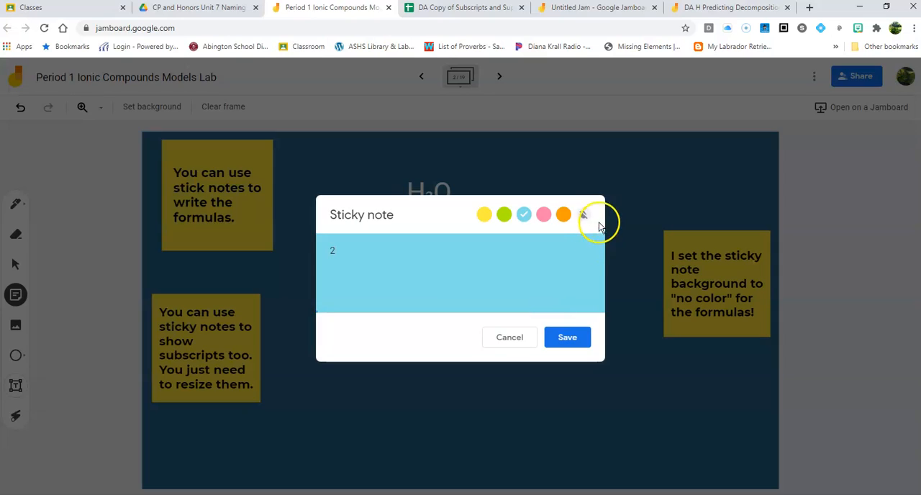
pyautogui.click(582, 215)
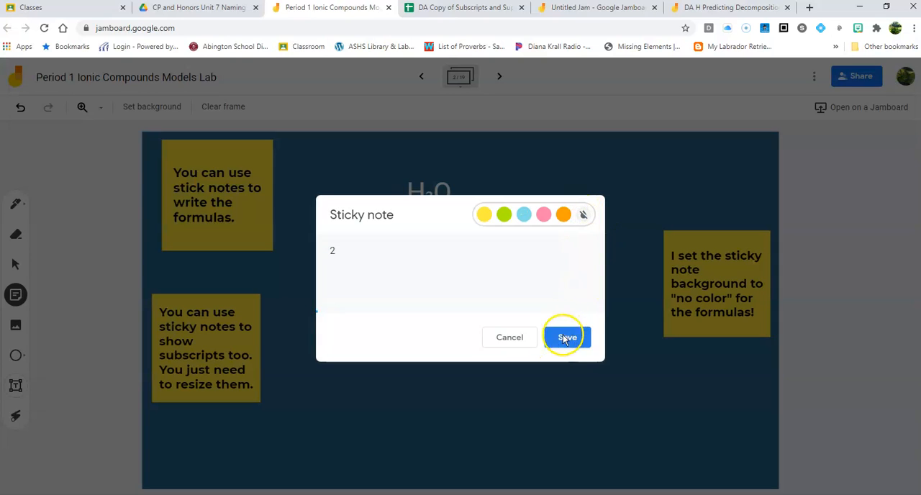
pyautogui.click(567, 337)
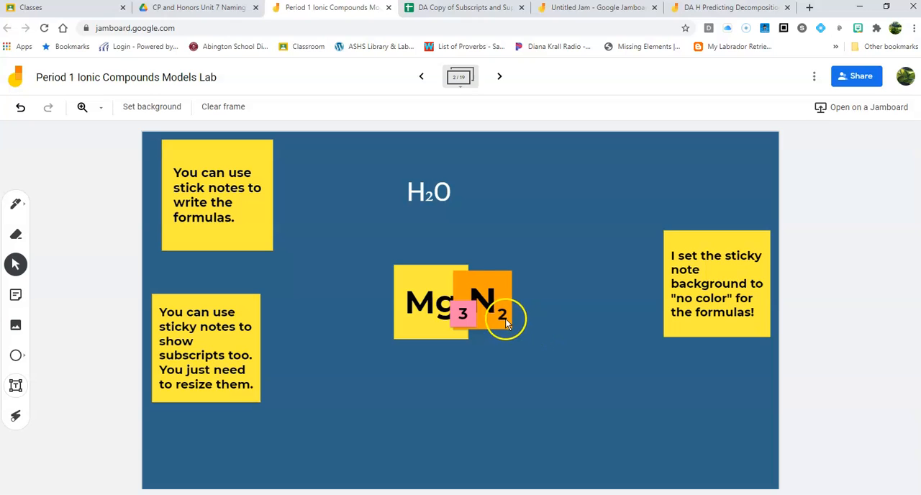
pyautogui.rightClick(504, 318)
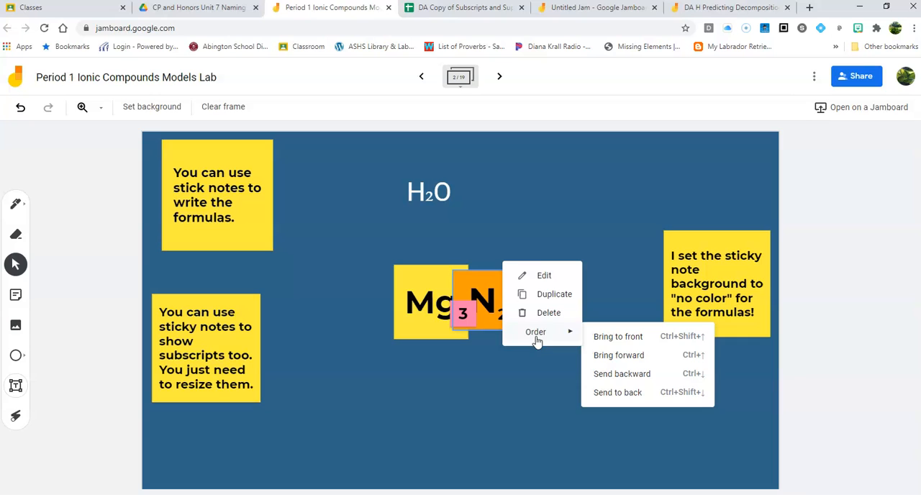
pyautogui.click(543, 274)
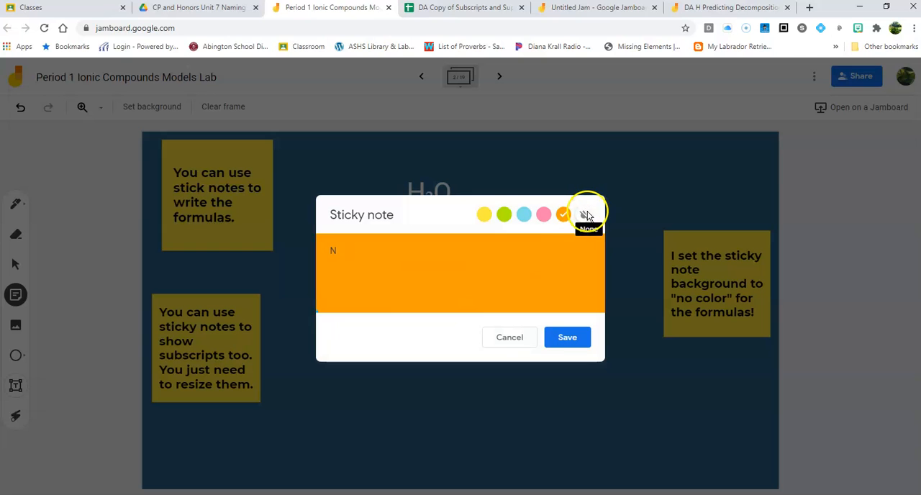
pyautogui.click(583, 214)
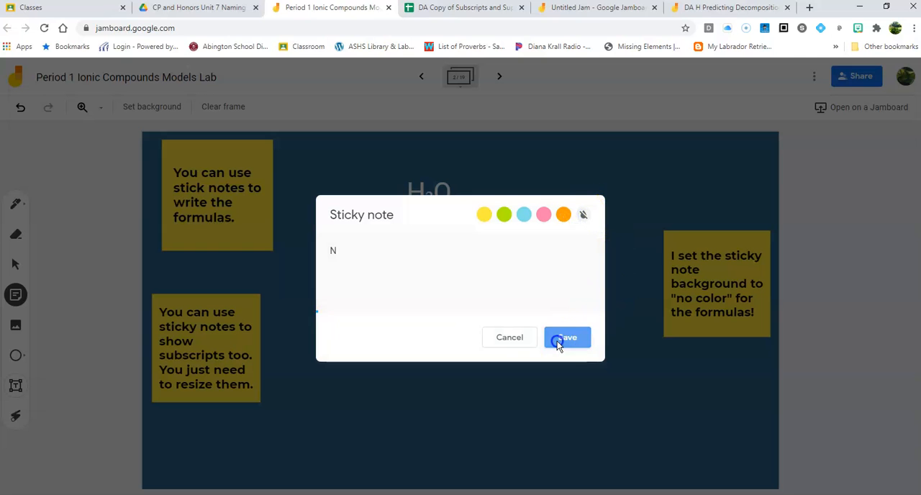
pyautogui.click(567, 338)
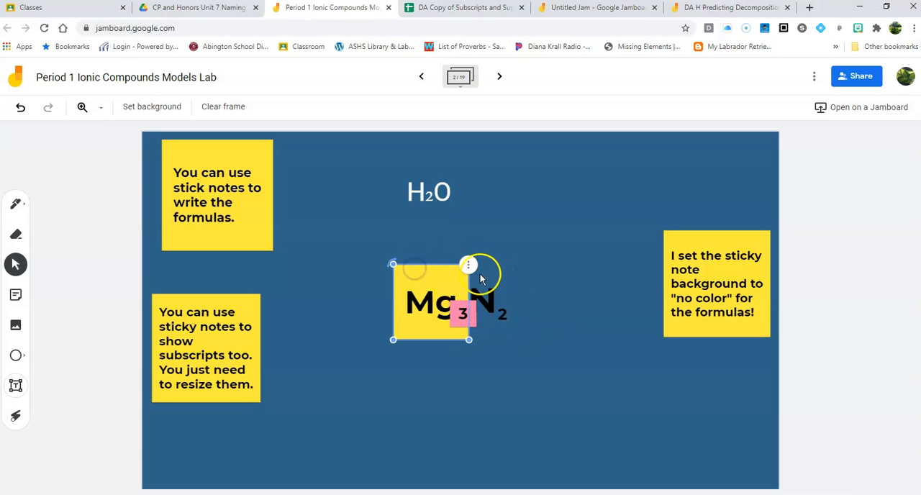
pyautogui.click(468, 265)
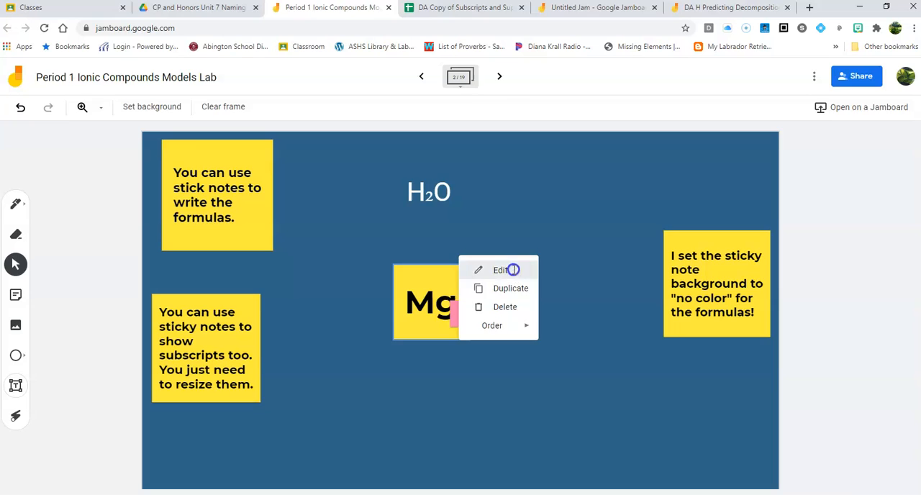
pyautogui.click(501, 269)
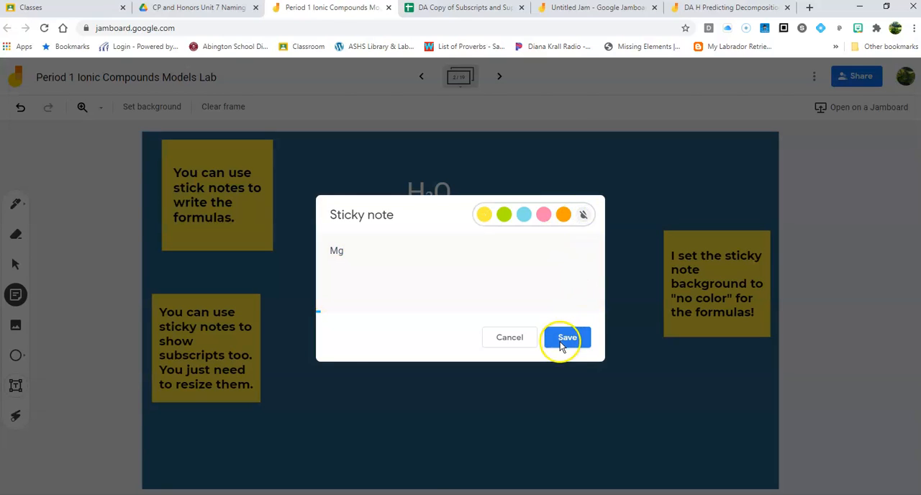
pyautogui.click(566, 337)
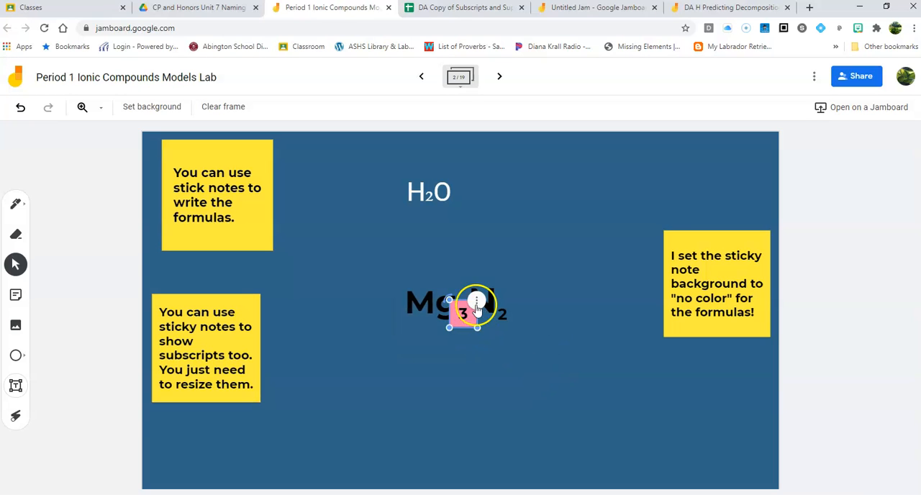
pyautogui.doubleClick(460, 309)
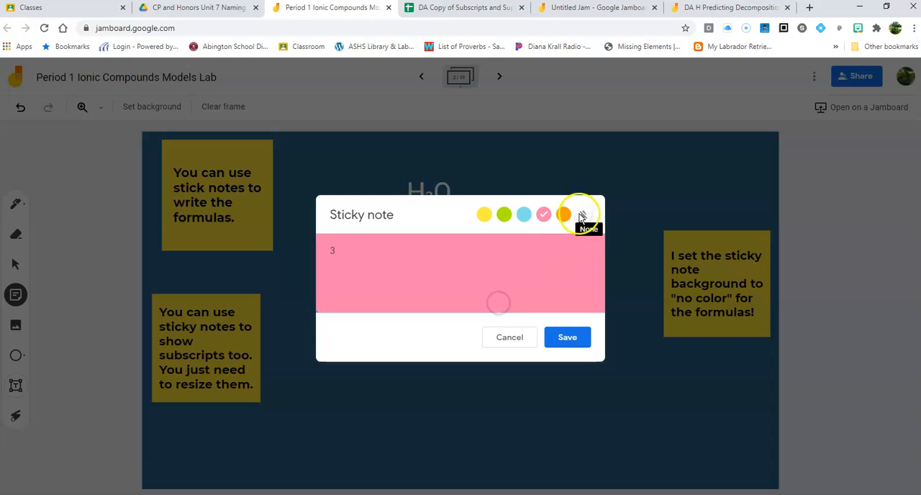
pyautogui.click(582, 215)
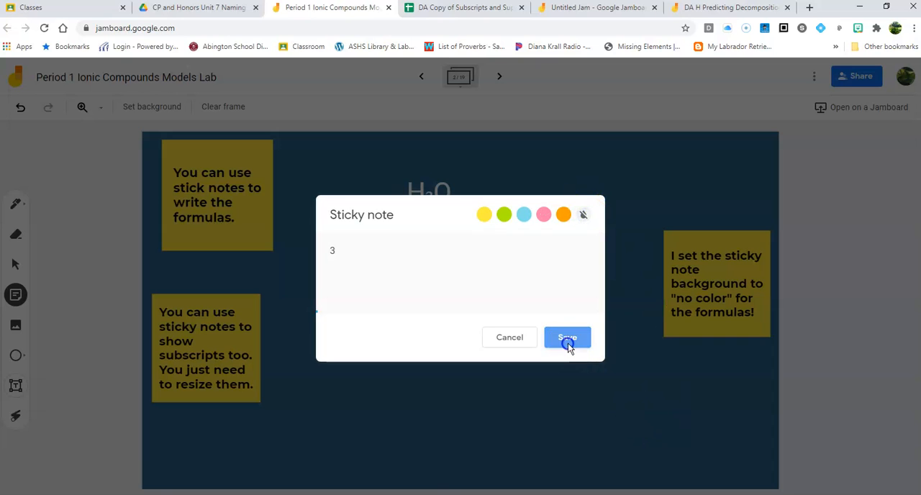
pyautogui.click(567, 337)
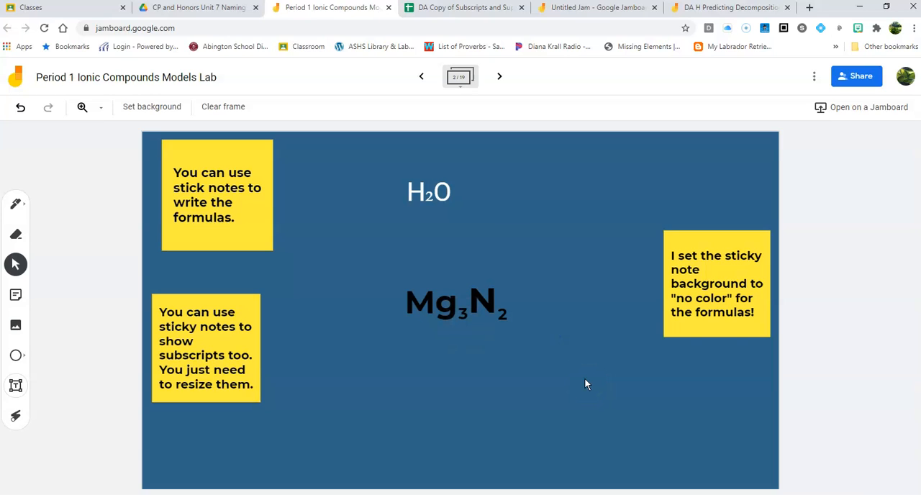
pyautogui.click(428, 192)
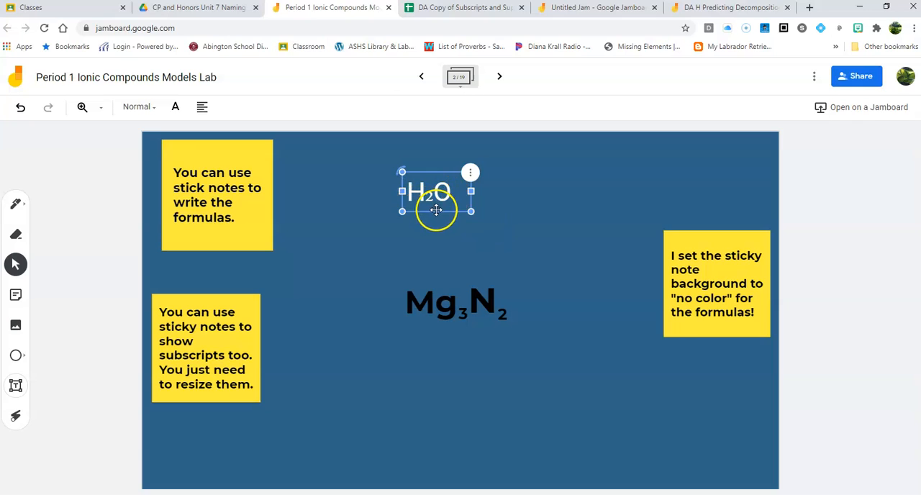
pyautogui.click(492, 238)
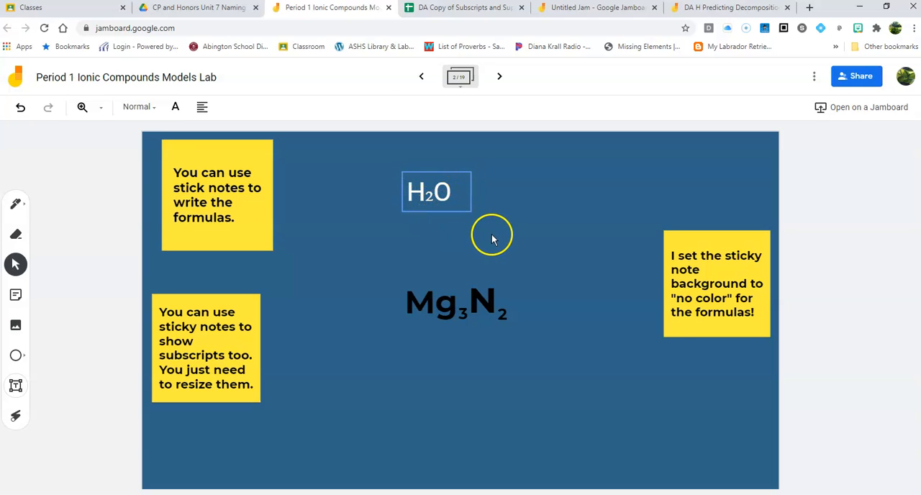
pyautogui.click(435, 191)
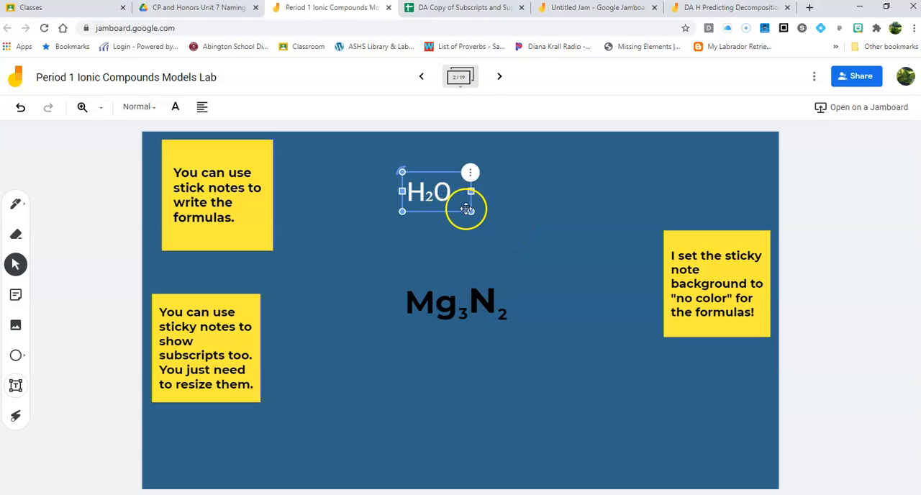
pyautogui.click(462, 234)
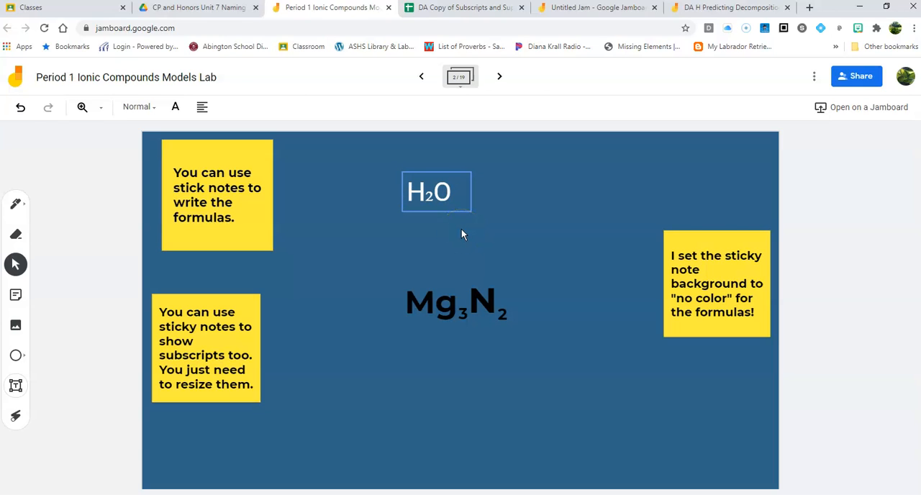
pyautogui.click(436, 192)
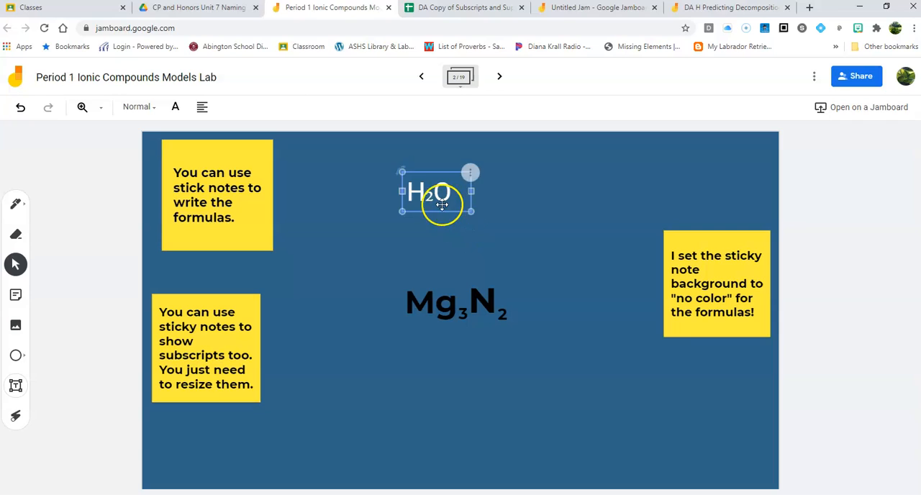
pyautogui.click(448, 239)
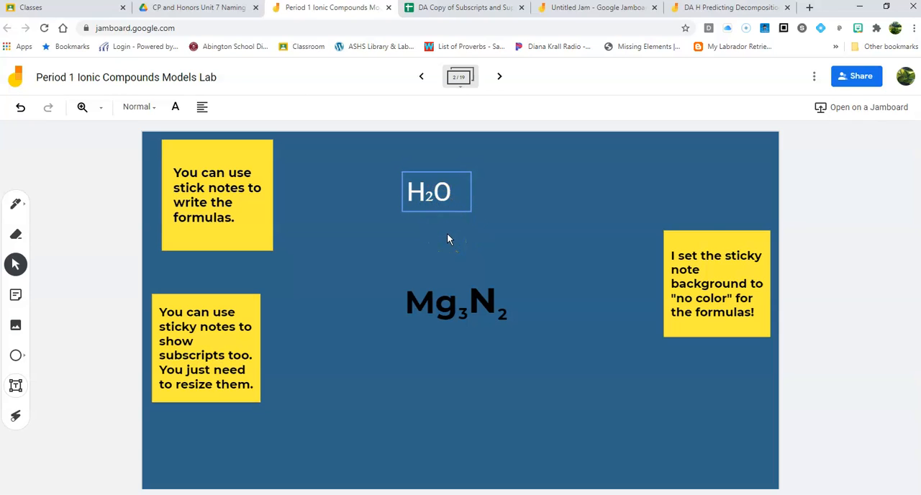
pyautogui.click(436, 192)
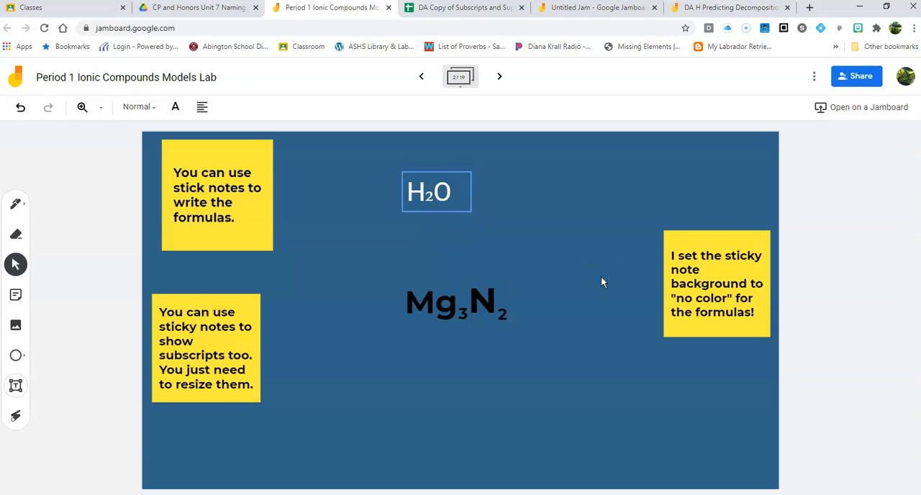
pyautogui.moveTo(519, 106)
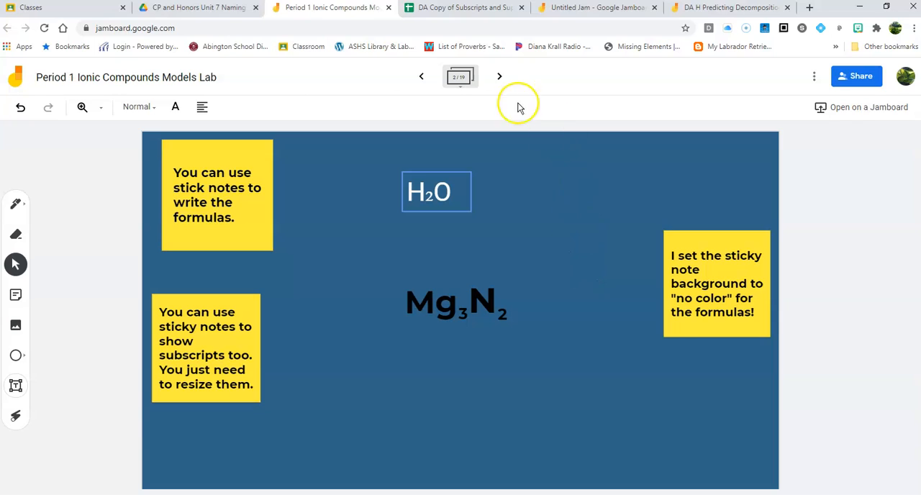
pyautogui.moveTo(543, 203)
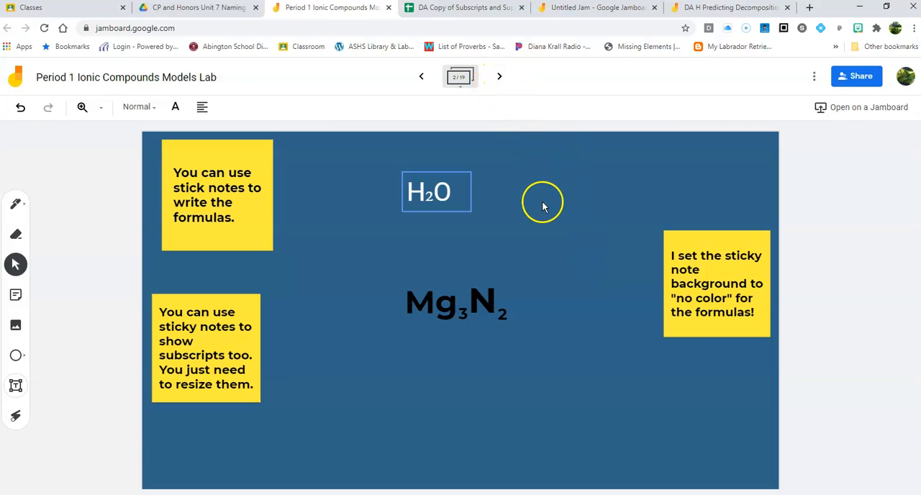
pyautogui.click(435, 192)
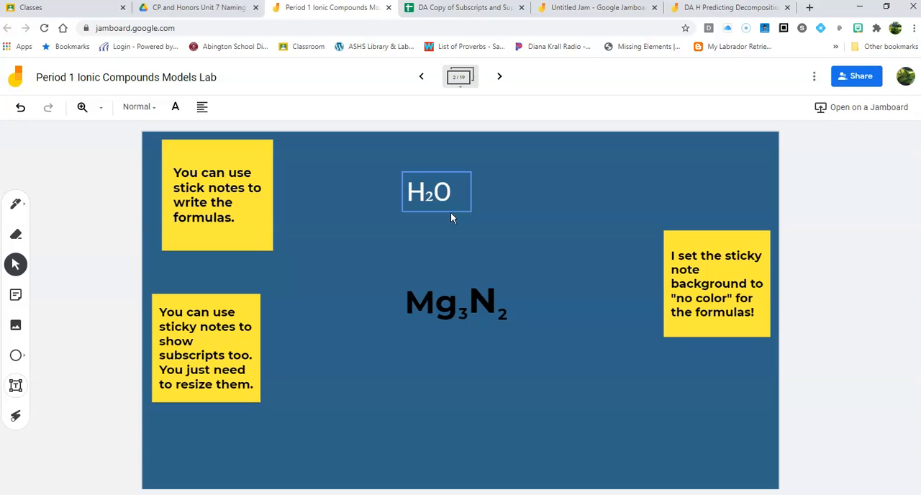
pyautogui.moveTo(599, 368)
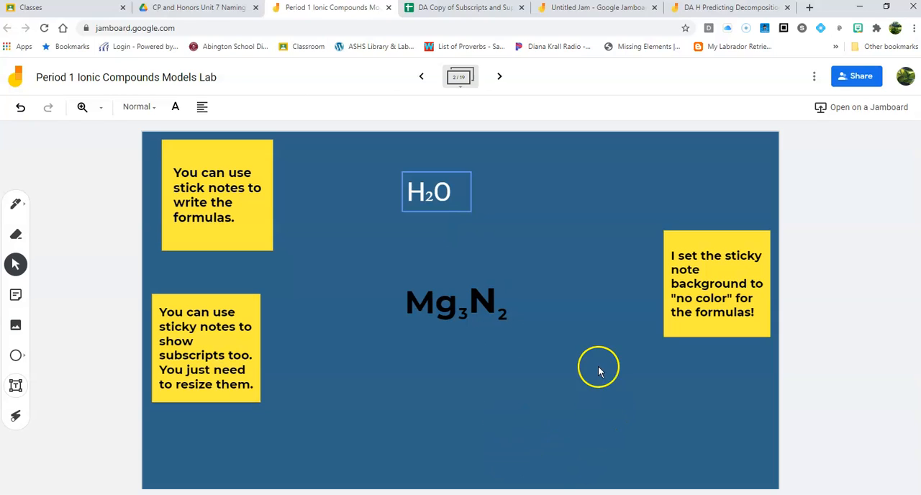
pyautogui.moveTo(591, 335)
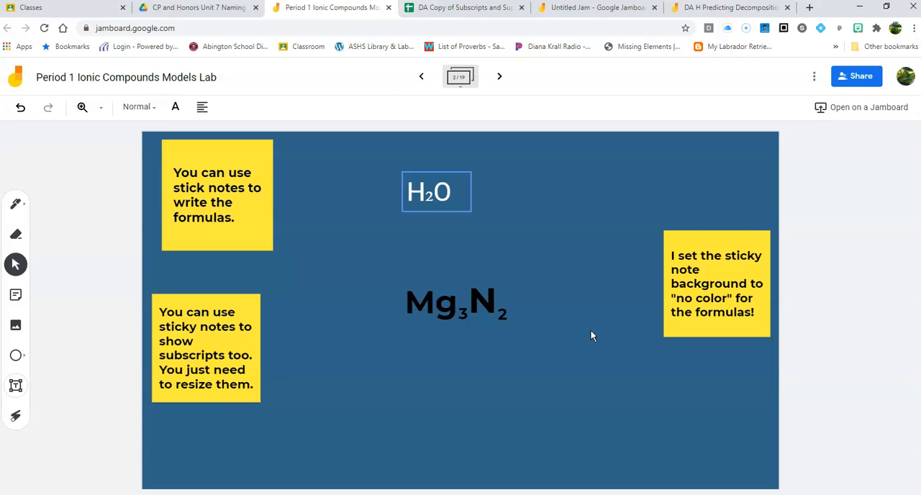
pyautogui.click(436, 192)
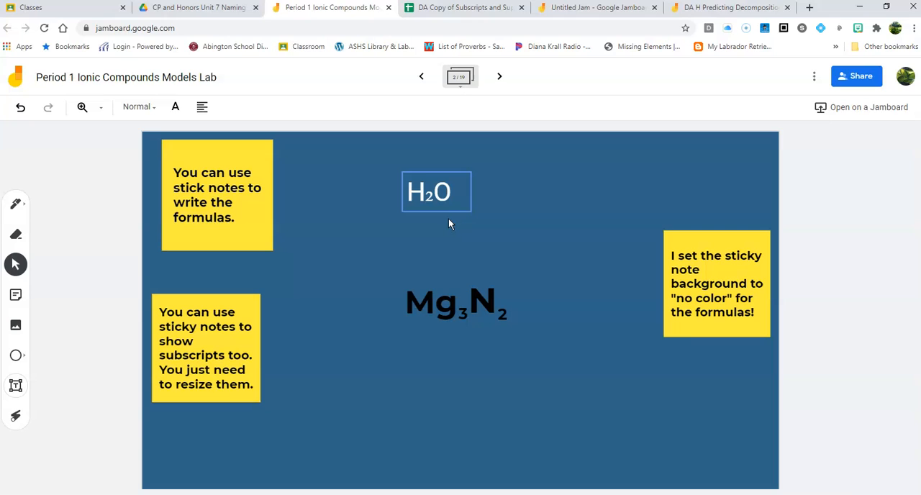
pyautogui.moveTo(593, 7)
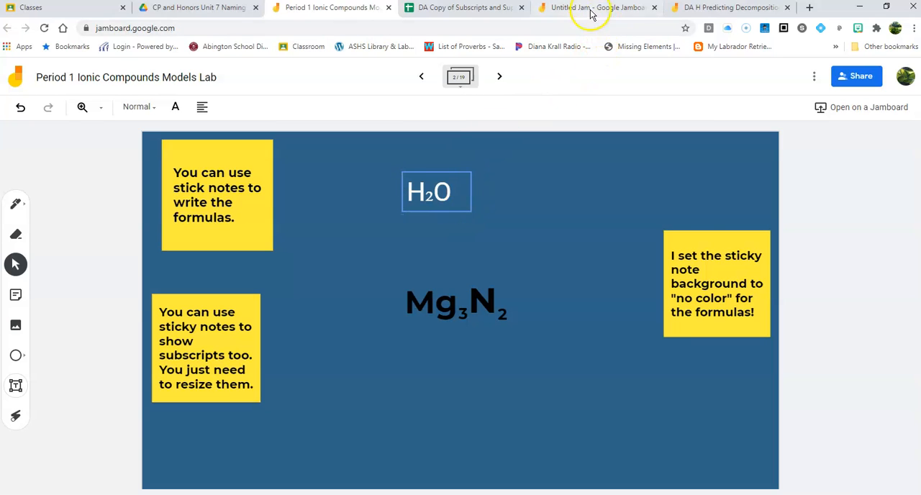
pyautogui.moveTo(727, 7)
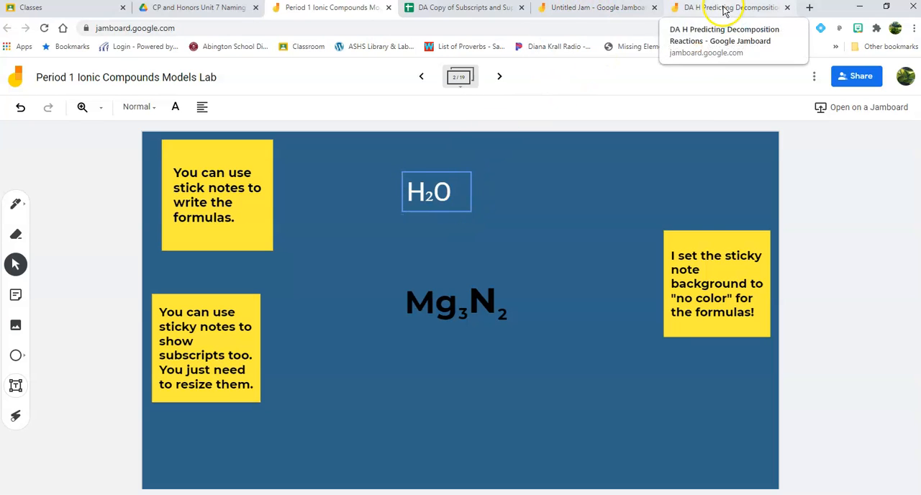
# Open the Predicting Decomposition Reactions jam, nudge its heading higher, and start adding an image.
pyautogui.click(727, 8)
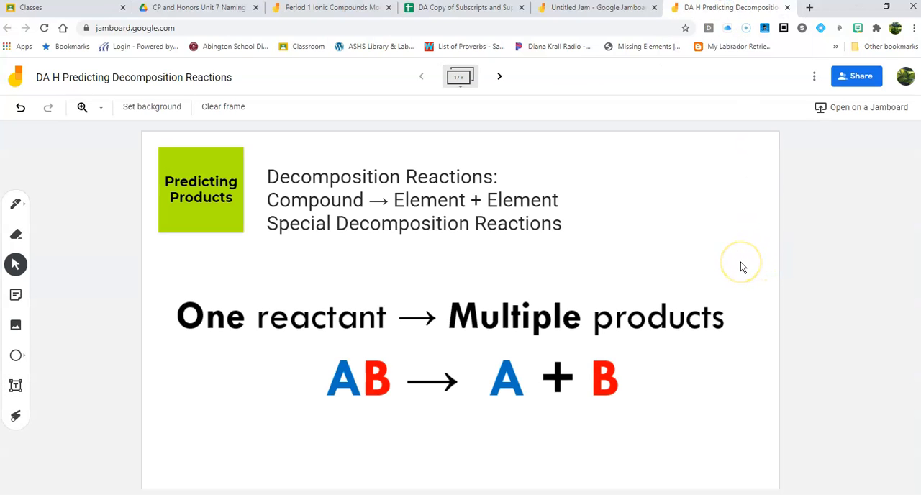
pyautogui.moveTo(504, 209)
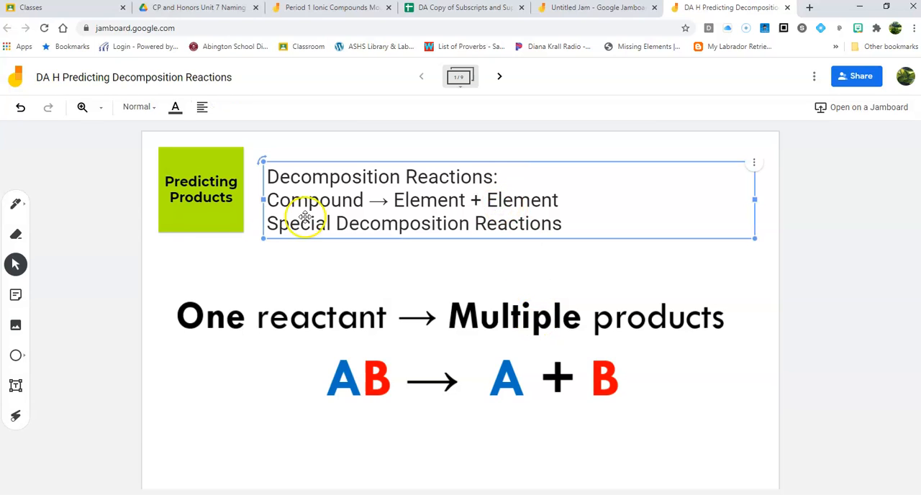
pyautogui.click(201, 189)
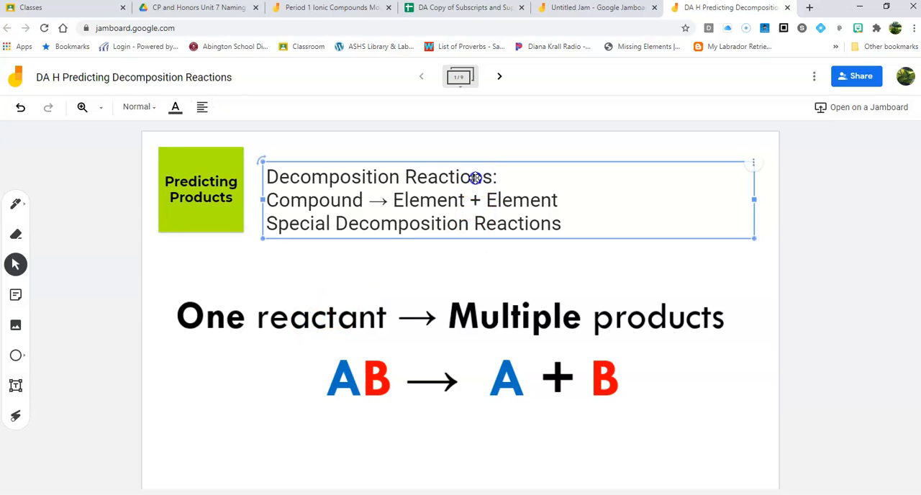
pyautogui.moveTo(474, 178); pyautogui.dragTo(487, 167)
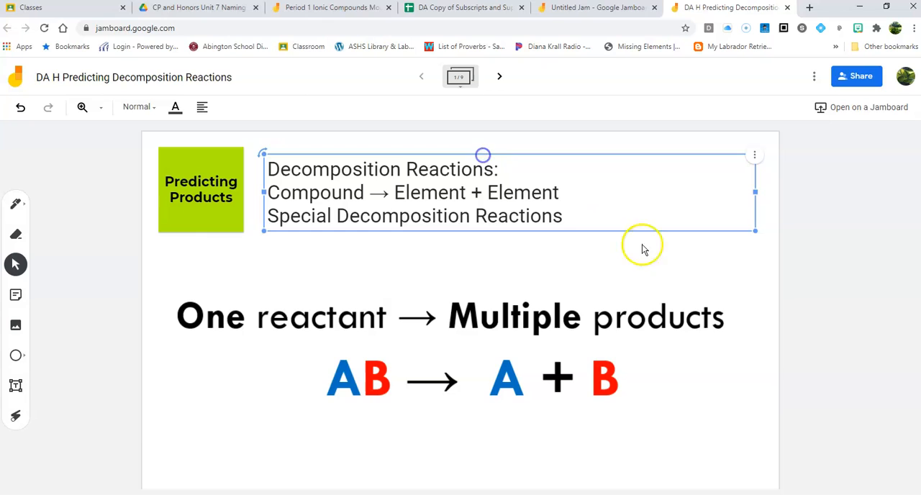
pyautogui.click(637, 331)
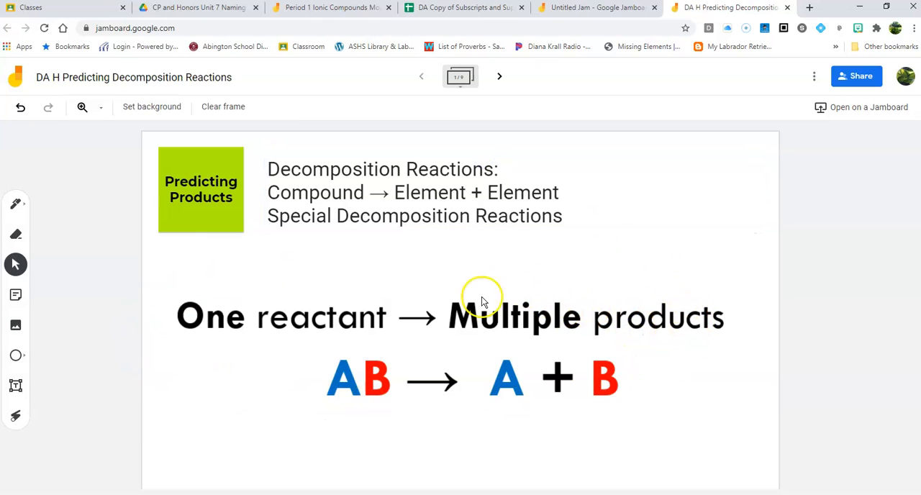
pyautogui.moveTo(543, 403)
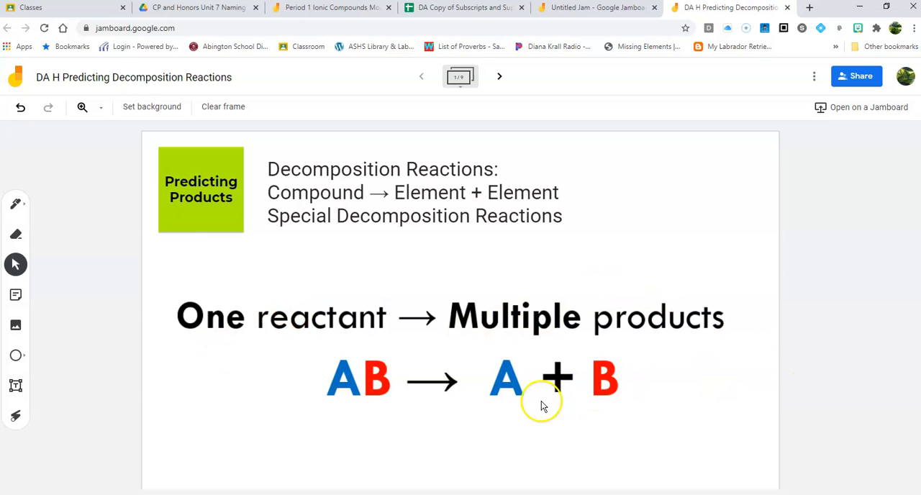
pyautogui.moveTo(568, 414)
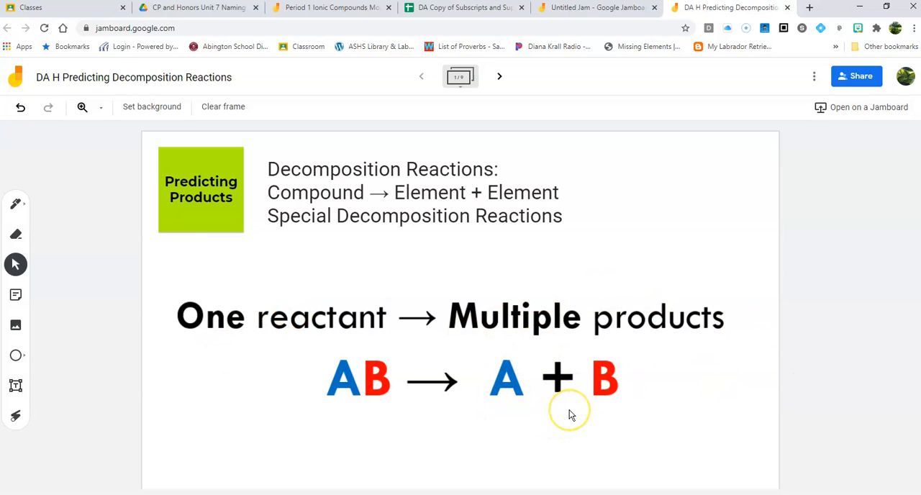
pyautogui.moveTo(648, 425)
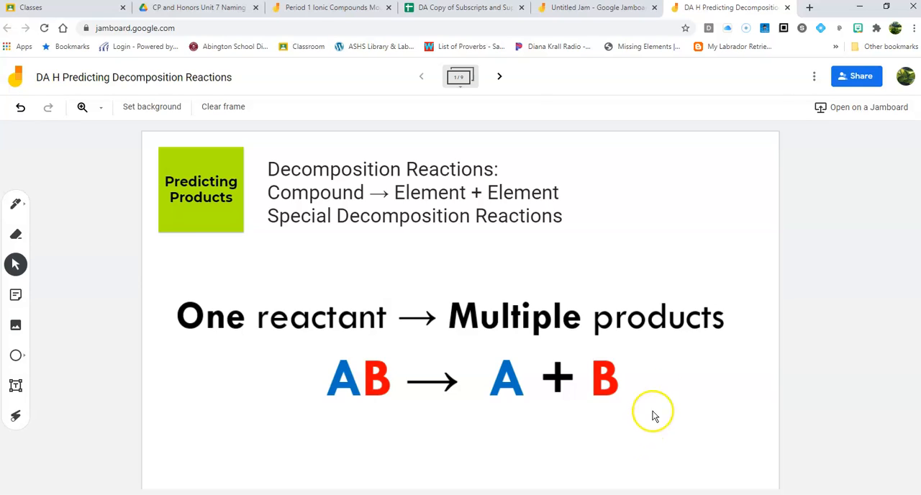
pyautogui.moveTo(662, 396)
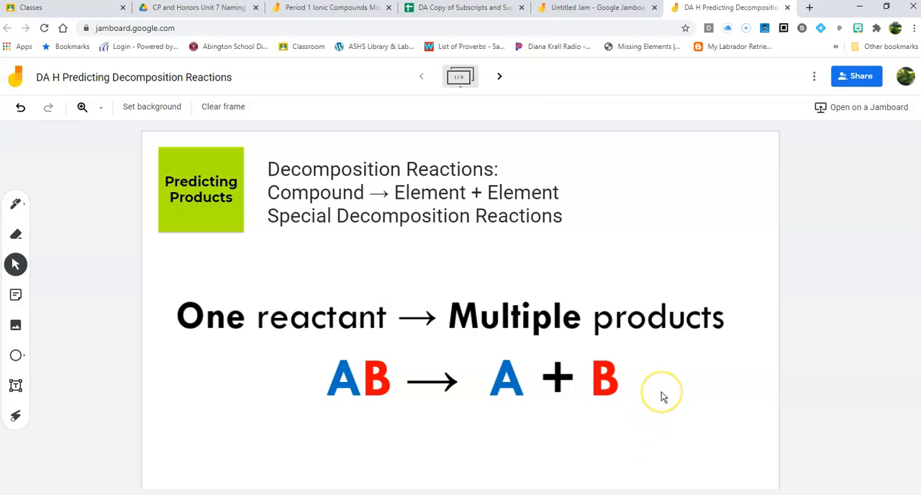
pyautogui.moveTo(662, 396)
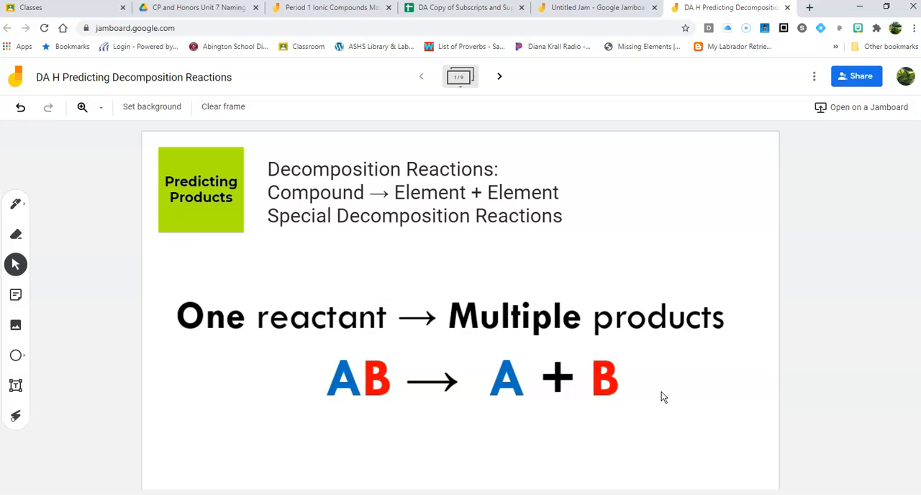
pyautogui.moveTo(412, 211)
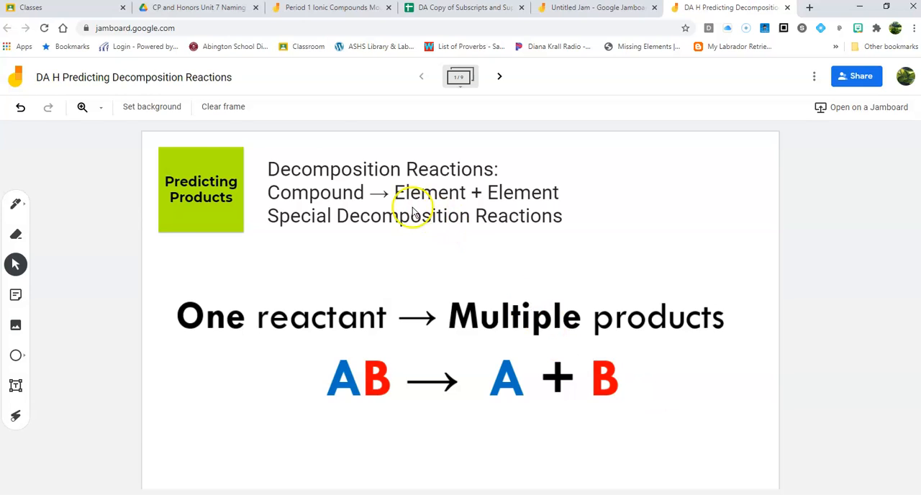
pyautogui.click(152, 107)
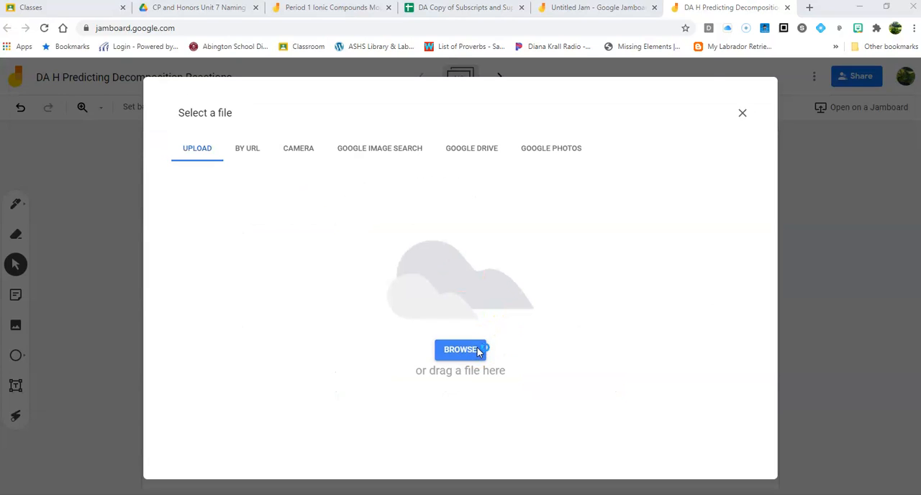
pyautogui.click(460, 350)
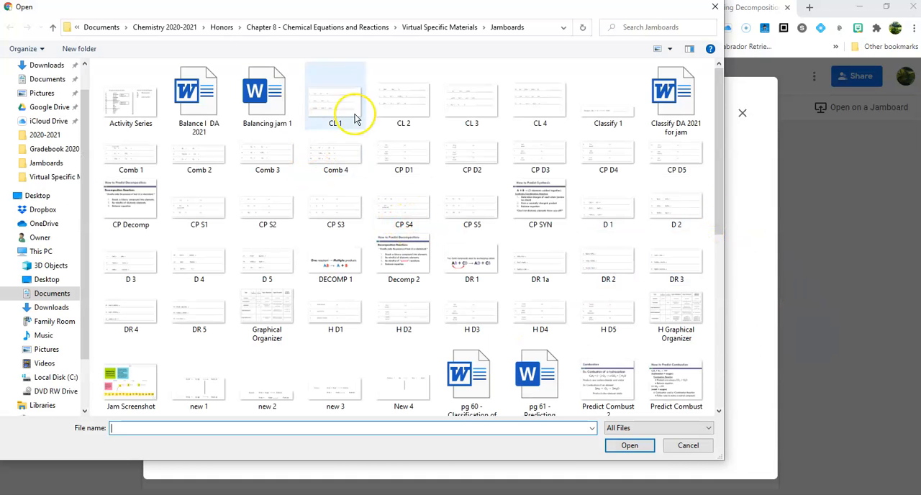
pyautogui.moveTo(540, 309)
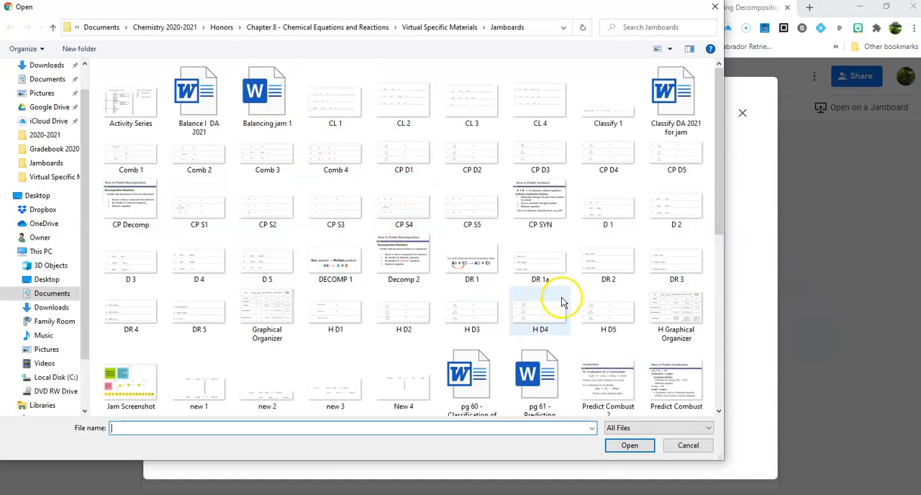
pyautogui.moveTo(472, 309)
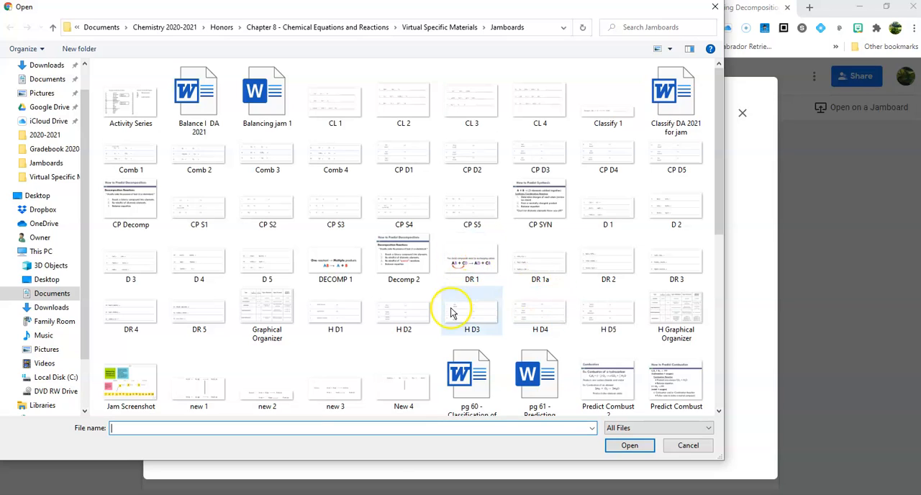
pyautogui.moveTo(688, 446)
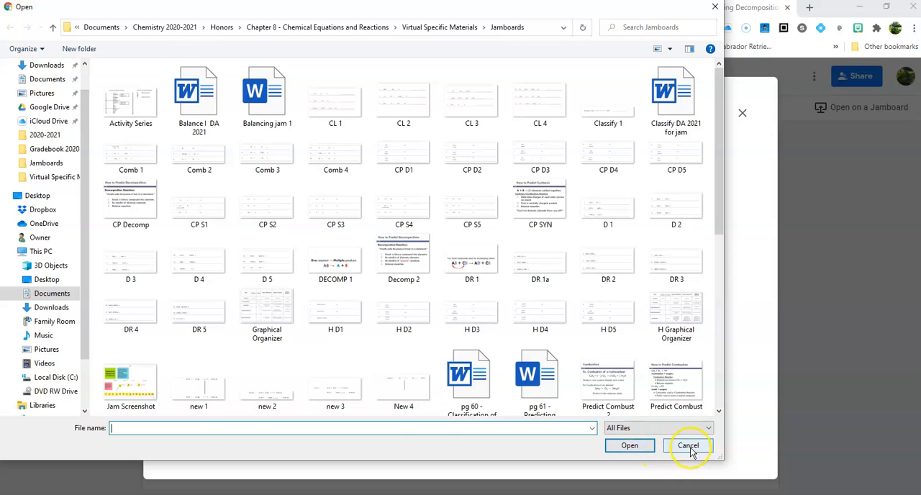
pyautogui.click(689, 445)
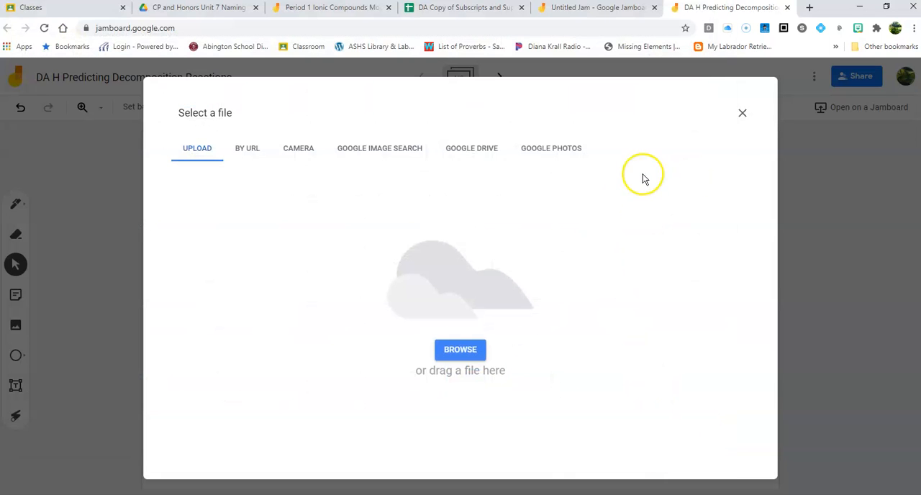
# Close the image dialog, advance to the practice frame, and move sticky note 1 into the bottom row.
pyautogui.click(742, 112)
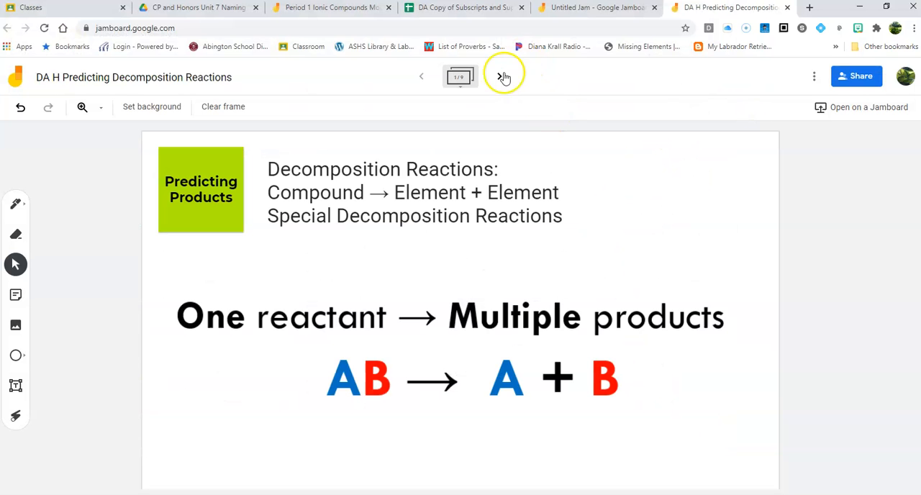
pyautogui.click(500, 76)
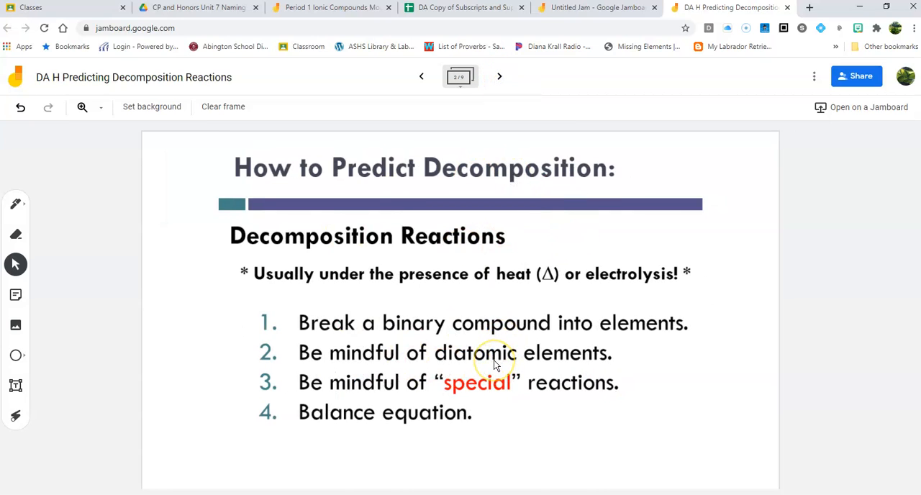
pyautogui.click(499, 77)
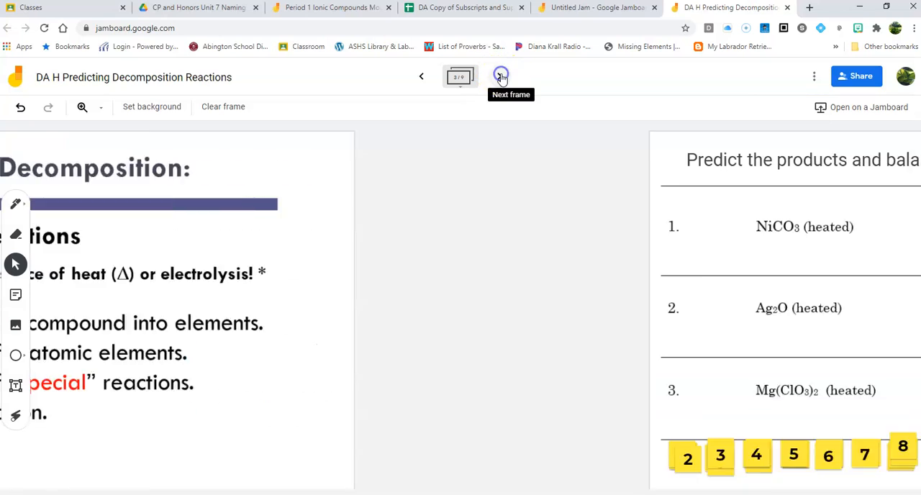
pyautogui.click(501, 76)
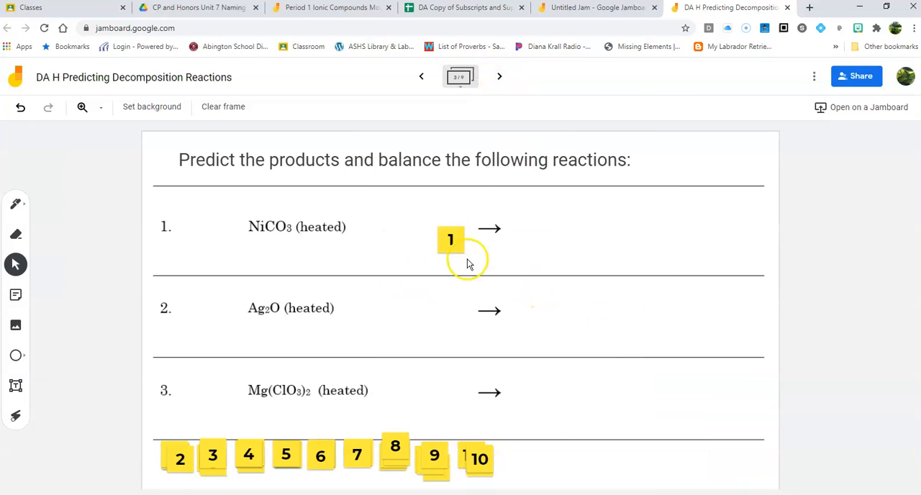
pyautogui.moveTo(450, 239); pyautogui.dragTo(167, 453)
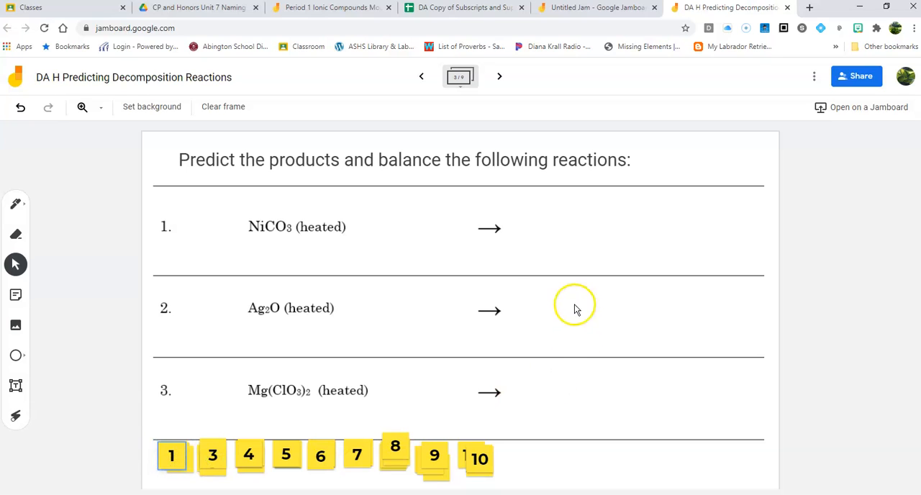
pyautogui.moveTo(280, 201)
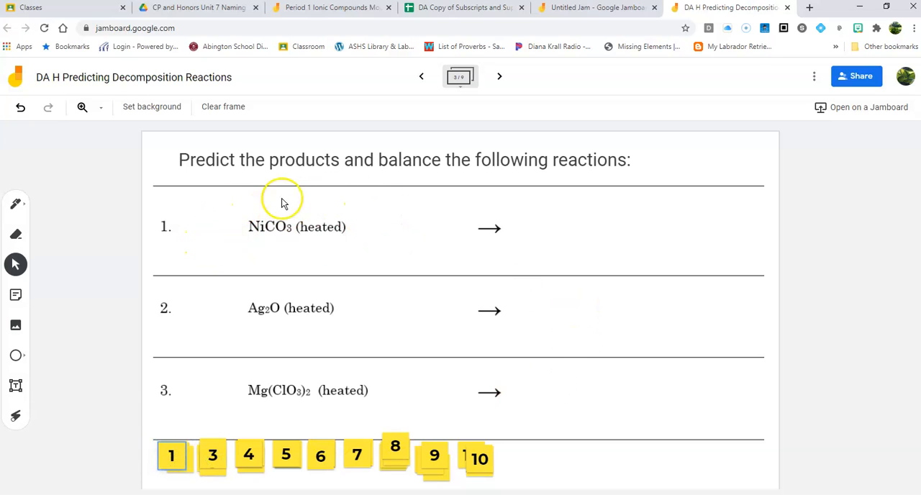
pyautogui.moveTo(273, 255)
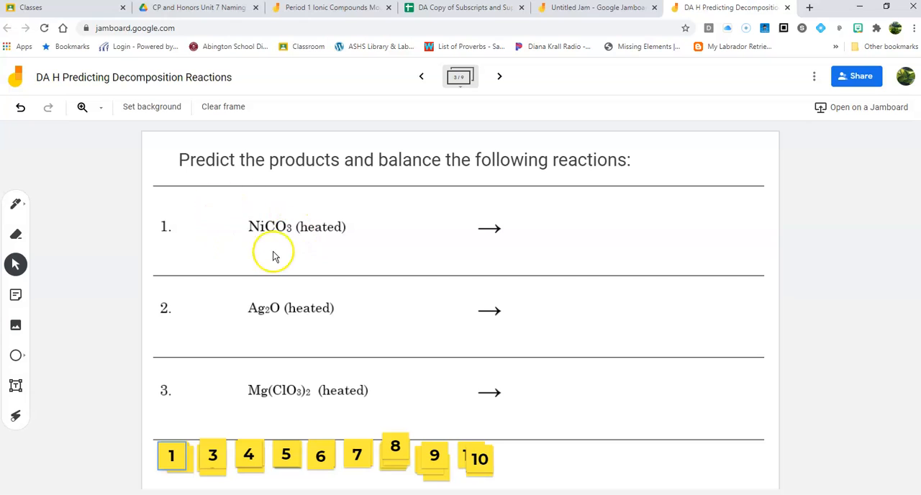
pyautogui.moveTo(240, 236)
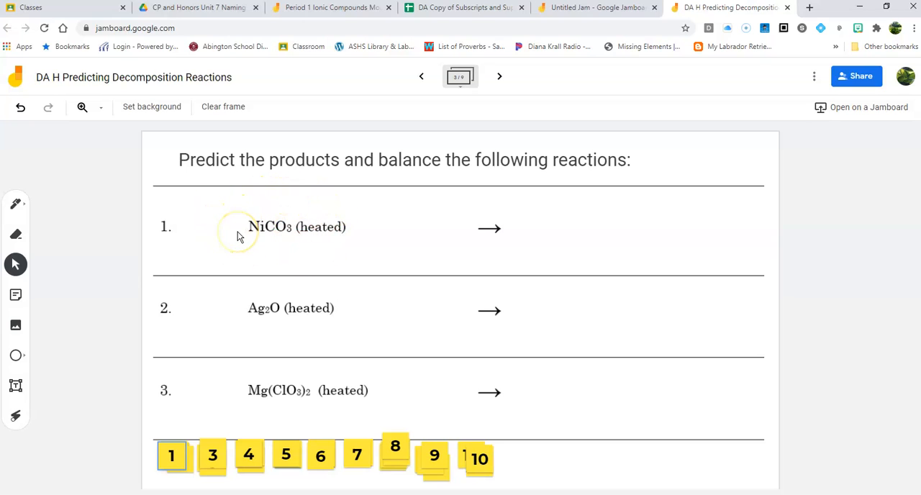
pyautogui.moveTo(346, 211)
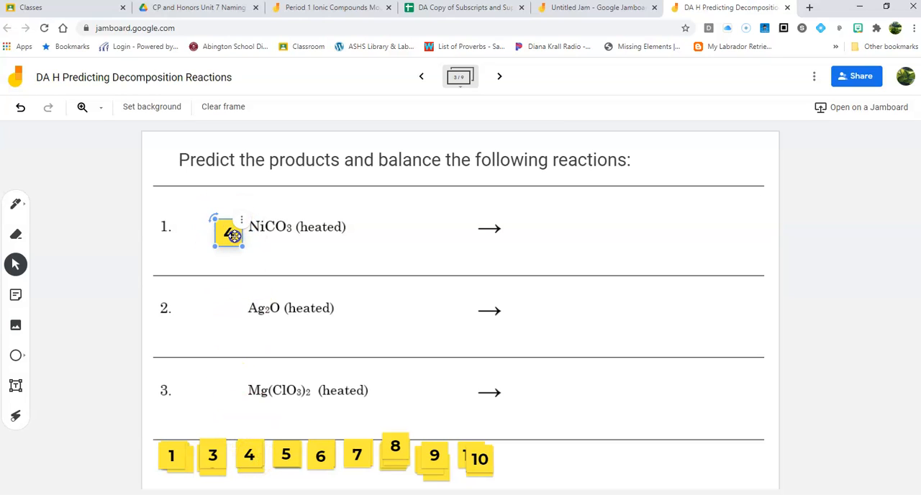
# Place sticky note 4 beside reaction 1, then advance to the reactions 10–12 frame.
pyautogui.moveTo(227, 230); pyautogui.dragTo(250, 453)
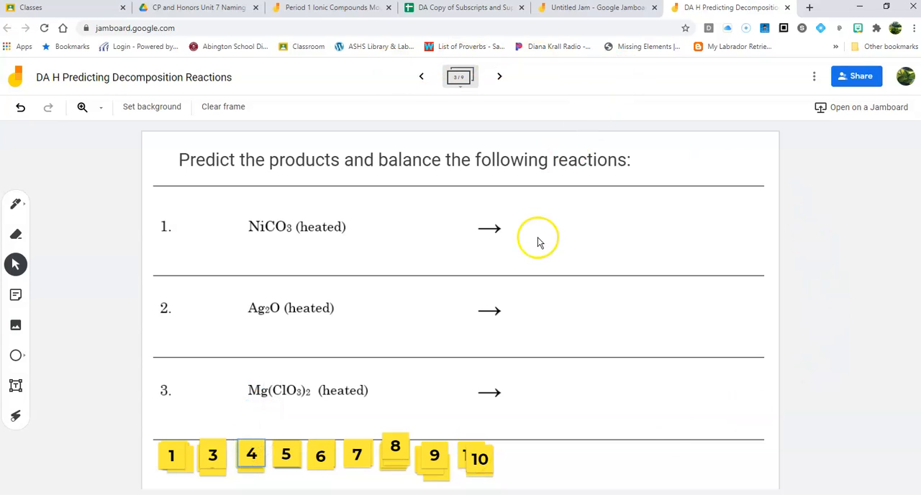
pyautogui.click(499, 76)
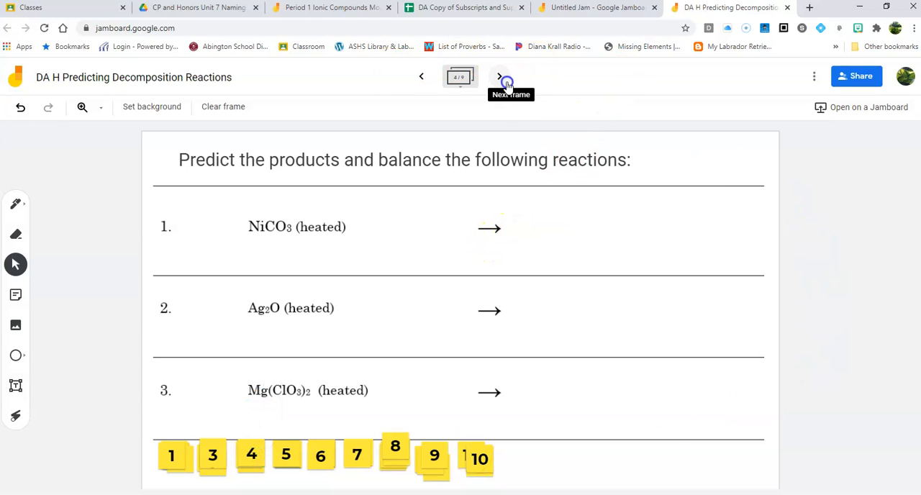
pyautogui.click(499, 76)
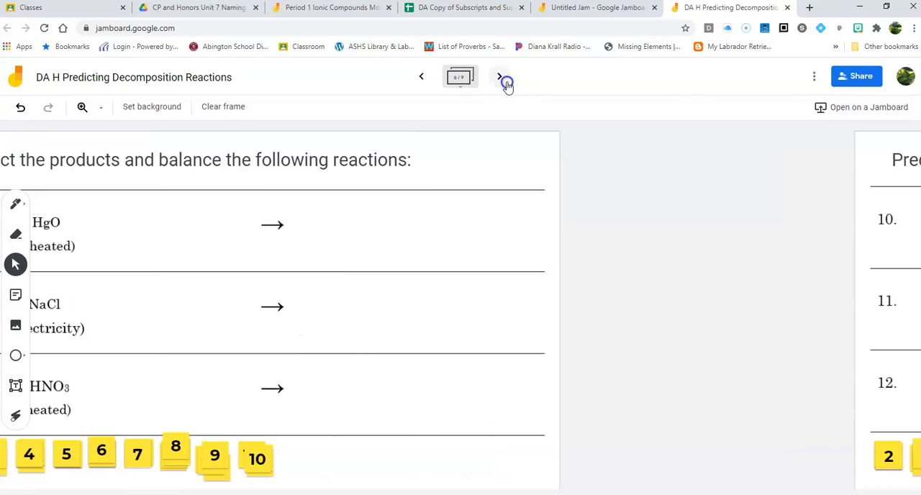
pyautogui.click(499, 77)
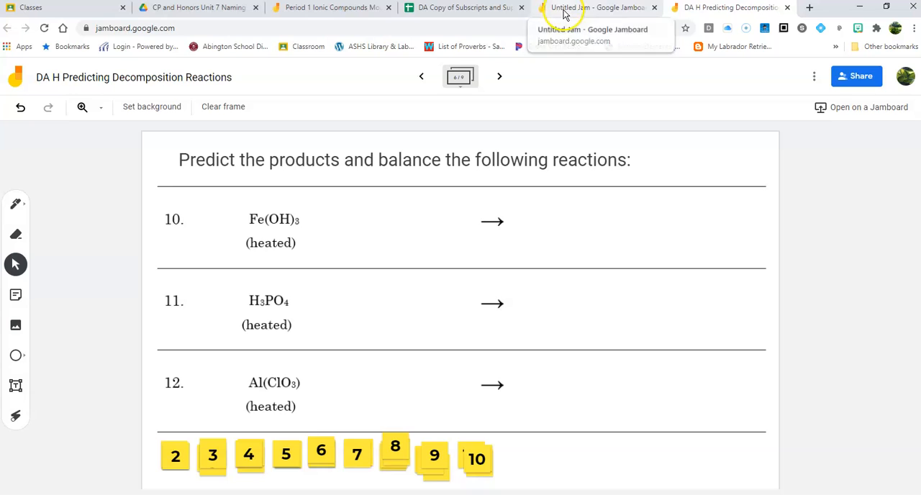
# Give the untitled jam's first frame the Predict Combust image as its background.
pyautogui.click(597, 7)
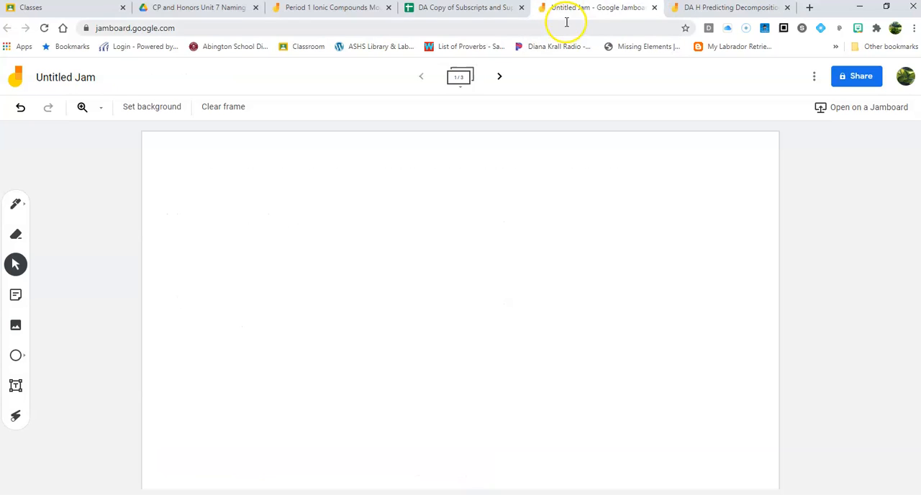
pyautogui.moveTo(152, 107)
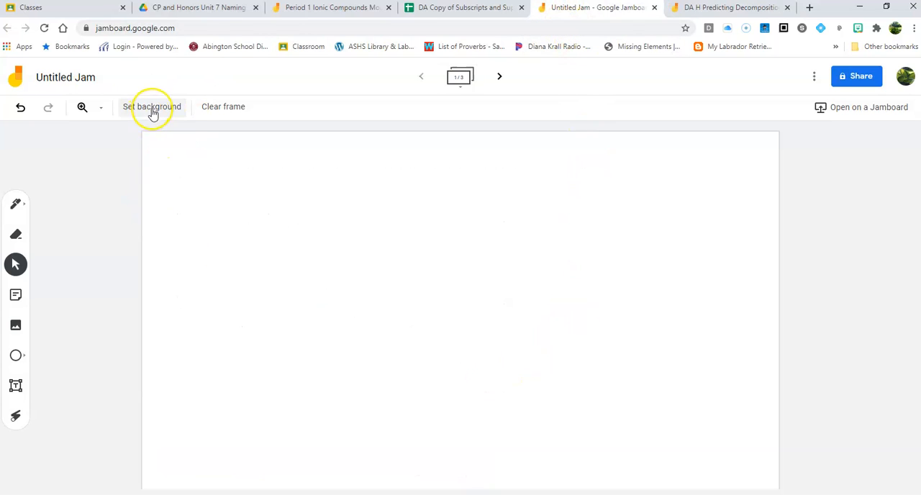
pyautogui.moveTo(151, 107)
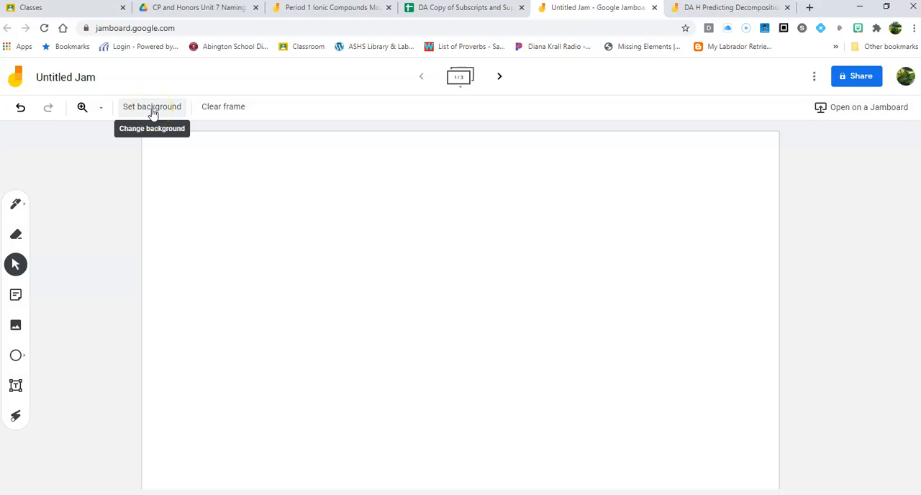
pyautogui.click(151, 107)
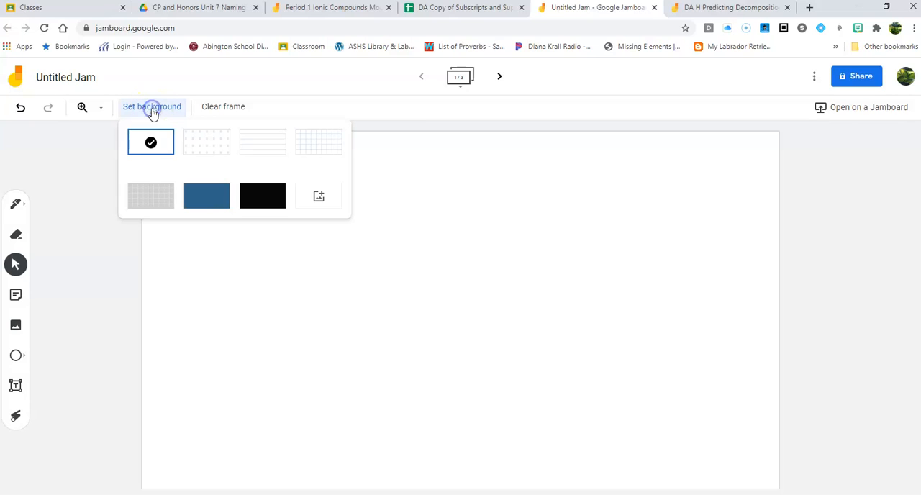
pyautogui.click(318, 196)
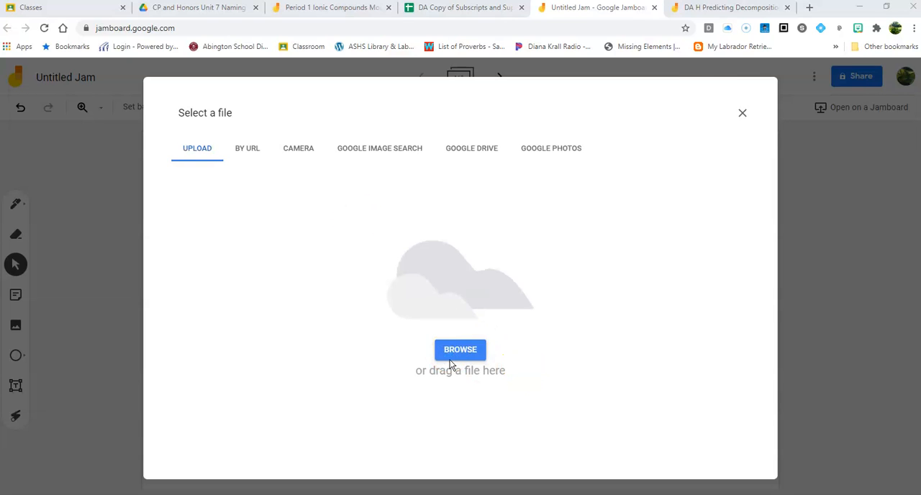
pyautogui.click(460, 349)
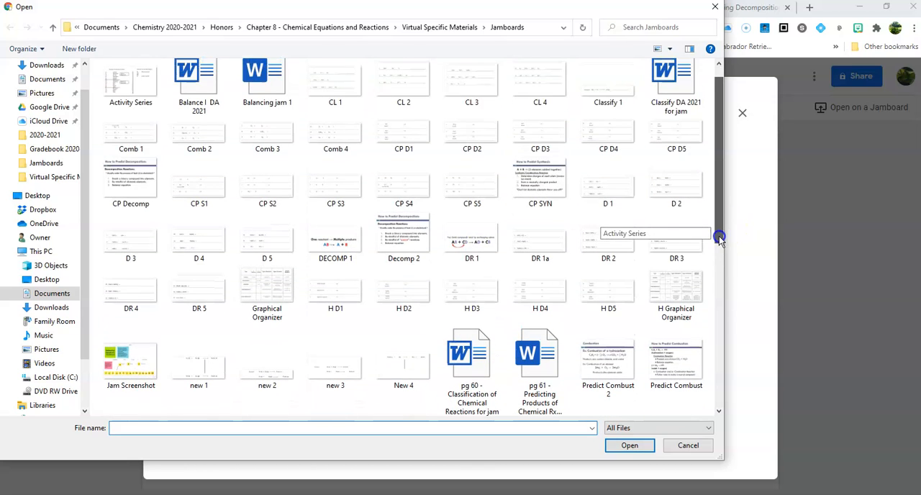
pyautogui.scroll(-3)
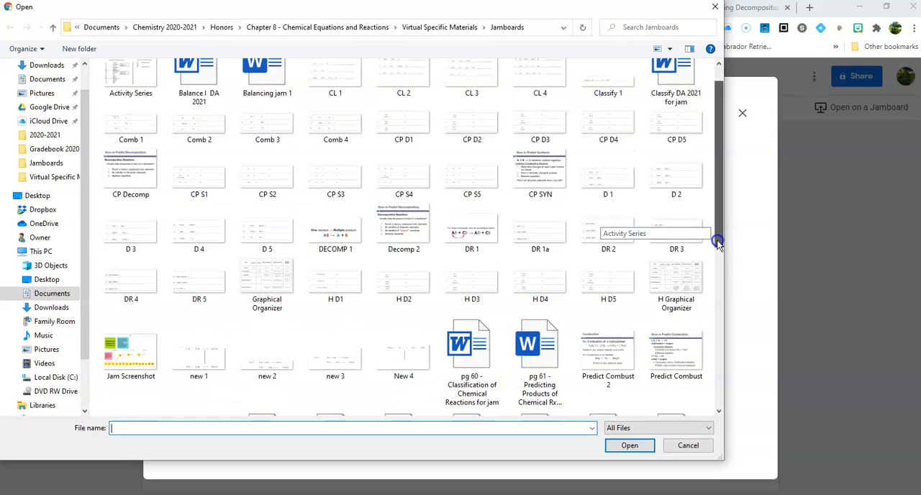
pyautogui.scroll(-3)
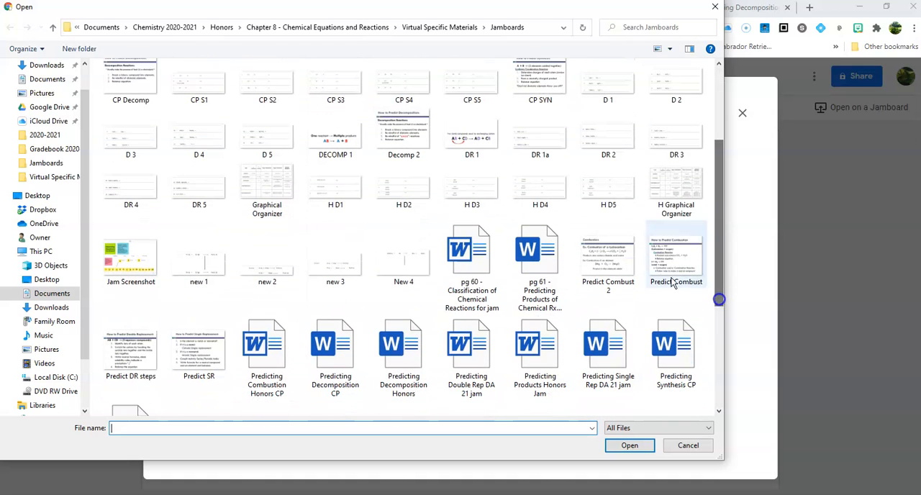
pyautogui.click(675, 255)
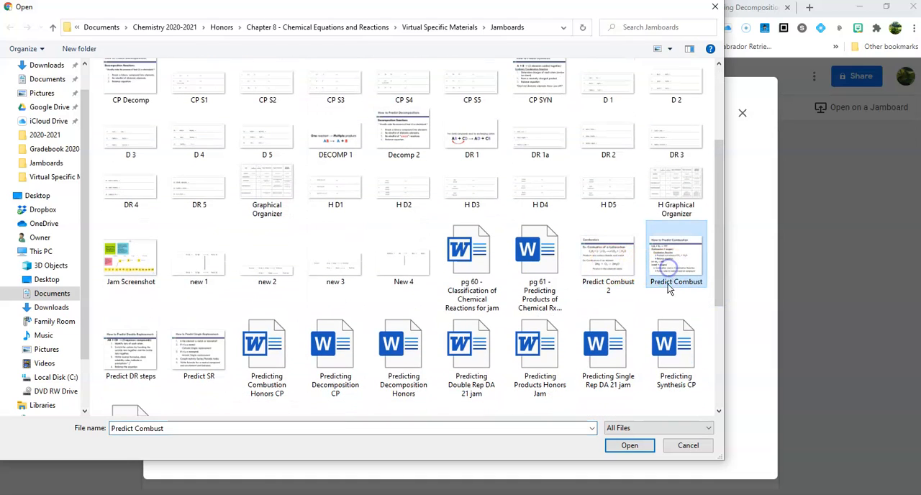
pyautogui.click(628, 444)
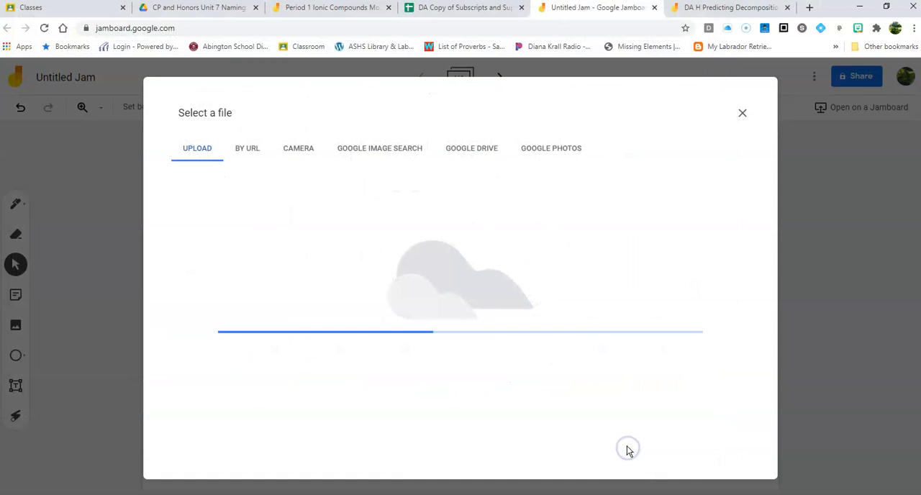
pyautogui.click(741, 113)
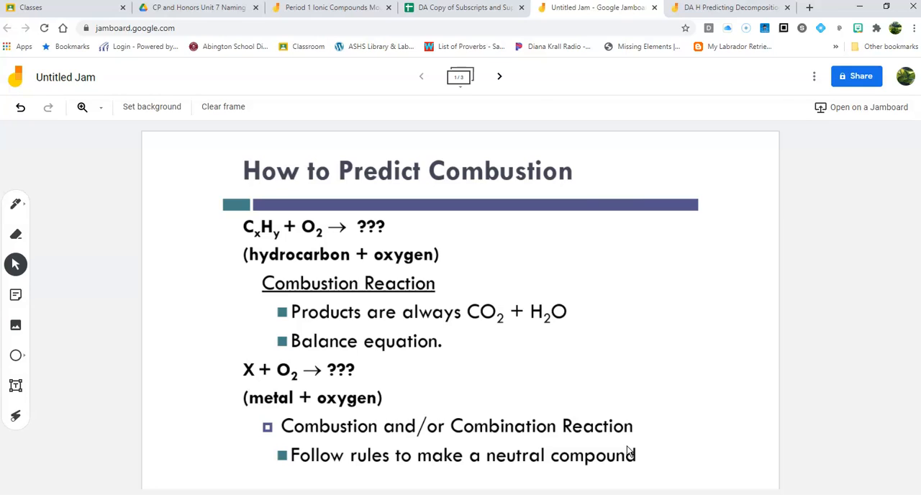
pyautogui.moveTo(499, 77)
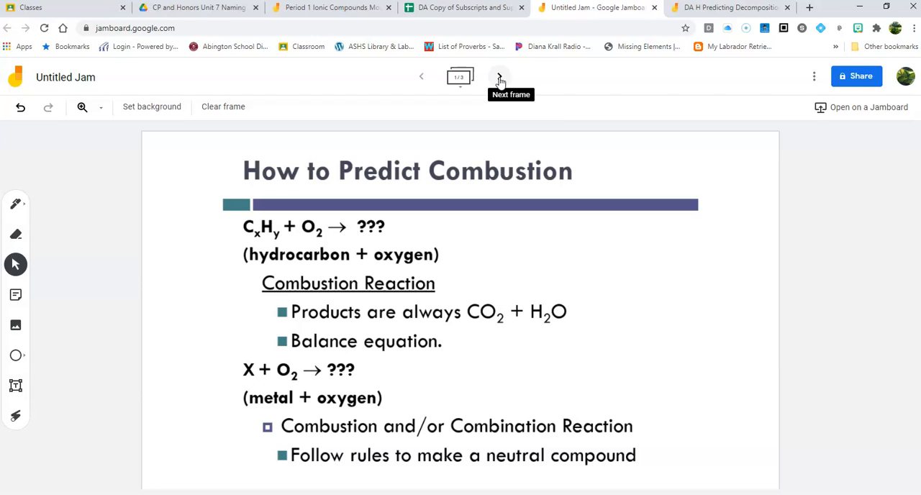
pyautogui.moveTo(283, 74)
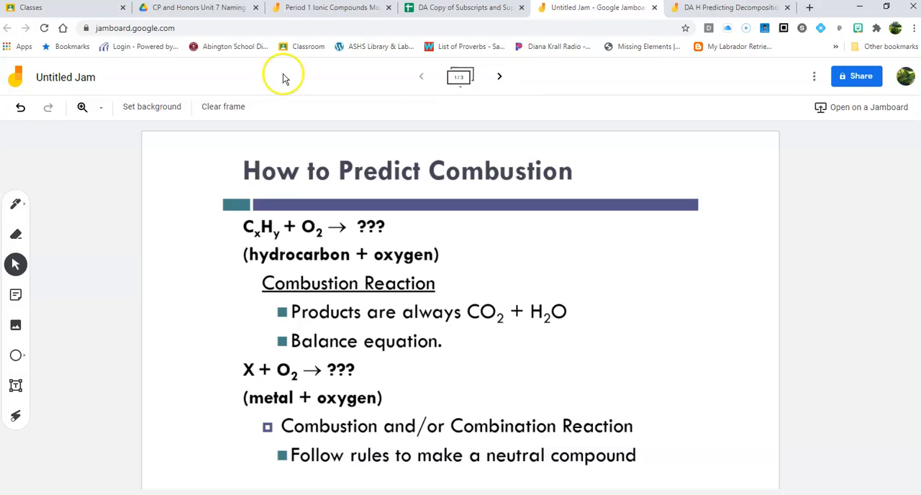
# Replace the frame background with the Comb 1 combustion worksheet image.
pyautogui.click(151, 107)
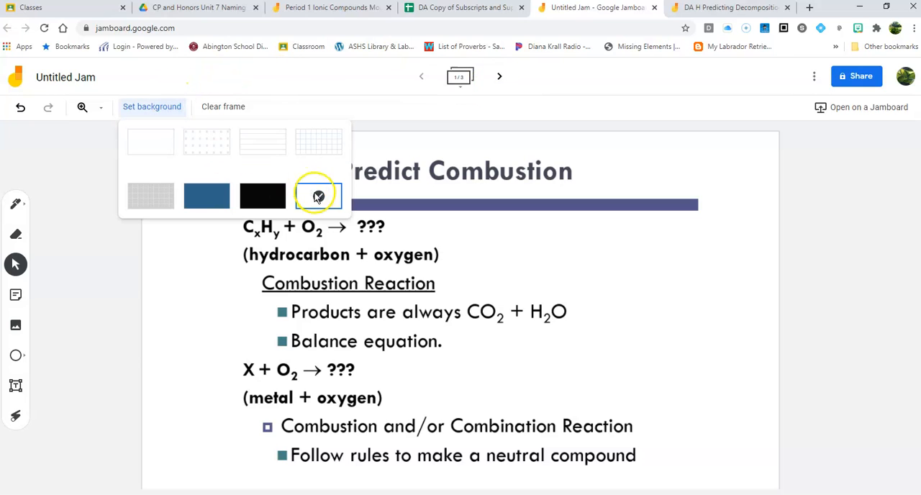
pyautogui.click(318, 195)
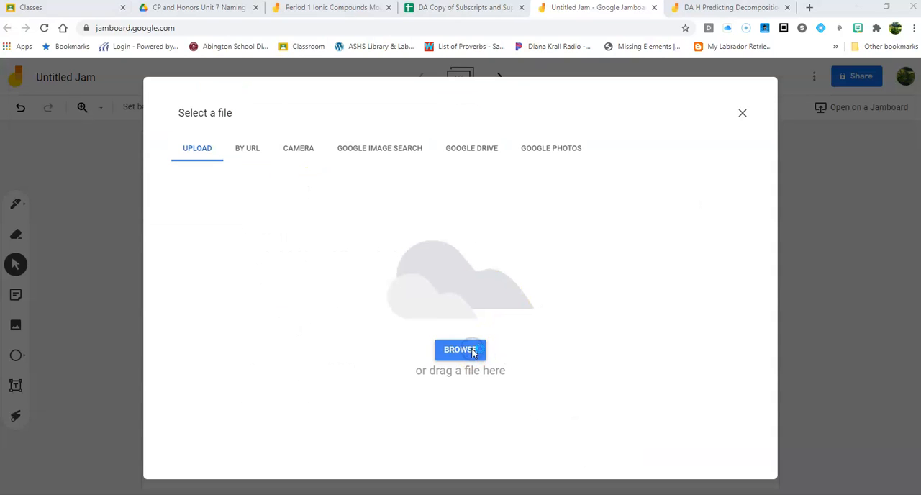
pyautogui.click(459, 350)
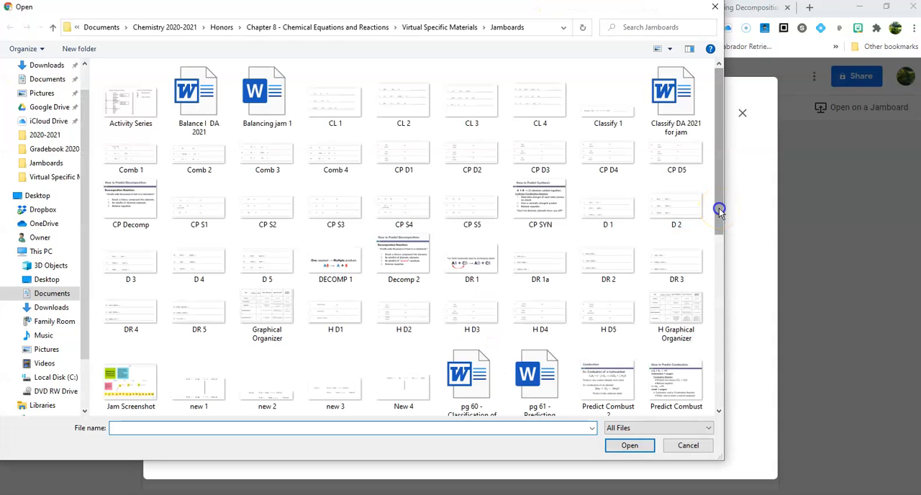
pyautogui.scroll(-3)
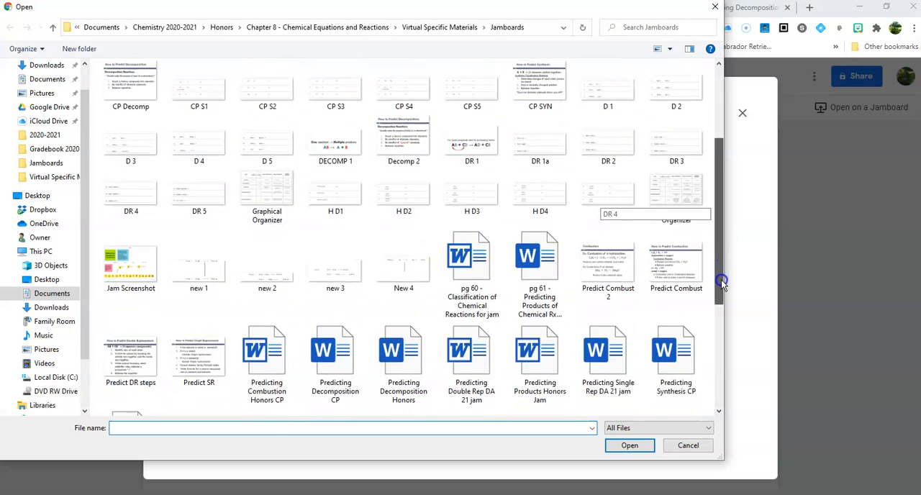
pyautogui.scroll(-3)
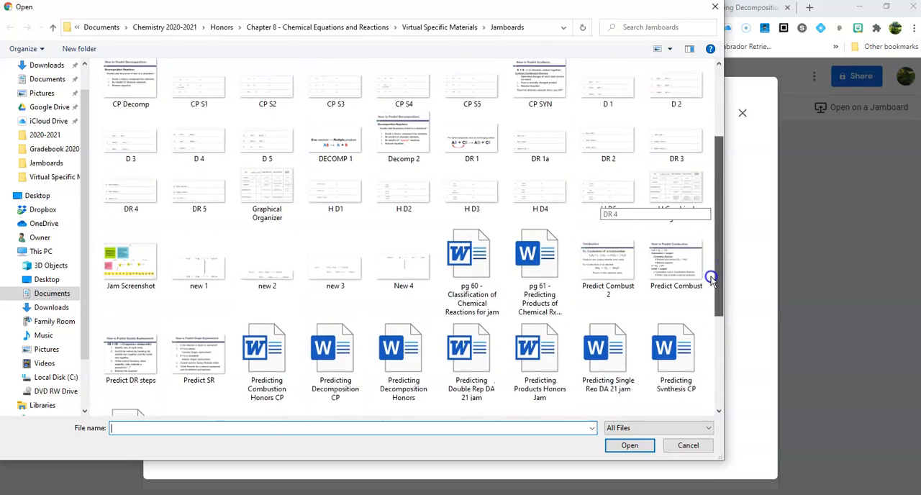
pyautogui.scroll(3)
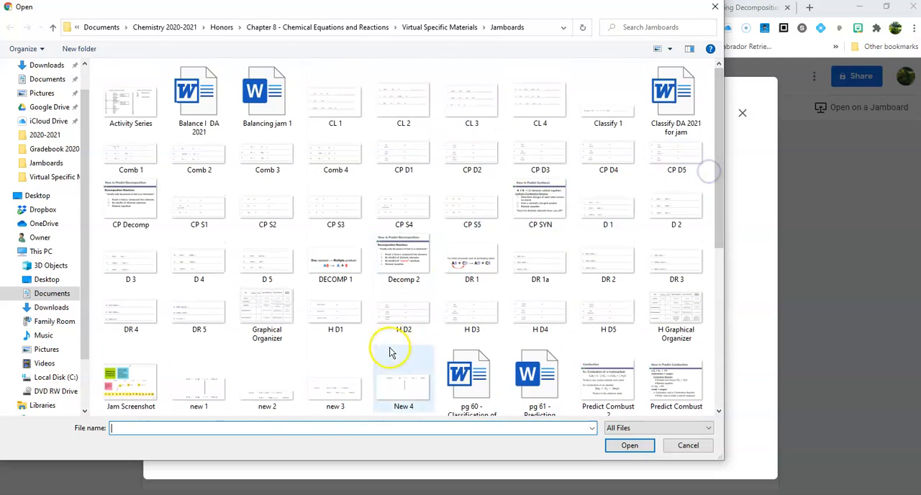
pyautogui.moveTo(198, 156)
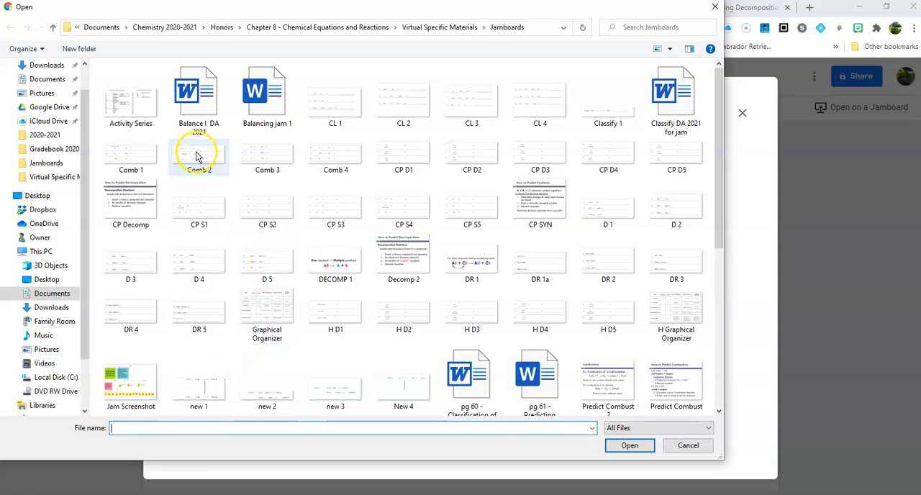
pyautogui.click(130, 151)
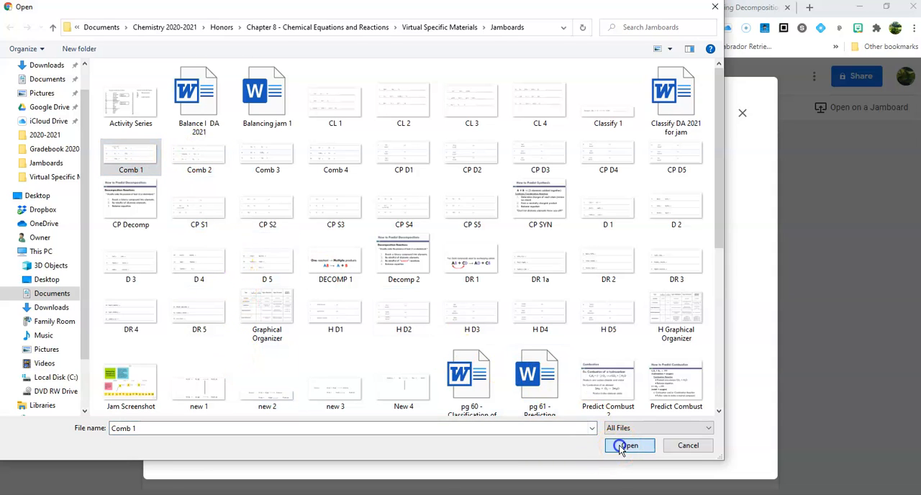
pyautogui.click(628, 446)
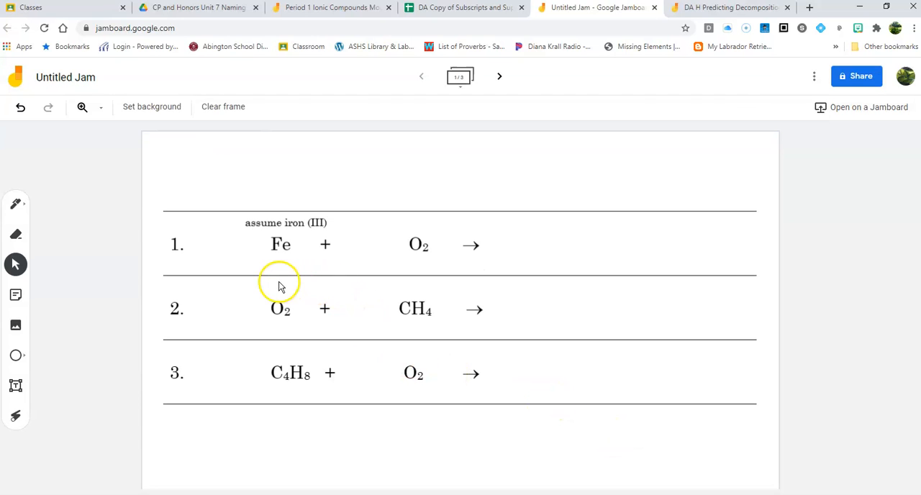
pyautogui.moveTo(621, 380)
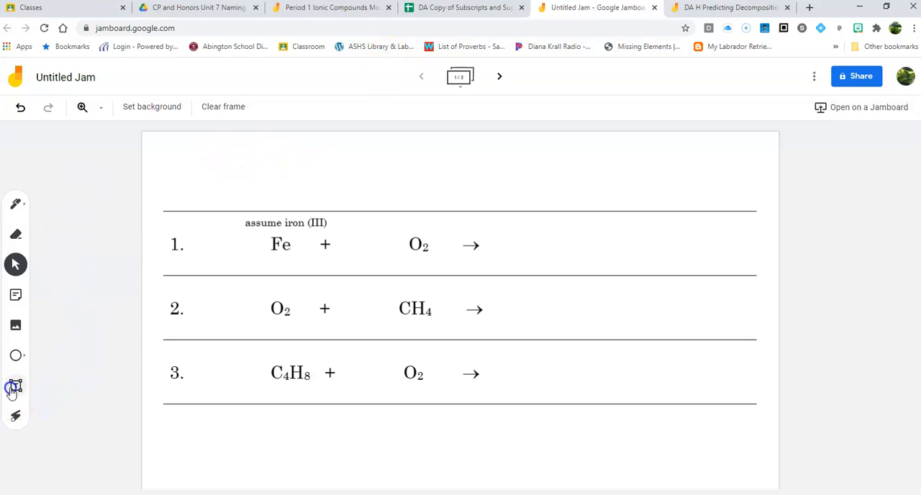
# Add a 'Predict' text heading above the three combustion reactions.
pyautogui.click(16, 385)
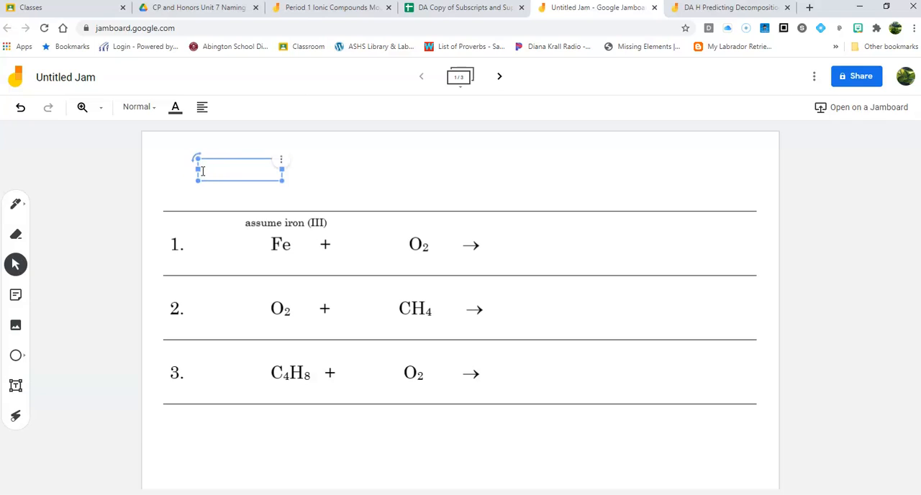
pyautogui.write('Pred')
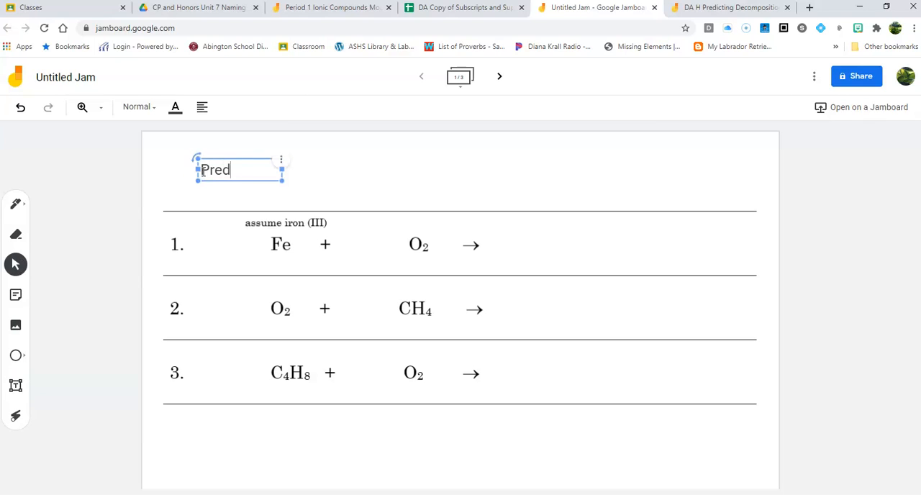
pyautogui.write('ict')
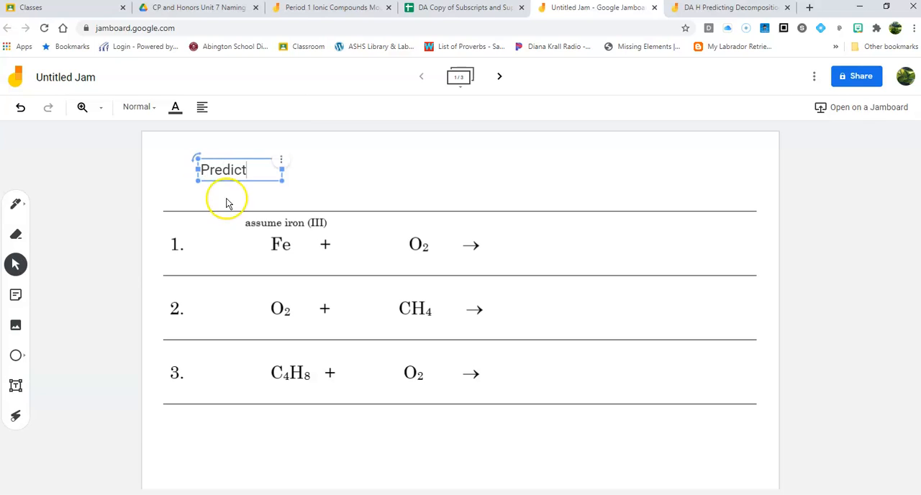
pyautogui.click(474, 390)
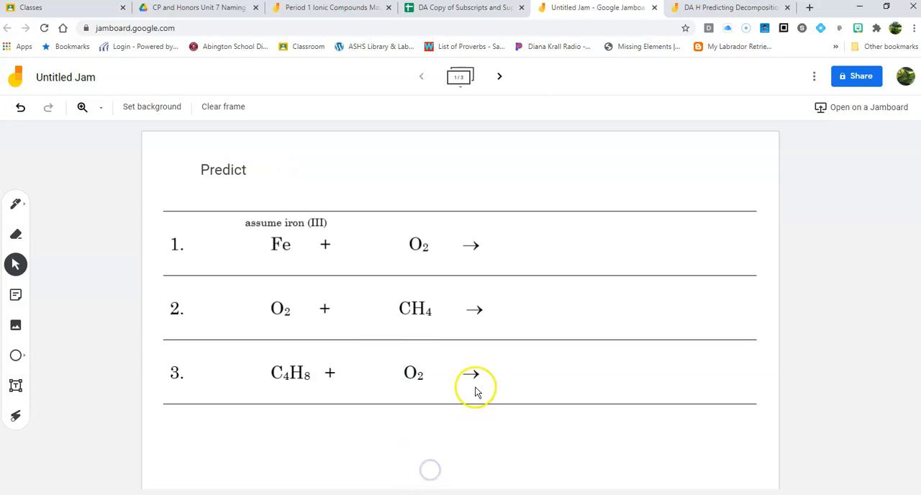
pyautogui.moveTo(293, 126)
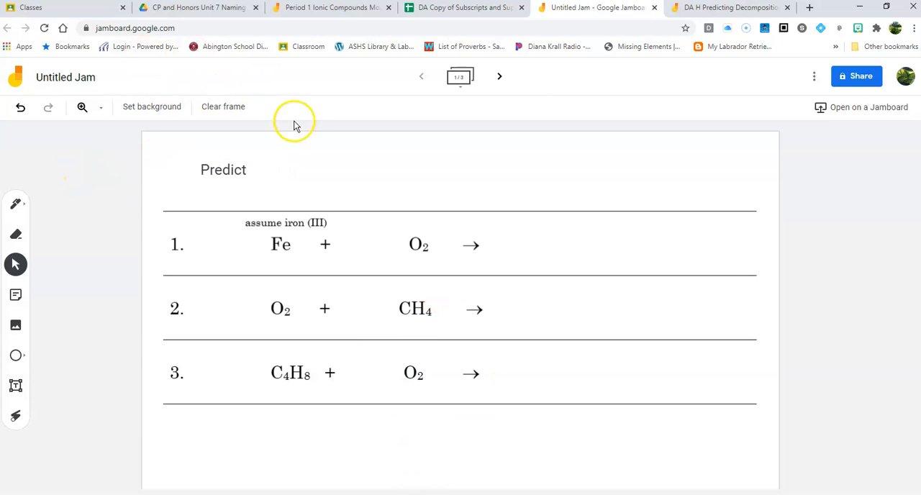
pyautogui.moveTo(694, 33)
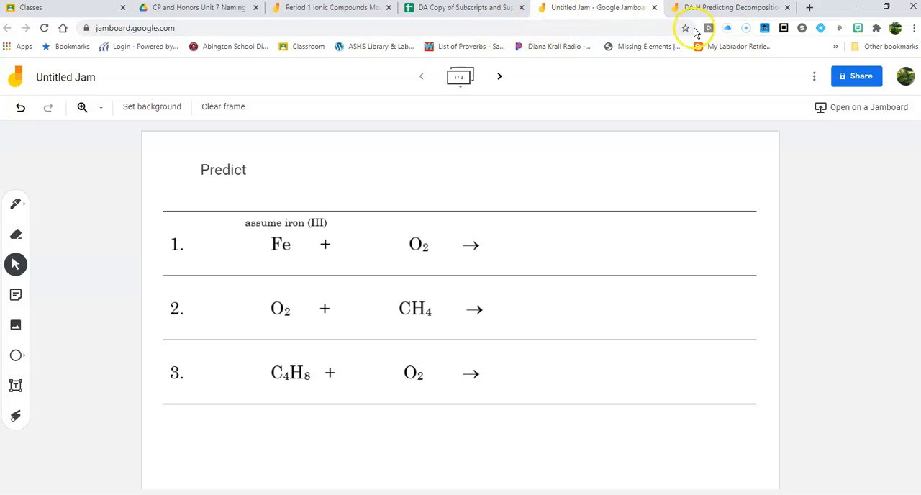
pyautogui.moveTo(726, 7)
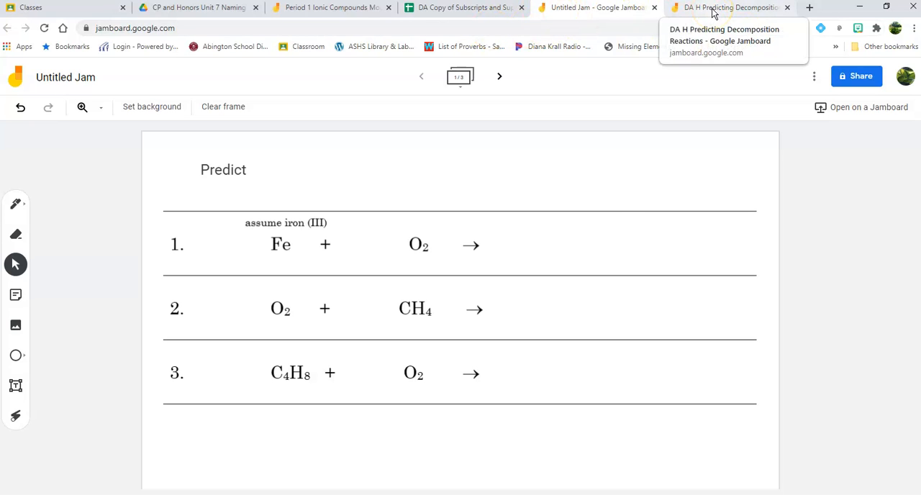
pyautogui.click(729, 7)
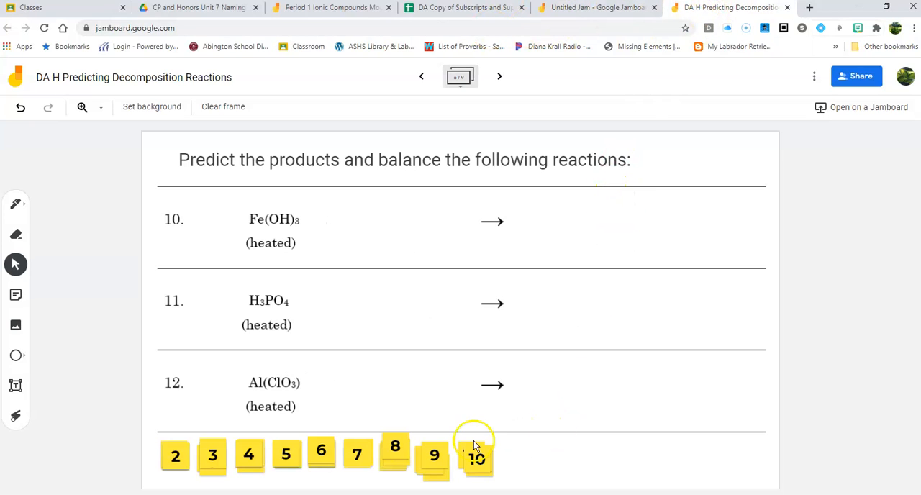
pyautogui.click(175, 455)
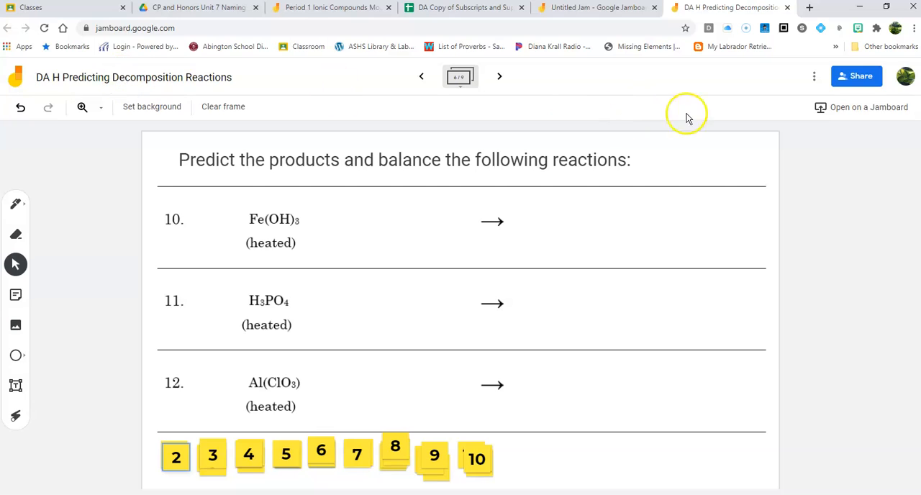
pyautogui.moveTo(814, 77)
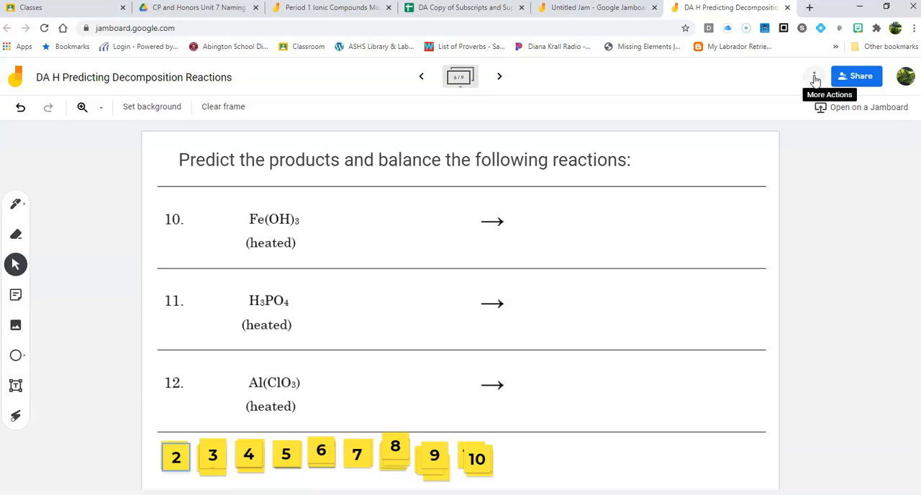
pyautogui.click(175, 456)
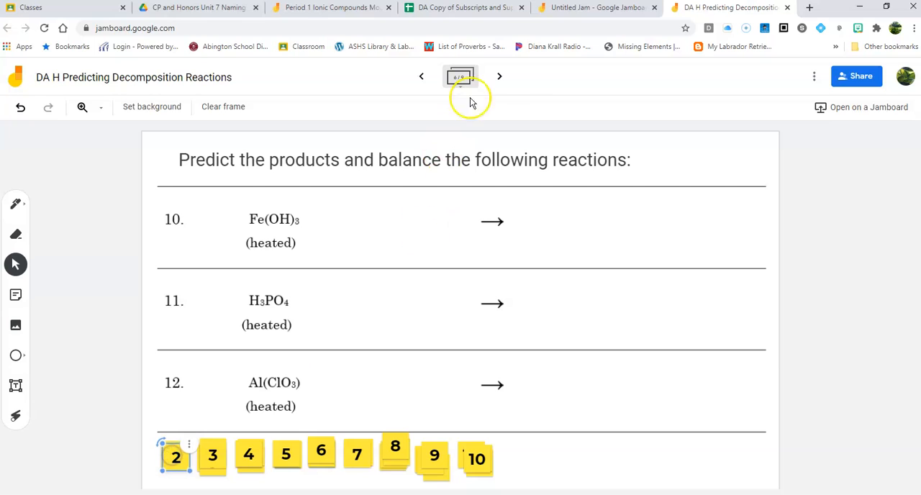
pyautogui.moveTo(499, 76)
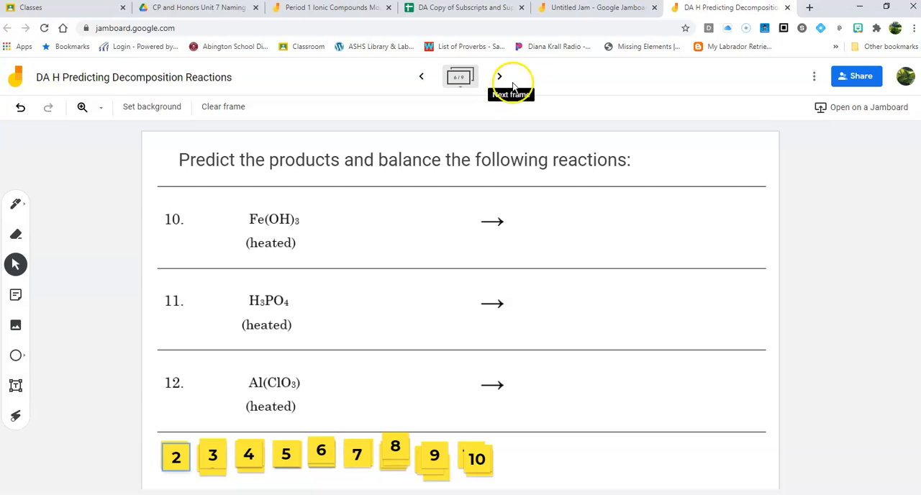
pyautogui.moveTo(327, 7)
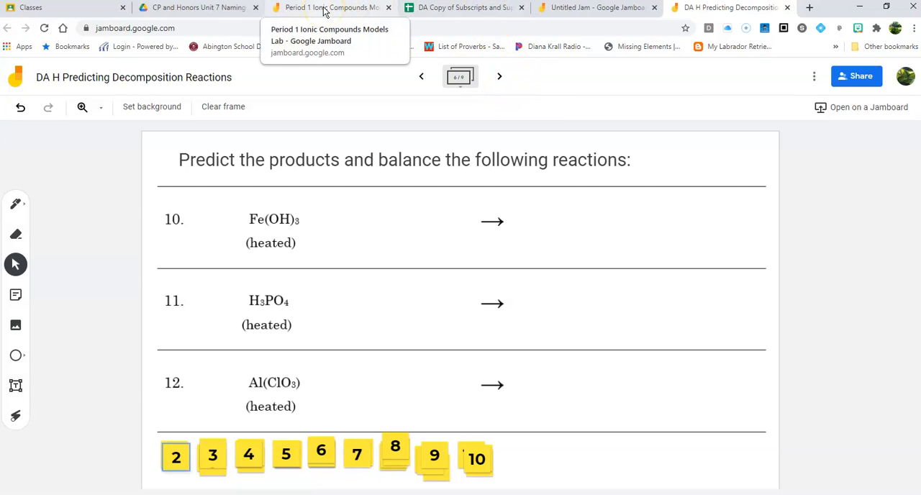
pyautogui.click(596, 7)
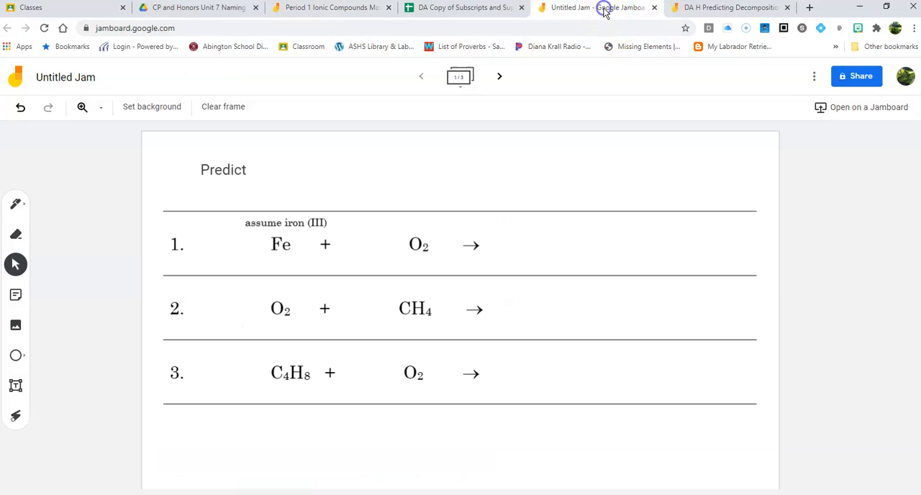
# View the next frames of this jam, then return to the Period 1 Ionic Compounds Models Lab jam.
pyautogui.click(499, 76)
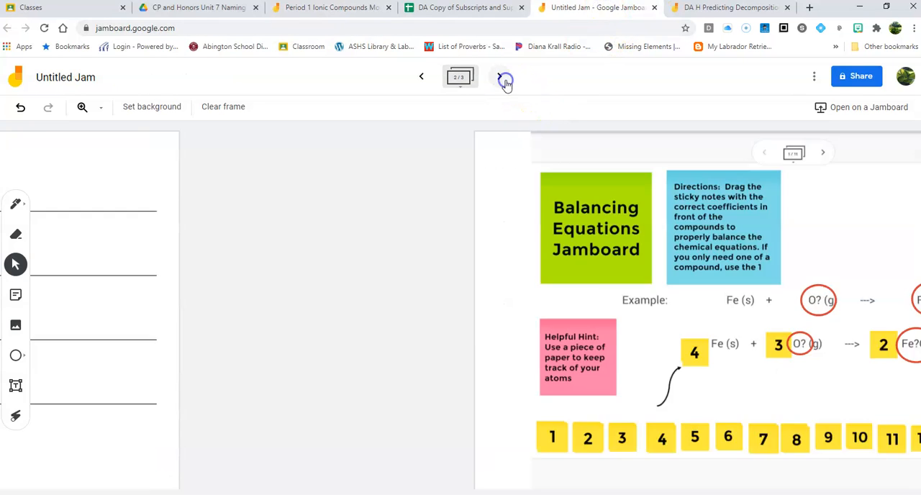
pyautogui.click(505, 77)
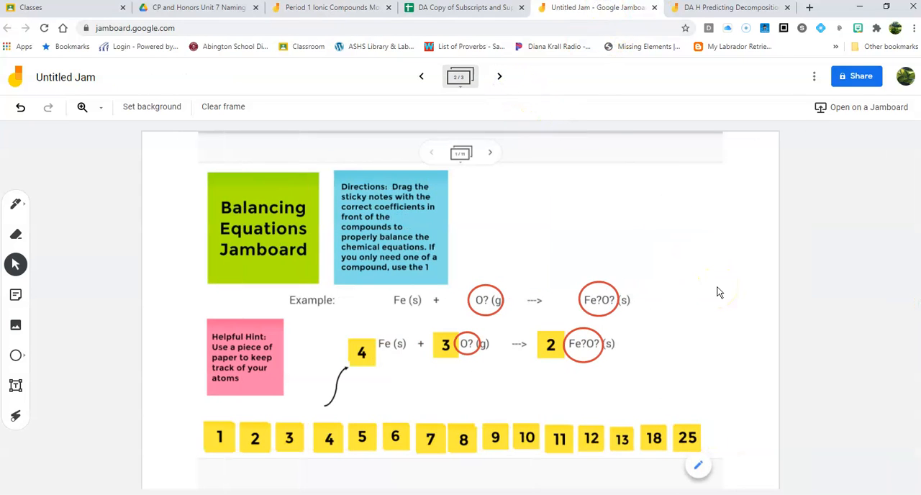
pyautogui.moveTo(712, 248)
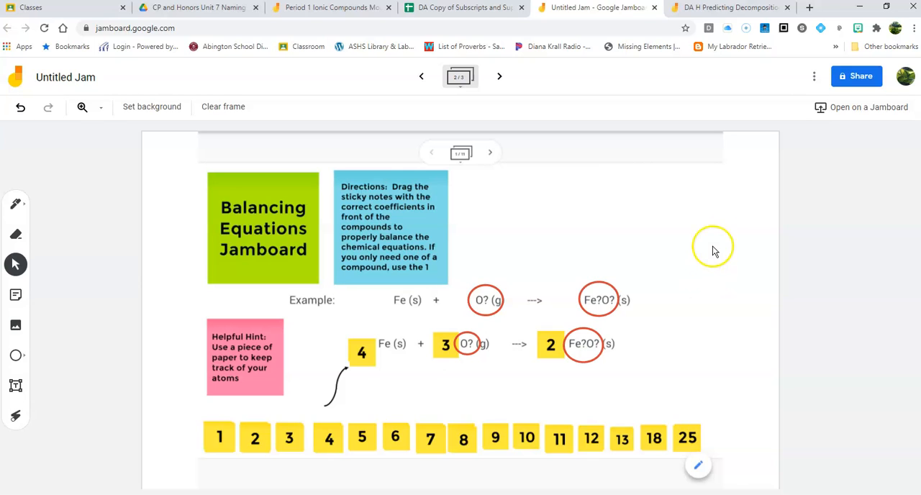
pyautogui.moveTo(715, 10)
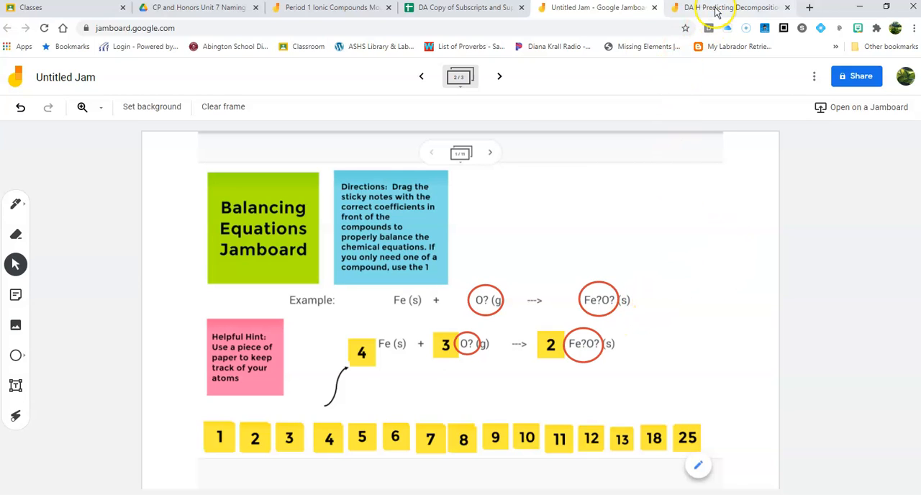
pyautogui.moveTo(485, 306)
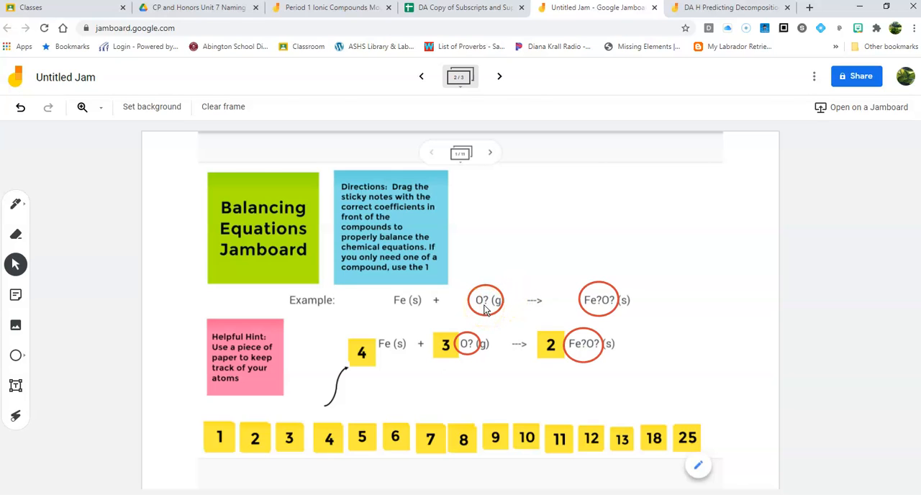
pyautogui.moveTo(493, 311)
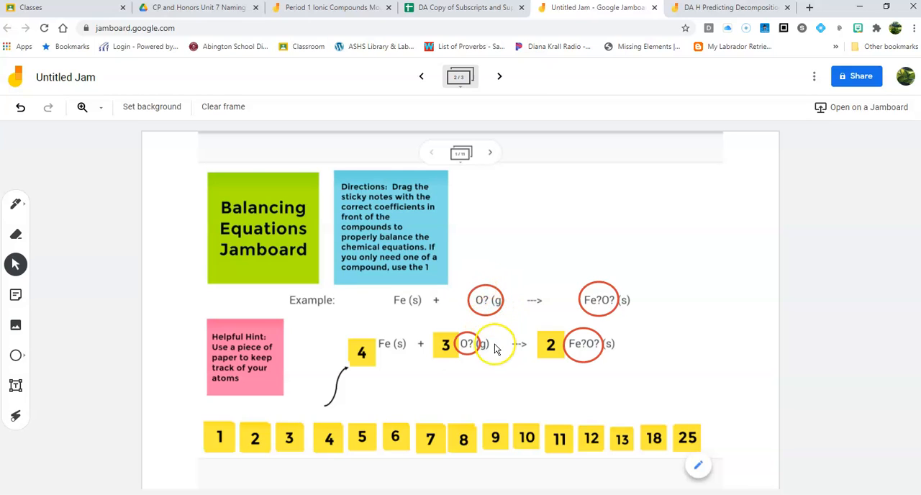
pyautogui.moveTo(466, 362)
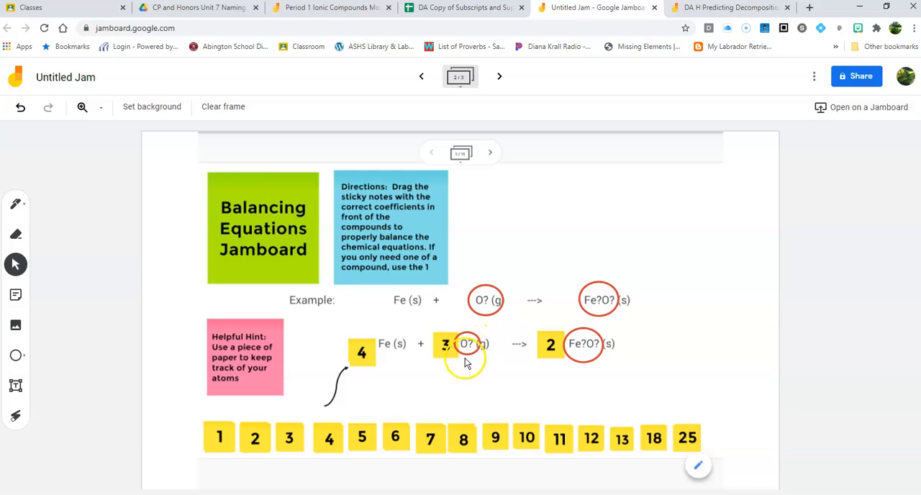
pyautogui.moveTo(524, 305)
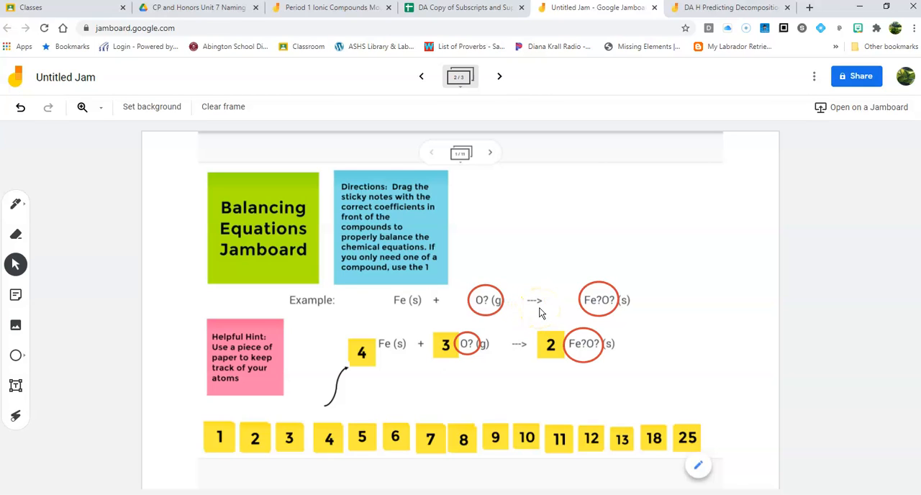
pyautogui.moveTo(545, 310)
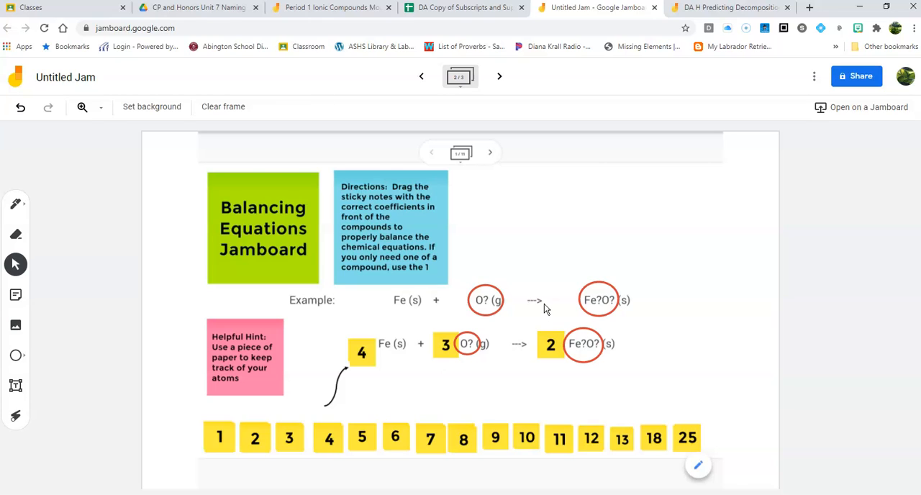
pyautogui.click(538, 308)
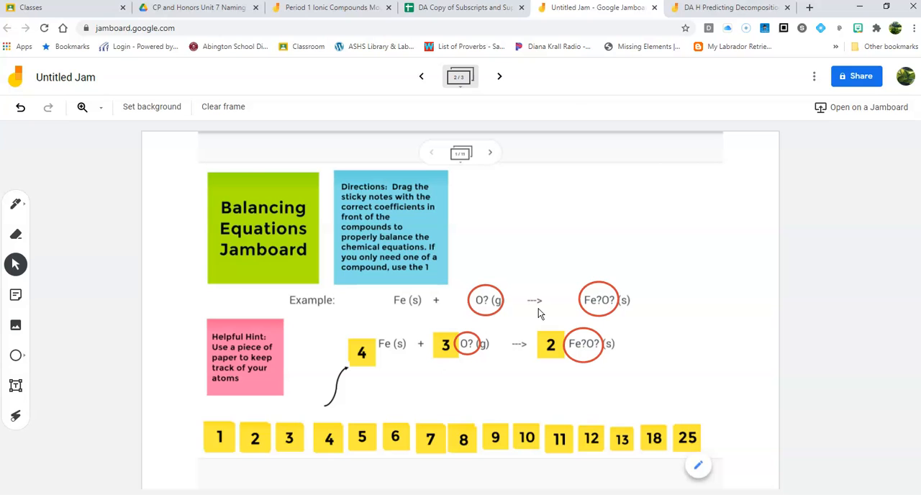
pyautogui.moveTo(348, 8)
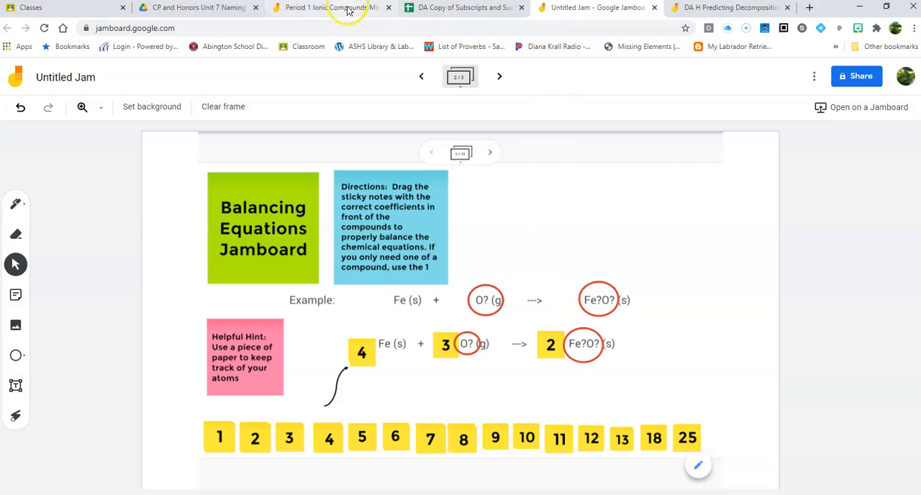
pyautogui.click(327, 7)
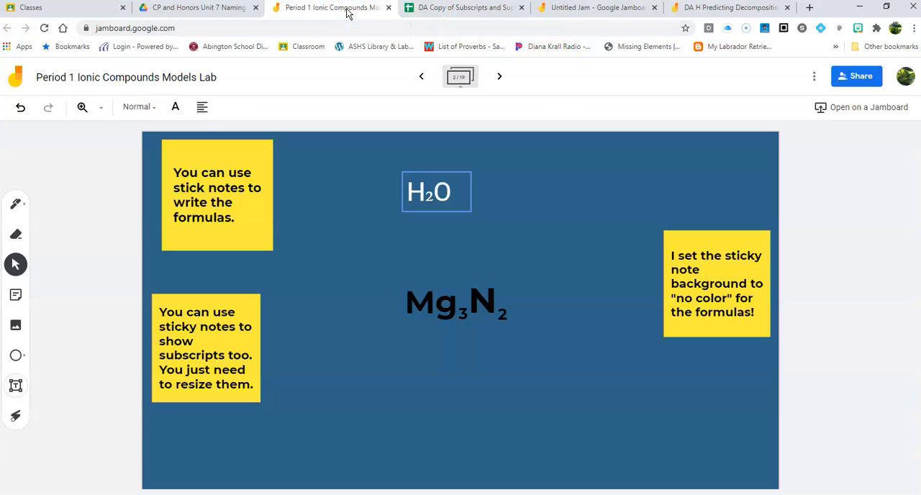
pyautogui.moveTo(492, 212)
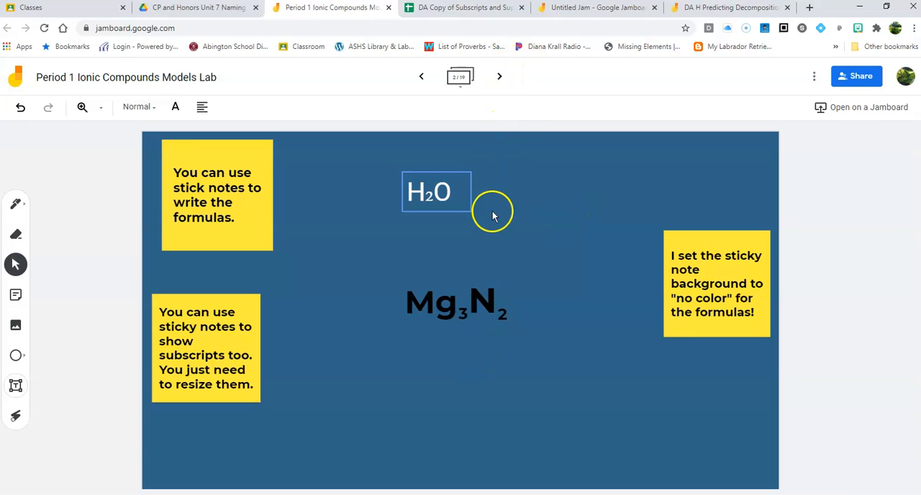
pyautogui.moveTo(514, 308)
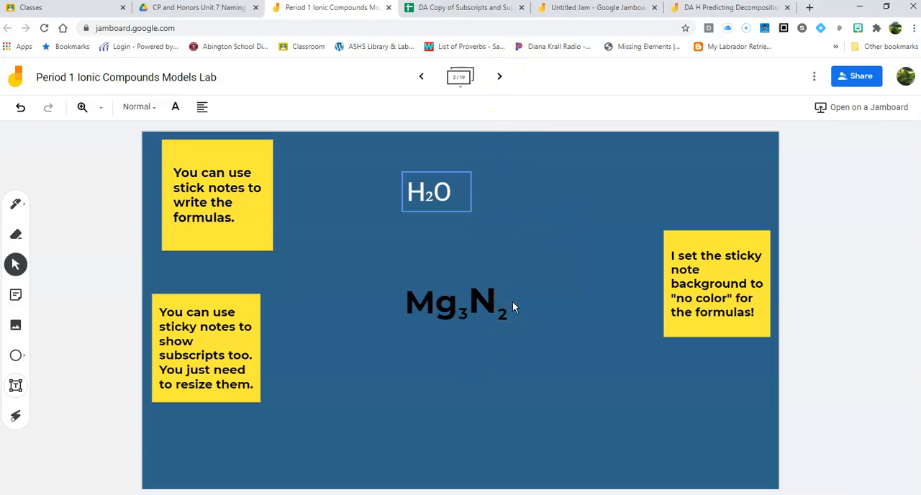
pyautogui.moveTo(554, 287)
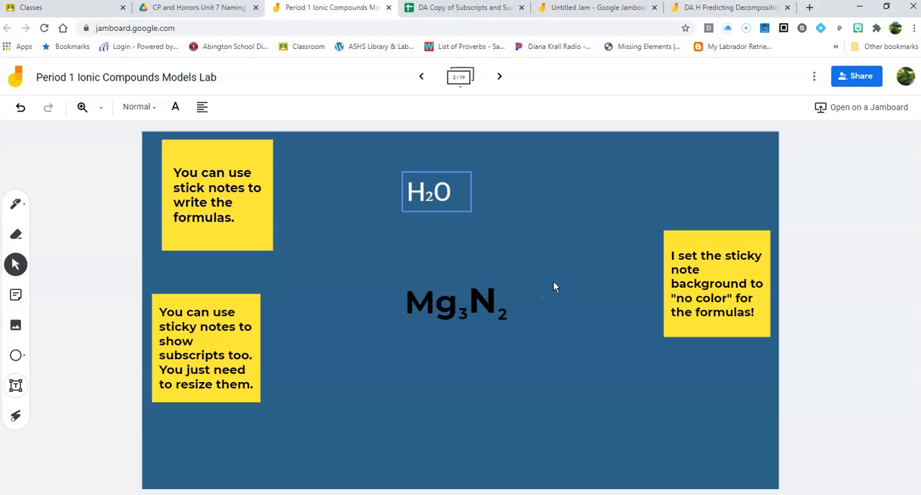
pyautogui.moveTo(575, 11)
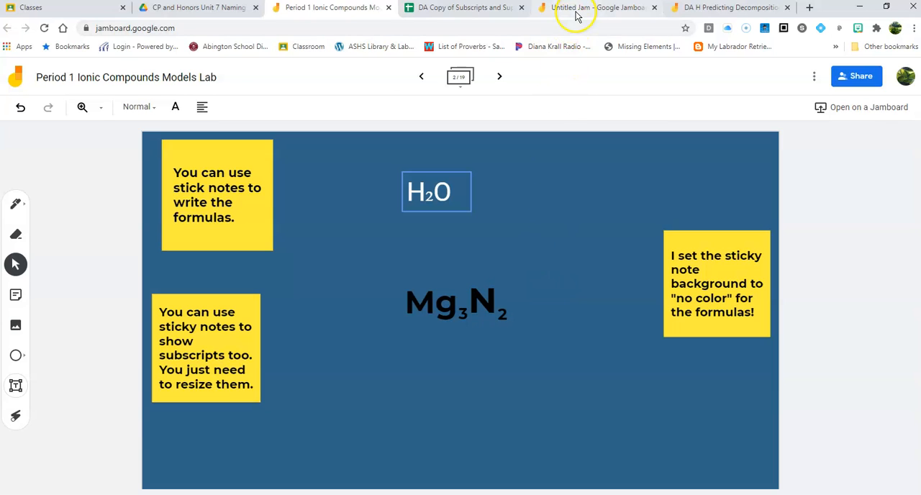
pyautogui.moveTo(726, 7)
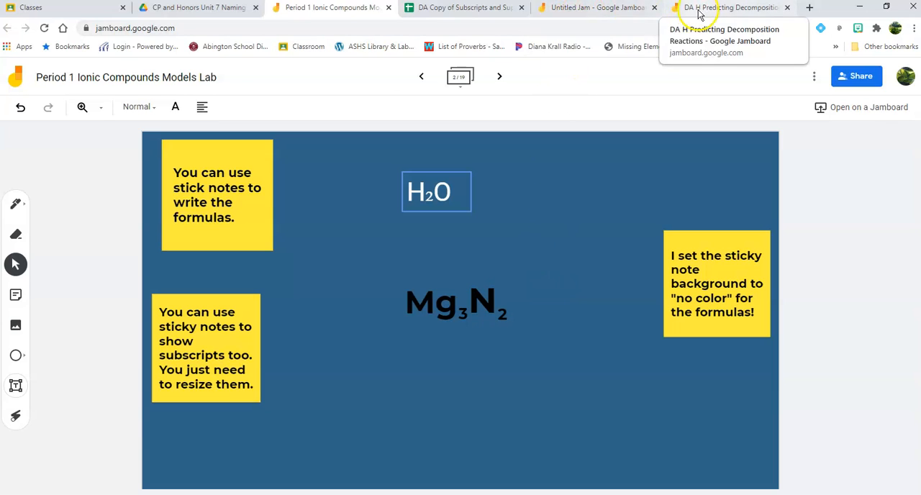
# Switch back to the DA H Predicting Decomposition Reactions jam showing reactions 10–12.
pyautogui.click(727, 7)
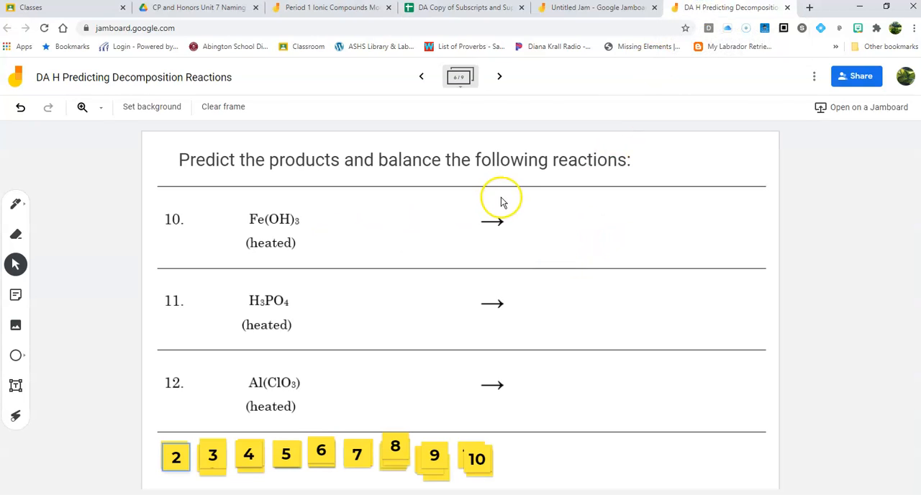
pyautogui.moveTo(586, 396)
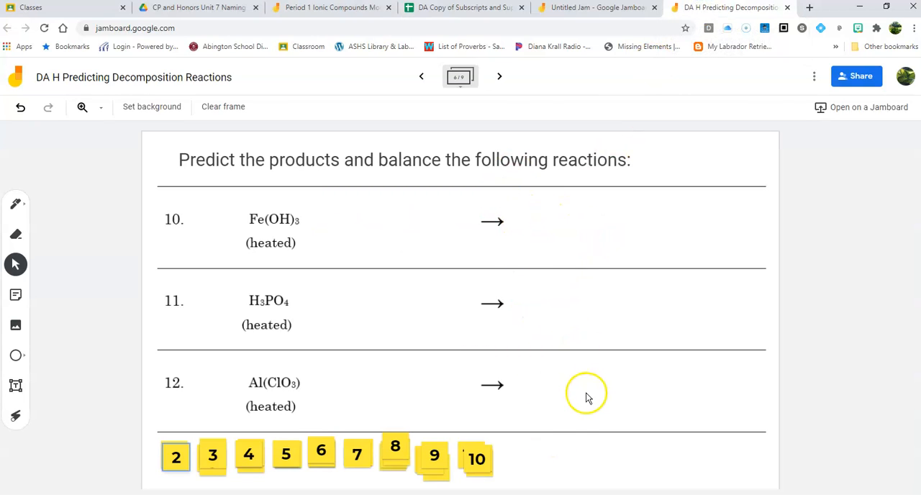
pyautogui.moveTo(251, 238)
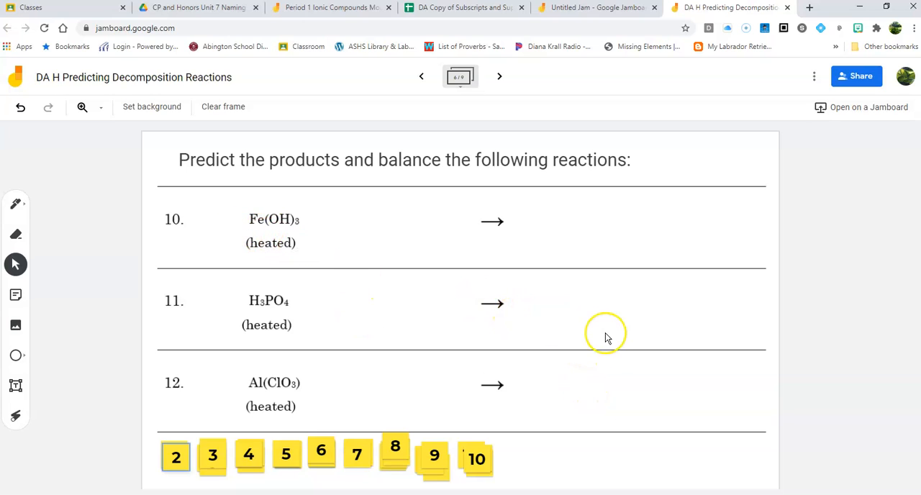
pyautogui.moveTo(607, 318)
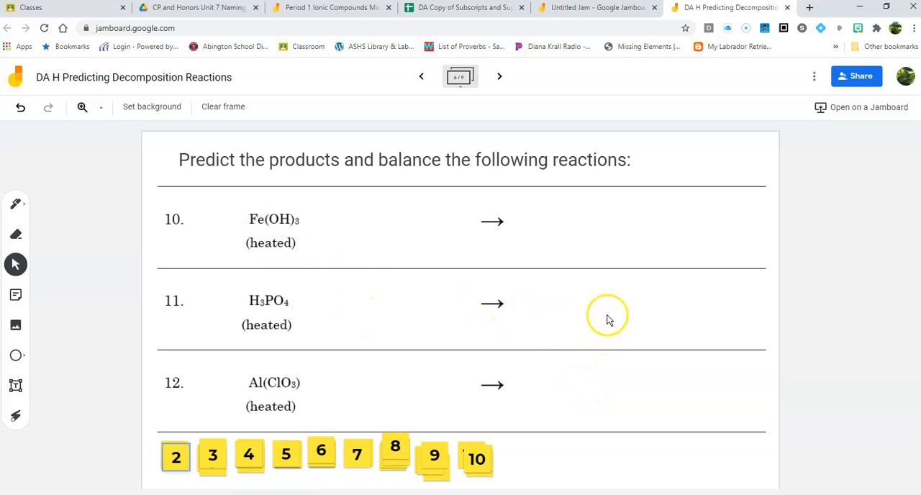
# Advance two frames, from frame 6 to the feelings check-in frame 8.
pyautogui.click(499, 76)
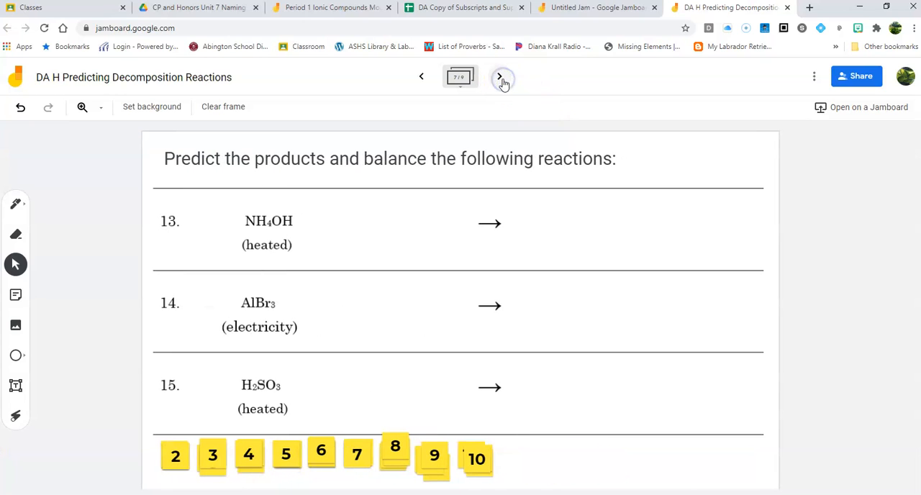
pyautogui.moveTo(502, 77)
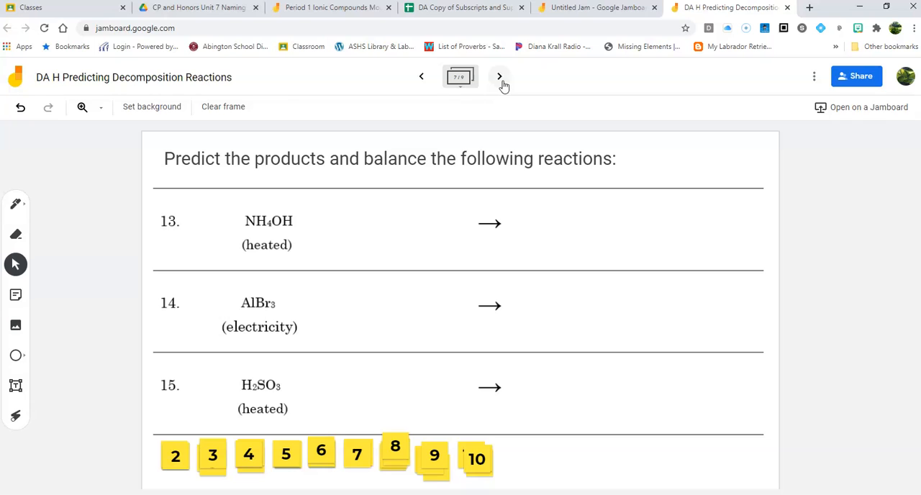
pyautogui.moveTo(601, 237)
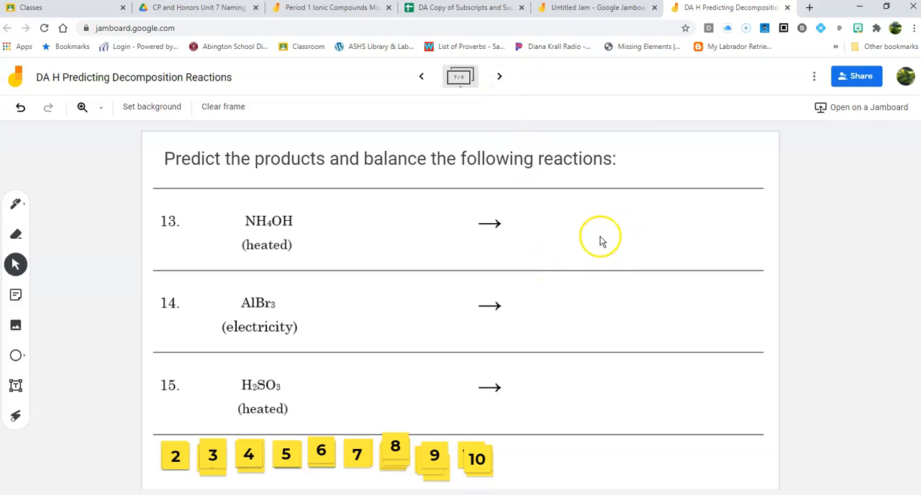
pyautogui.moveTo(602, 240)
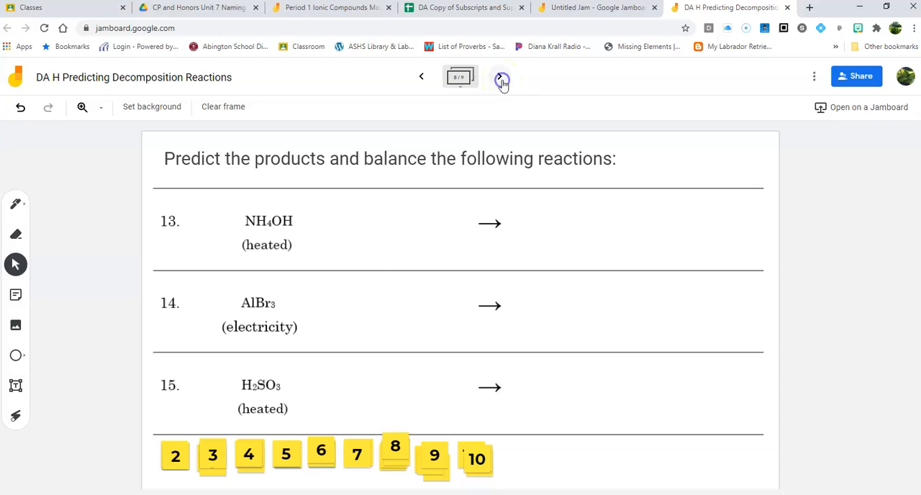
pyautogui.click(499, 76)
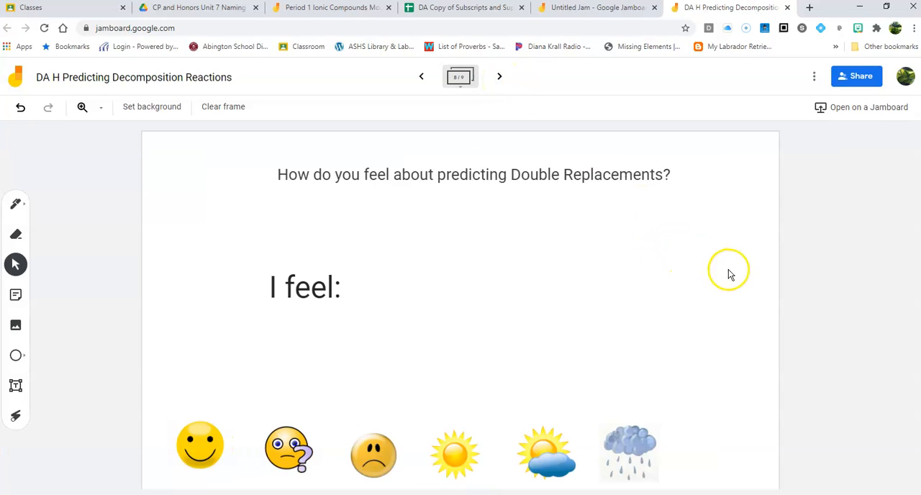
pyautogui.moveTo(711, 202)
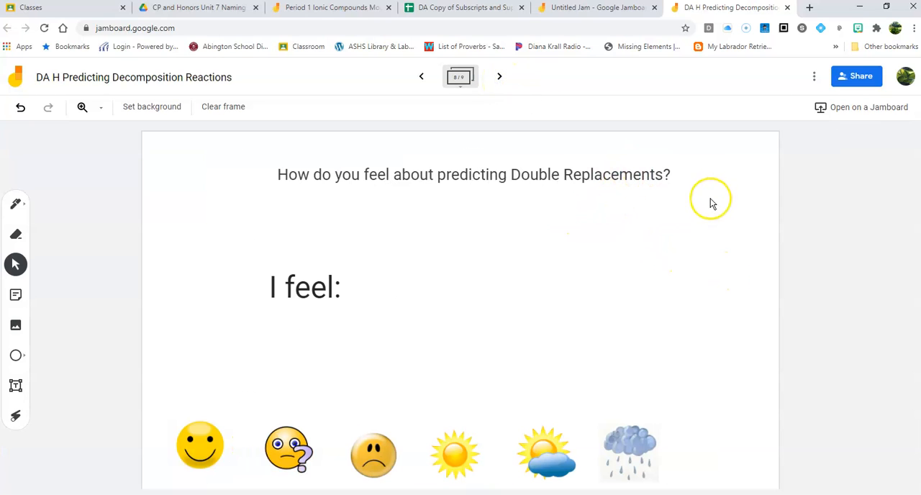
pyautogui.moveTo(683, 263)
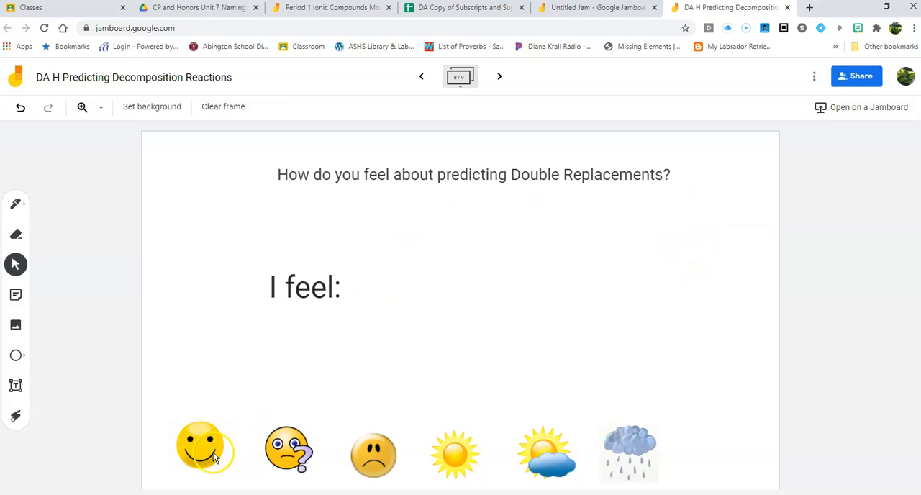
pyautogui.moveTo(651, 442)
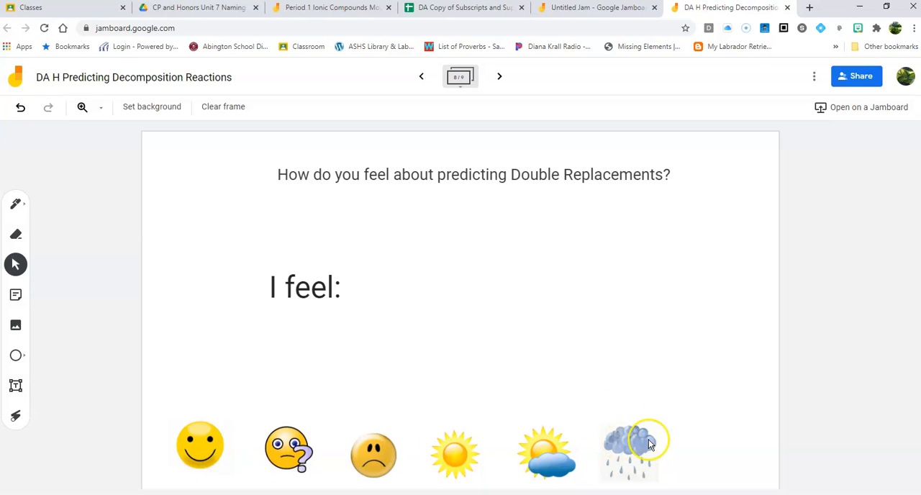
pyautogui.click(16, 325)
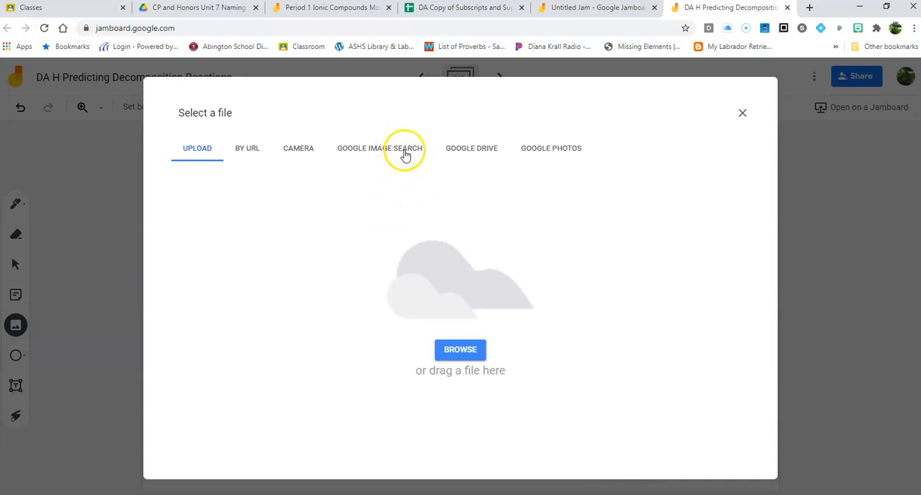
# Search Google Images for 'smile' and pick the 'smiley face' suggestion.
pyautogui.click(379, 148)
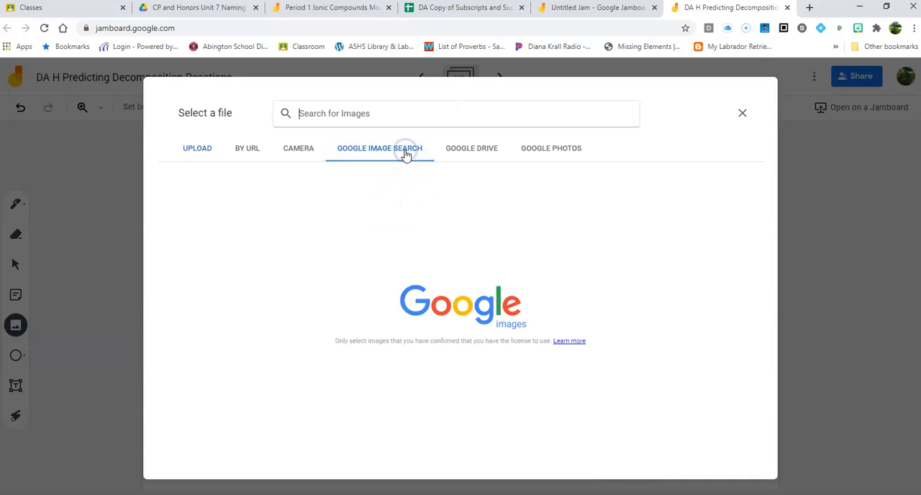
pyautogui.write('s')
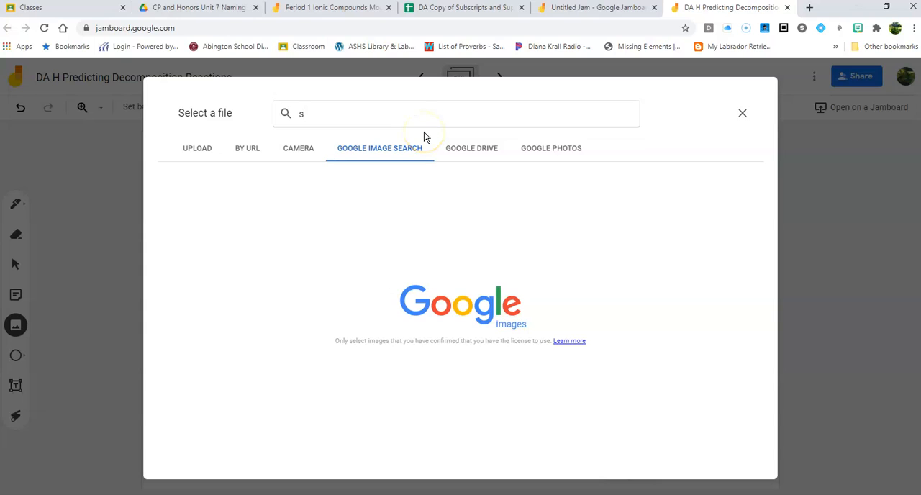
pyautogui.write('mil')
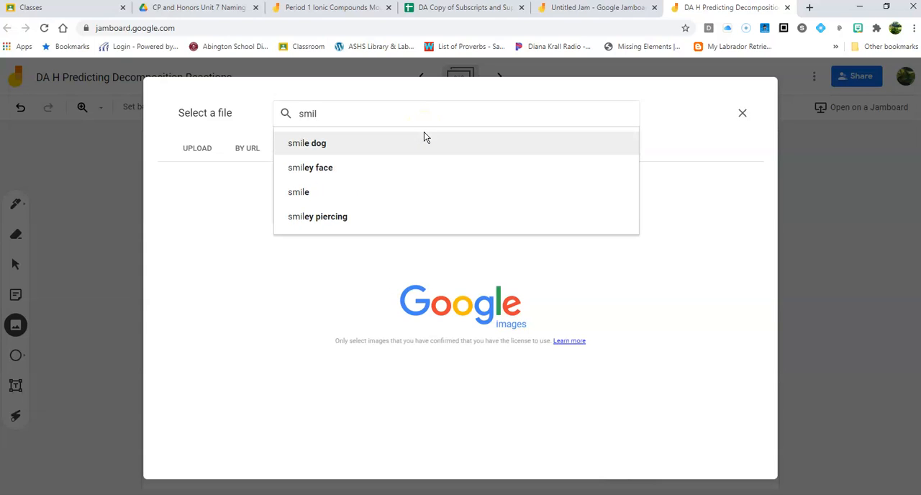
pyautogui.write('e')
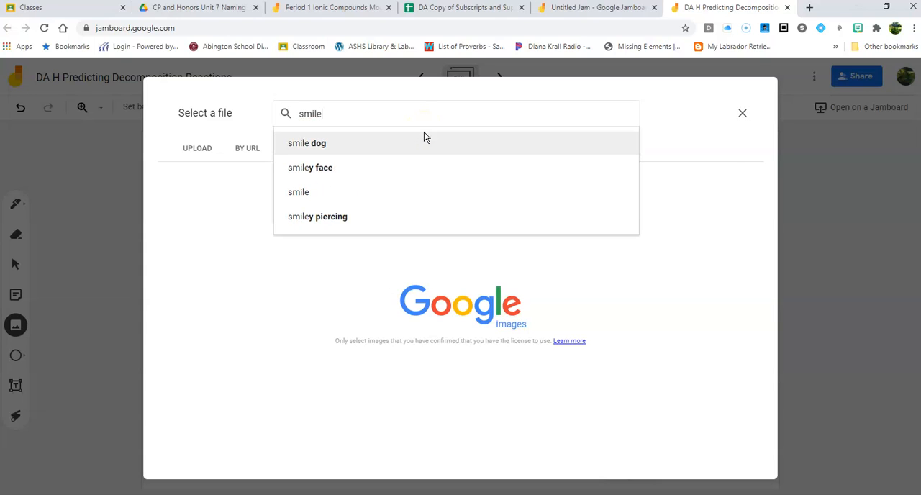
pyautogui.click(310, 167)
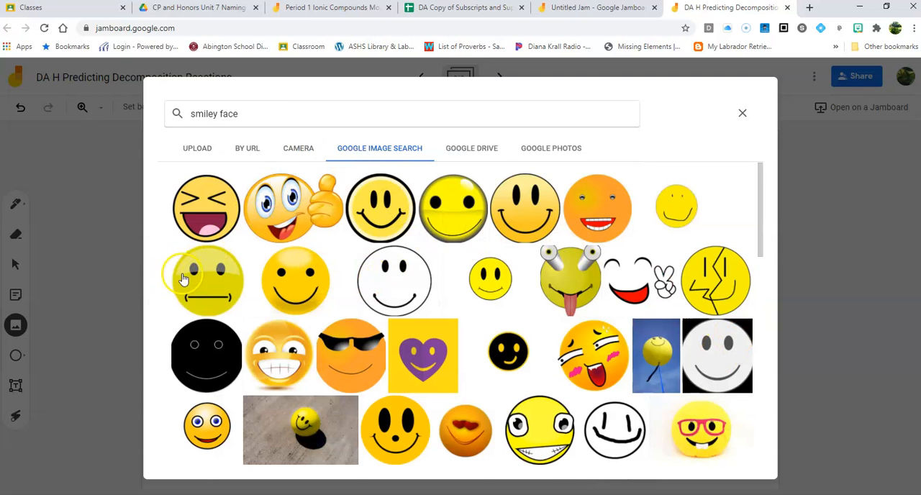
pyautogui.moveTo(297, 288)
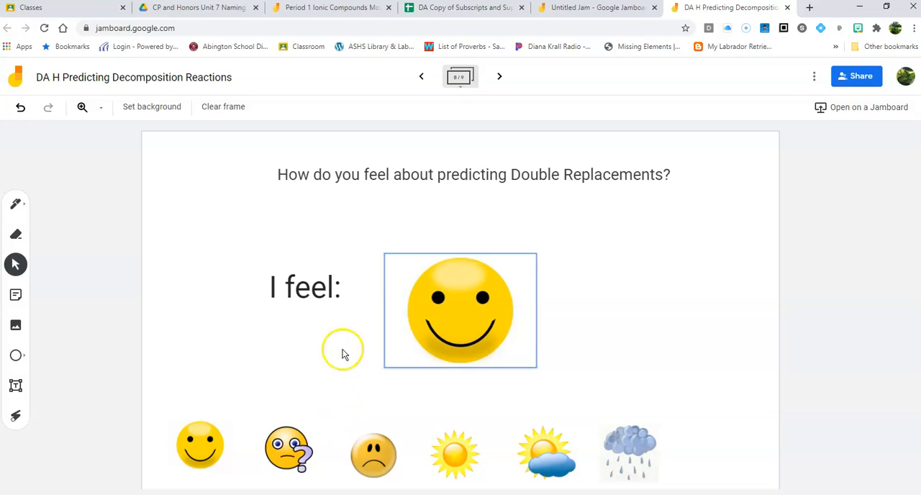
pyautogui.moveTo(616, 297)
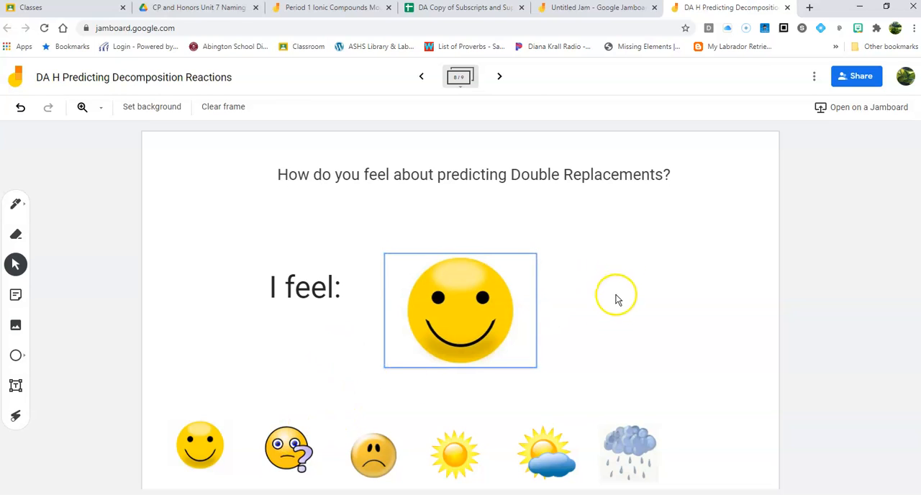
pyautogui.moveTo(607, 272)
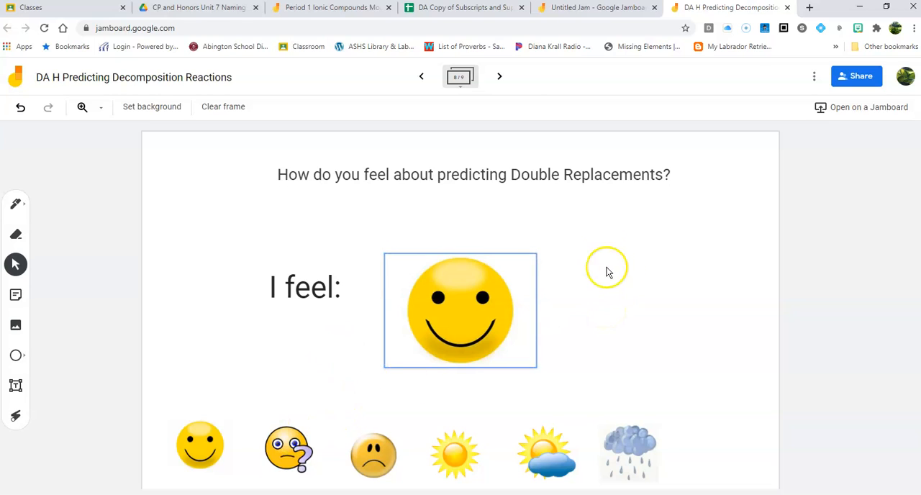
pyautogui.moveTo(617, 173)
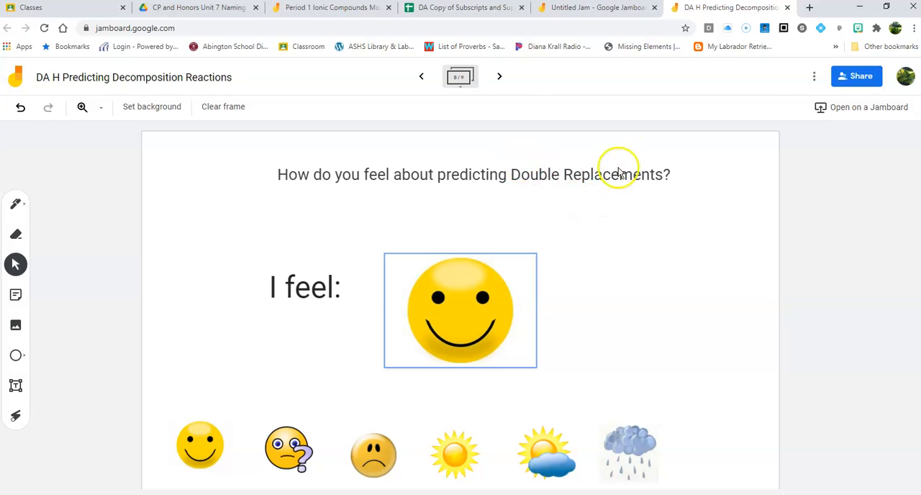
pyautogui.moveTo(662, 287)
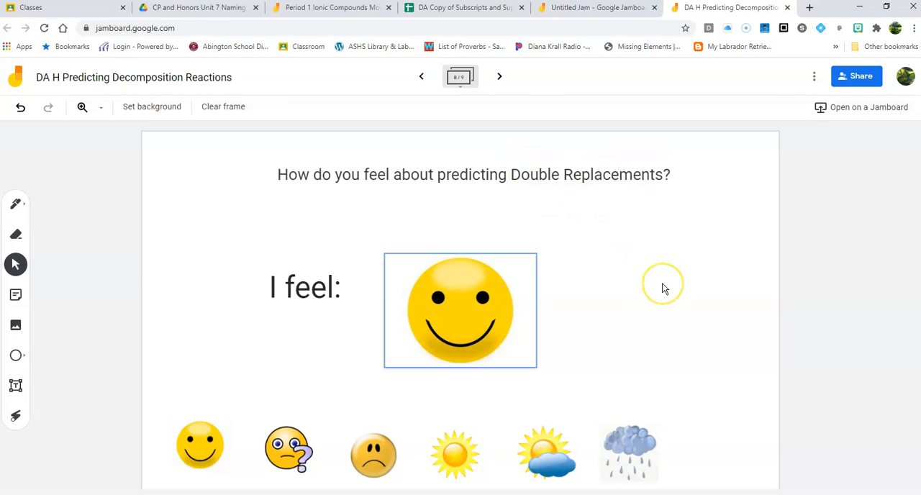
pyautogui.moveTo(655, 274)
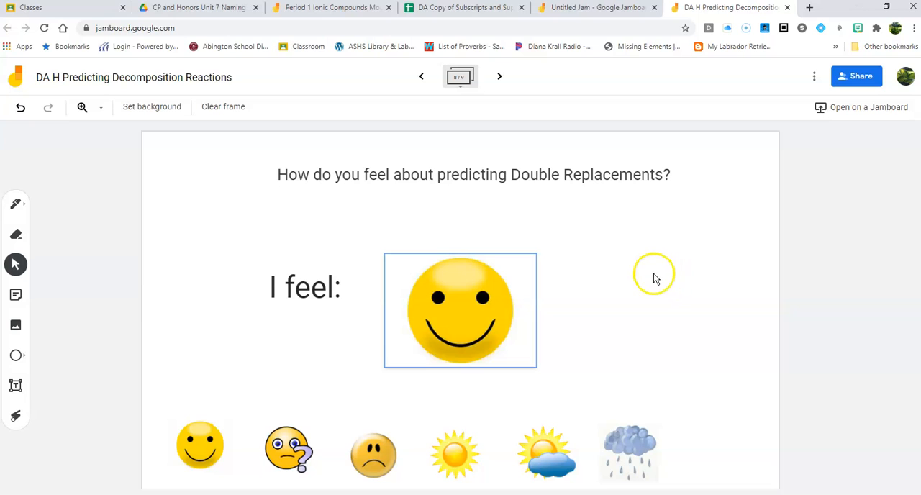
pyautogui.click(422, 76)
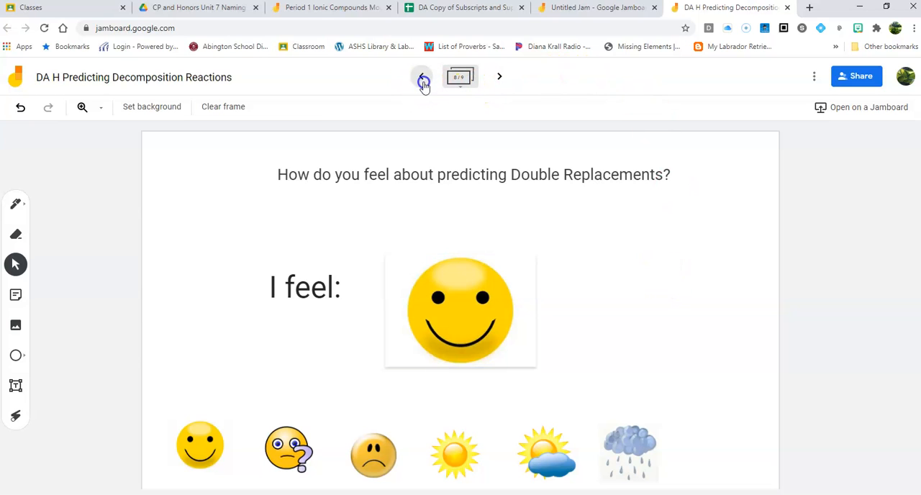
# Go back one frame to frame 7 with reactions 13–15.
pyautogui.click(421, 76)
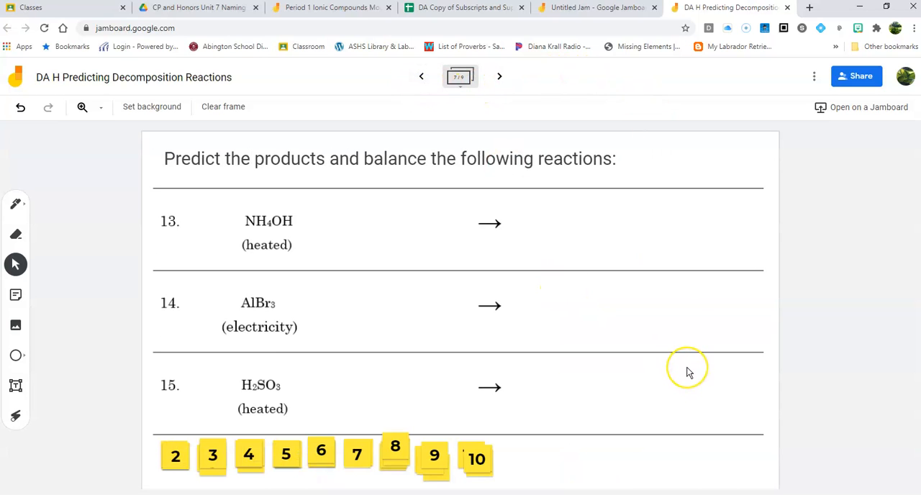
pyautogui.moveTo(688, 372)
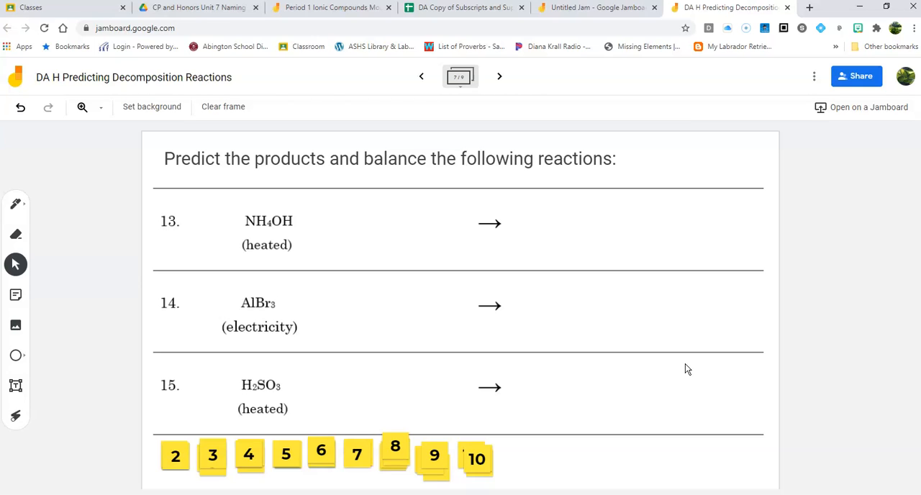
pyautogui.moveTo(678, 350)
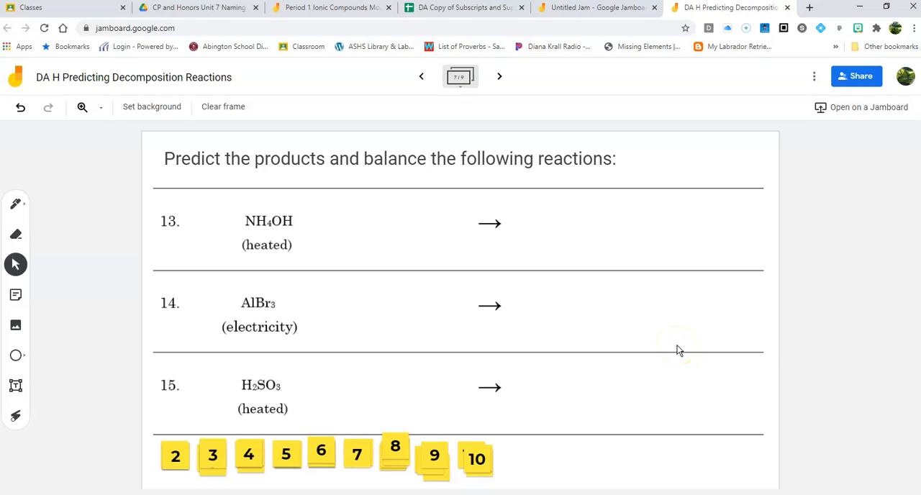
pyautogui.moveTo(672, 351)
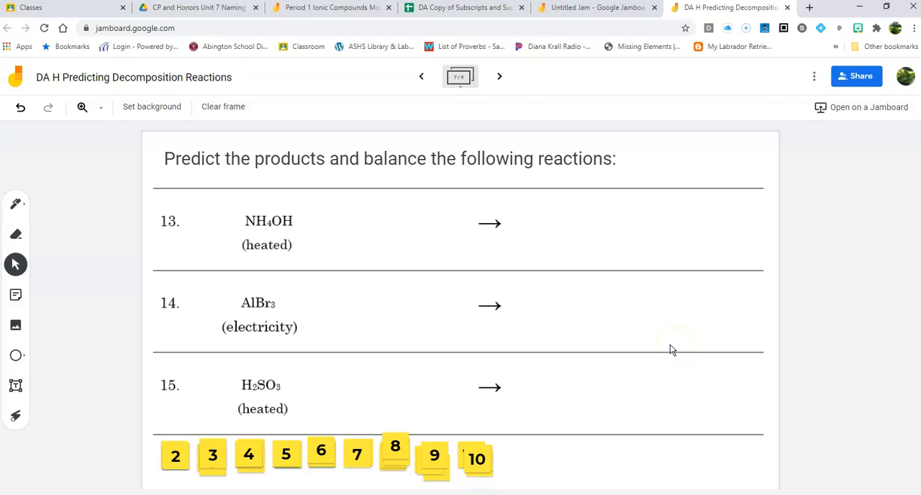
pyautogui.moveTo(531, 418)
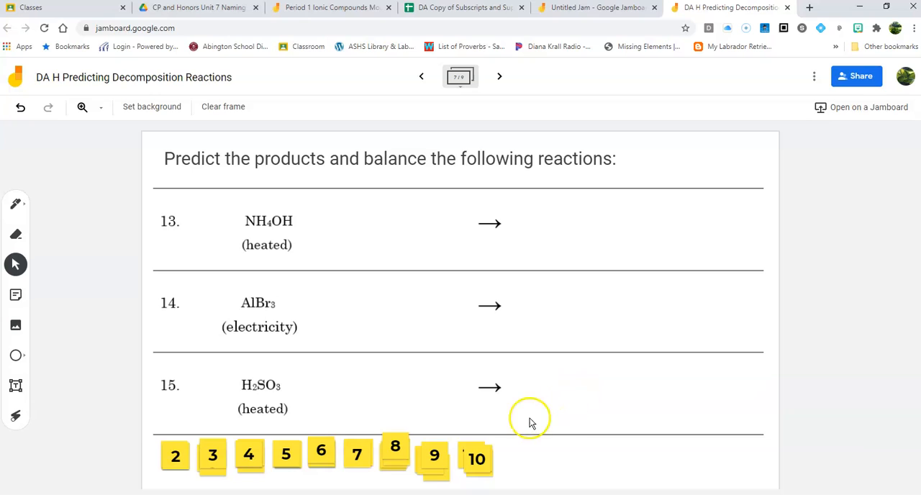
pyautogui.moveTo(195, 357)
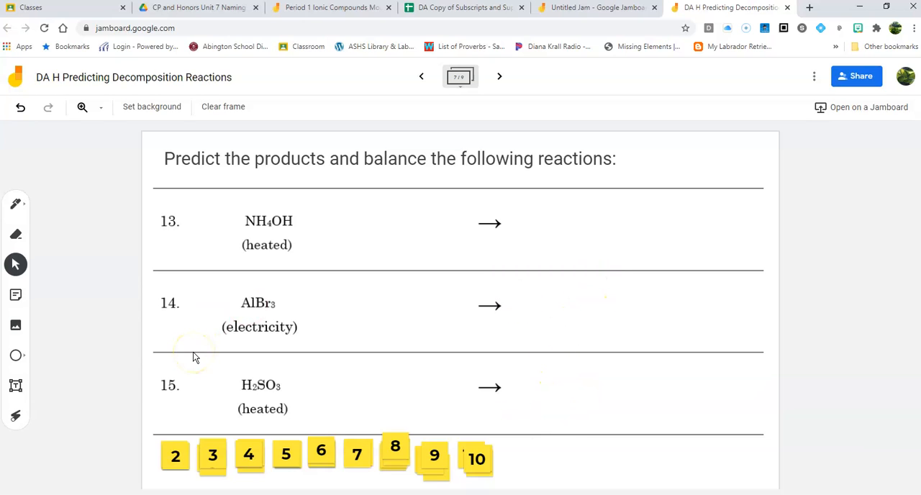